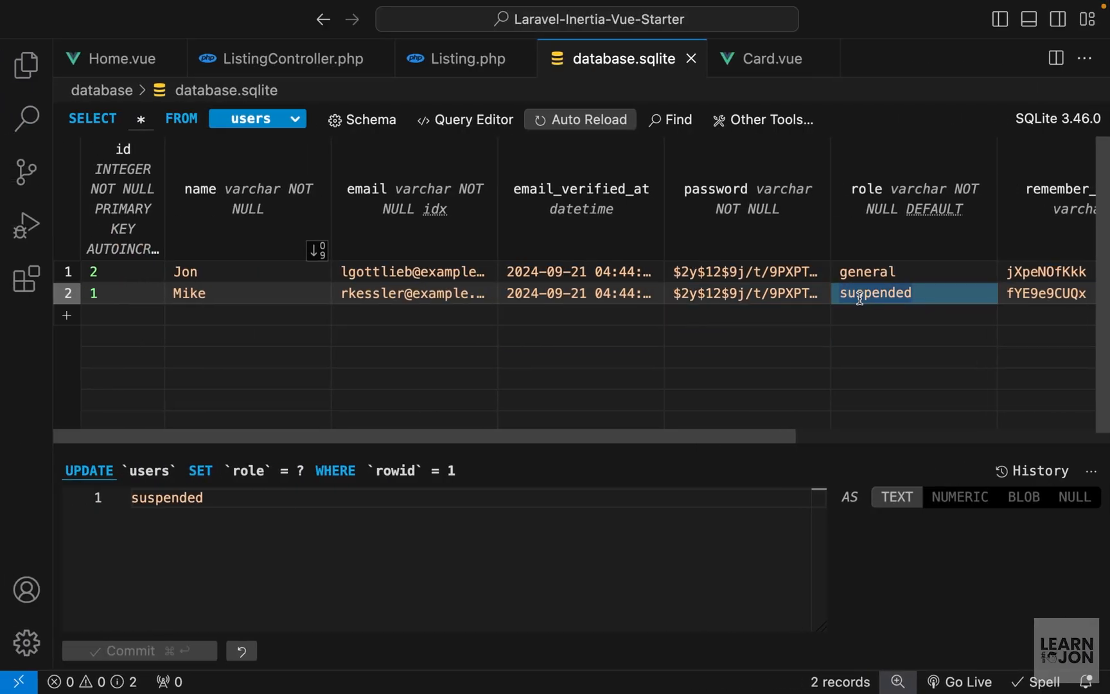
# Step: Close the database.sqlite table and bring up the ListingController index method
pyautogui.click(137, 651)
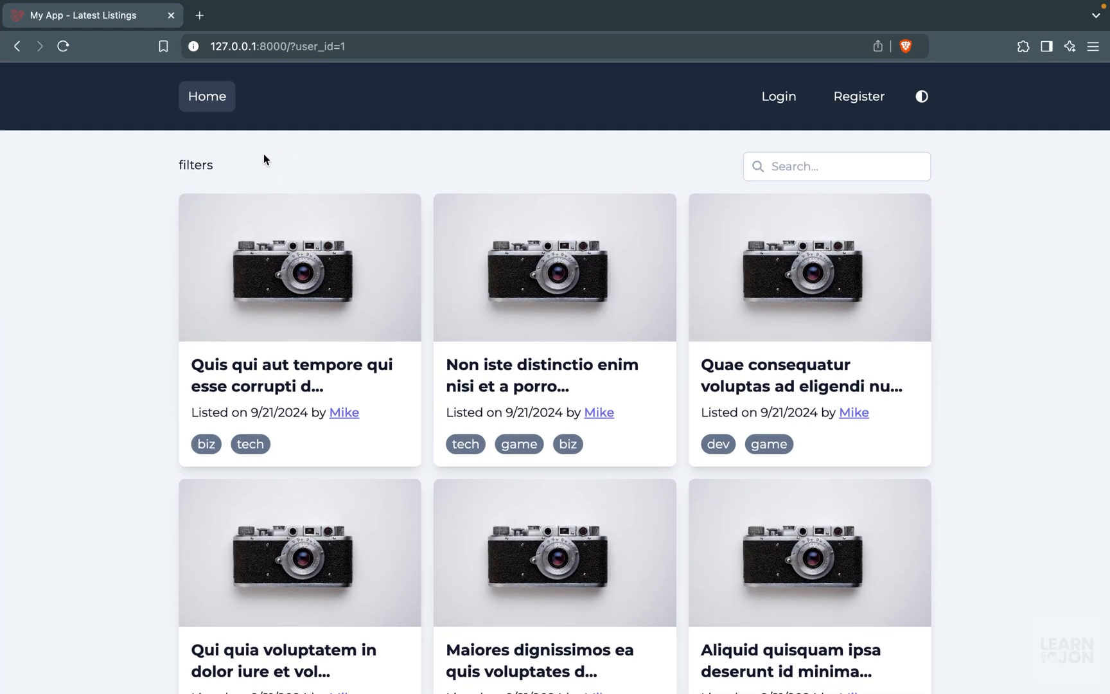
pyautogui.moveTo(226, 158)
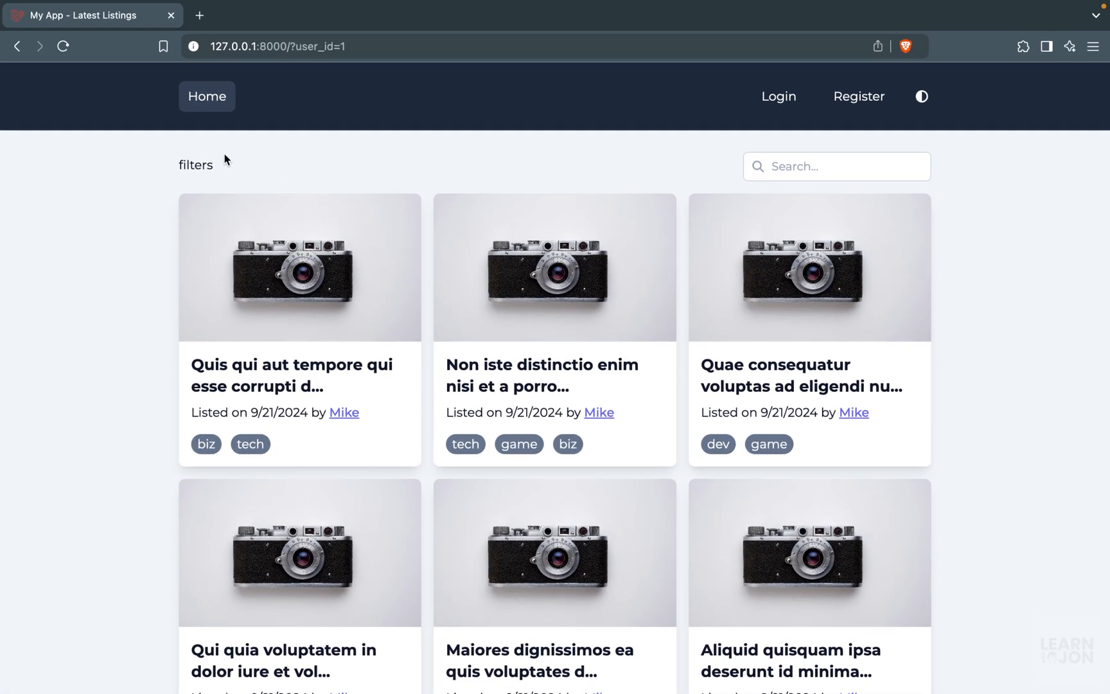
pyautogui.moveTo(278, 176)
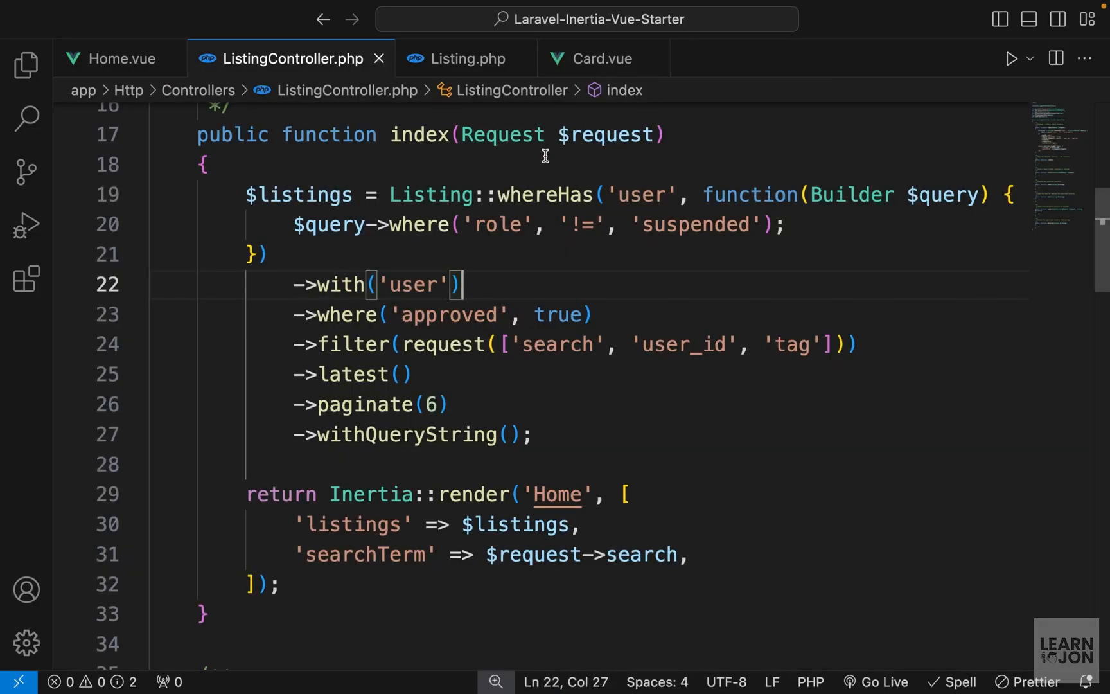
# Step: In Home.vue, replace the 'filters' placeholder with an empty div class="flex items-center ga-2"
pyautogui.click(120, 58)
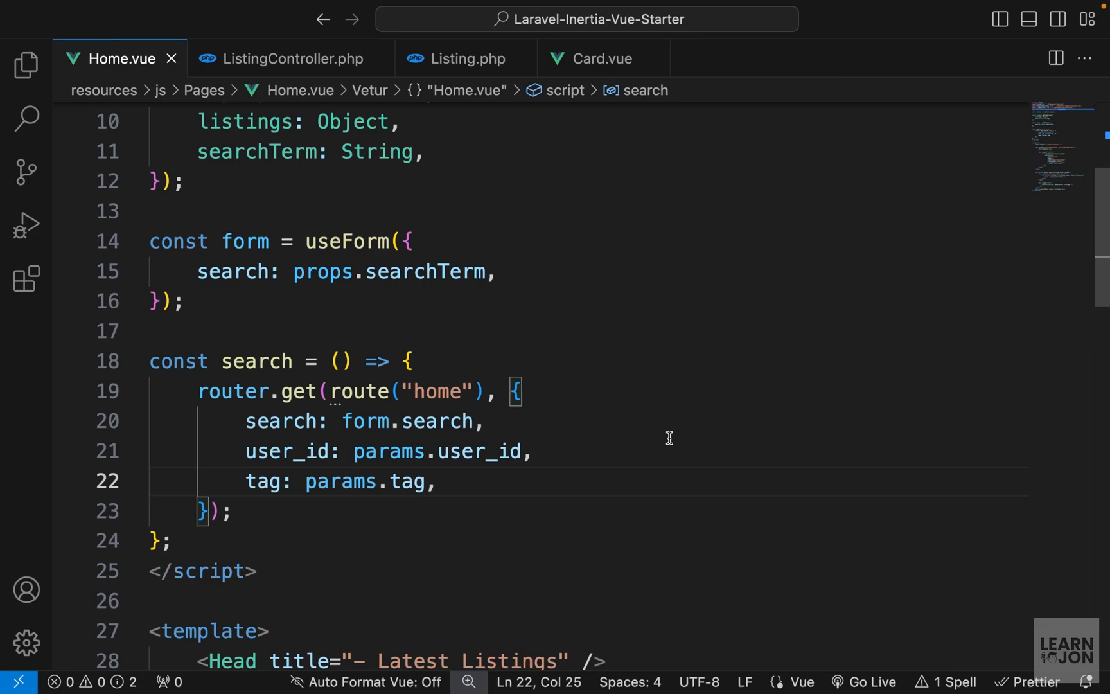
pyautogui.doubleClick(346, 317)
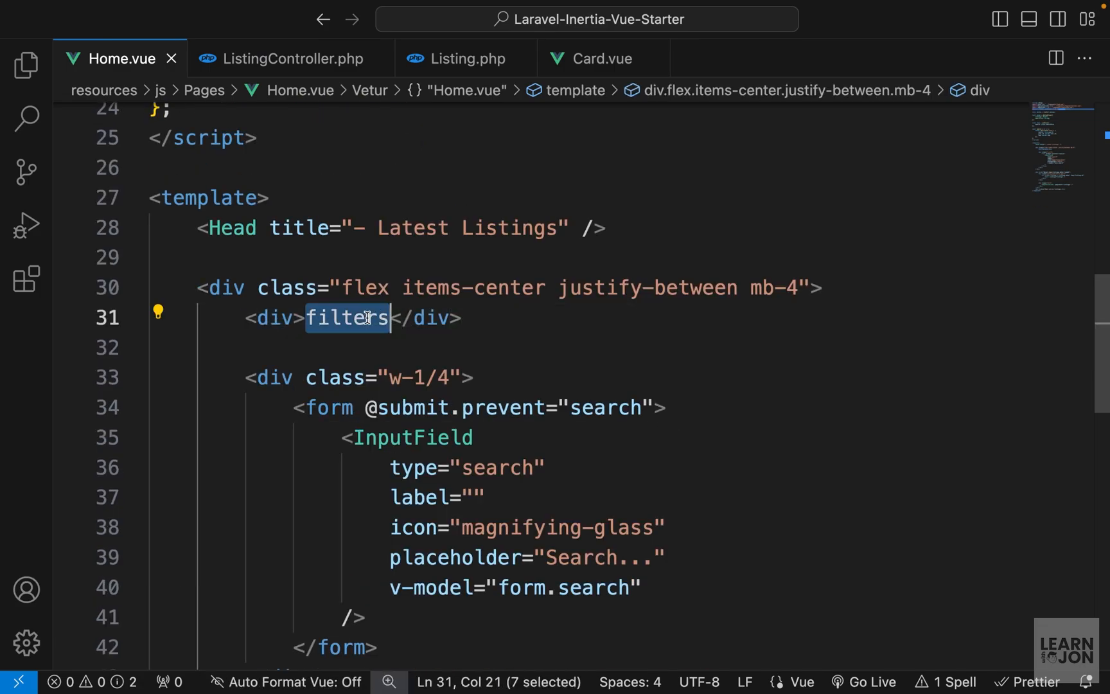
pyautogui.press('Delete')
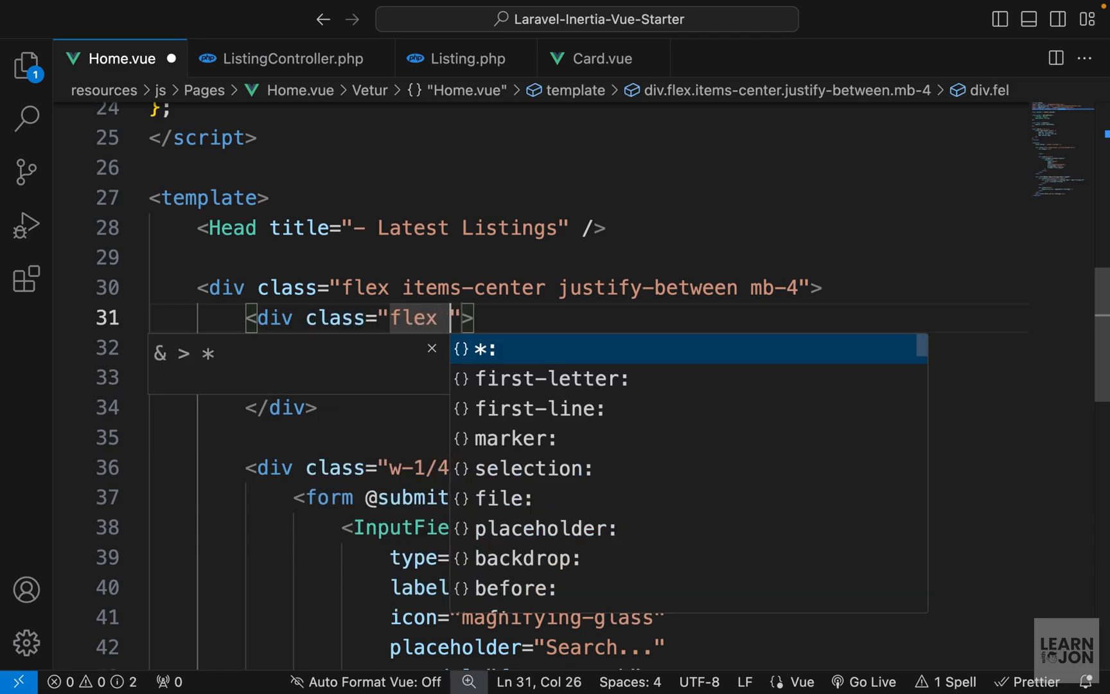
pyautogui.write('items-center ga-2')
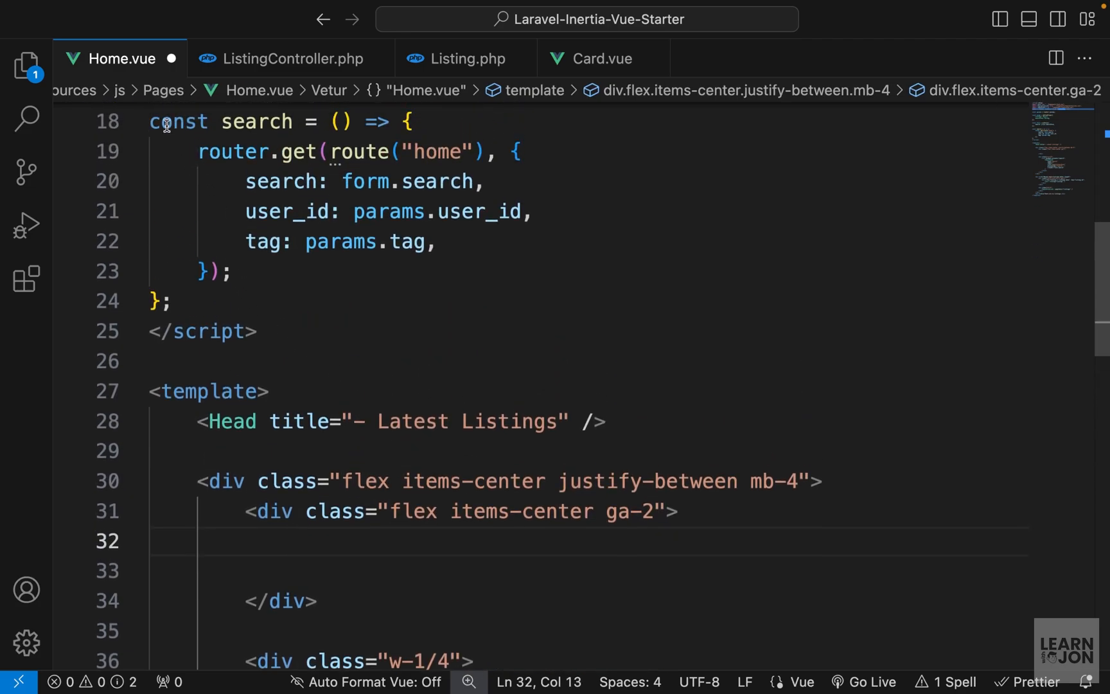
pyautogui.moveTo(149, 121); pyautogui.dragTo(168, 302)
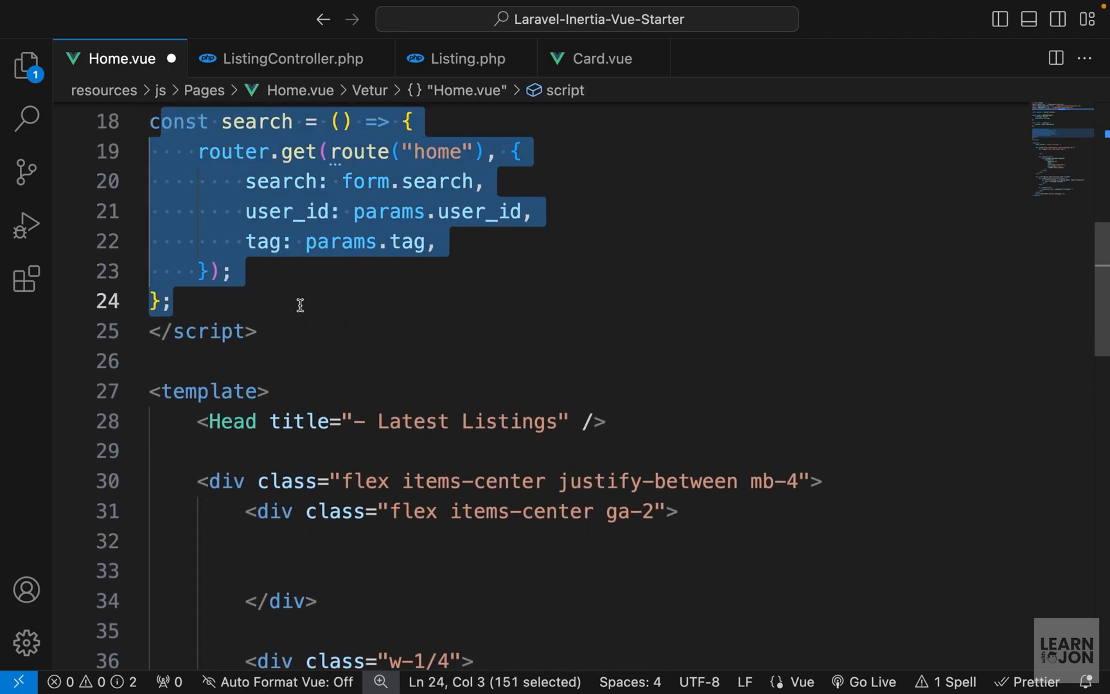
pyautogui.click(375, 571)
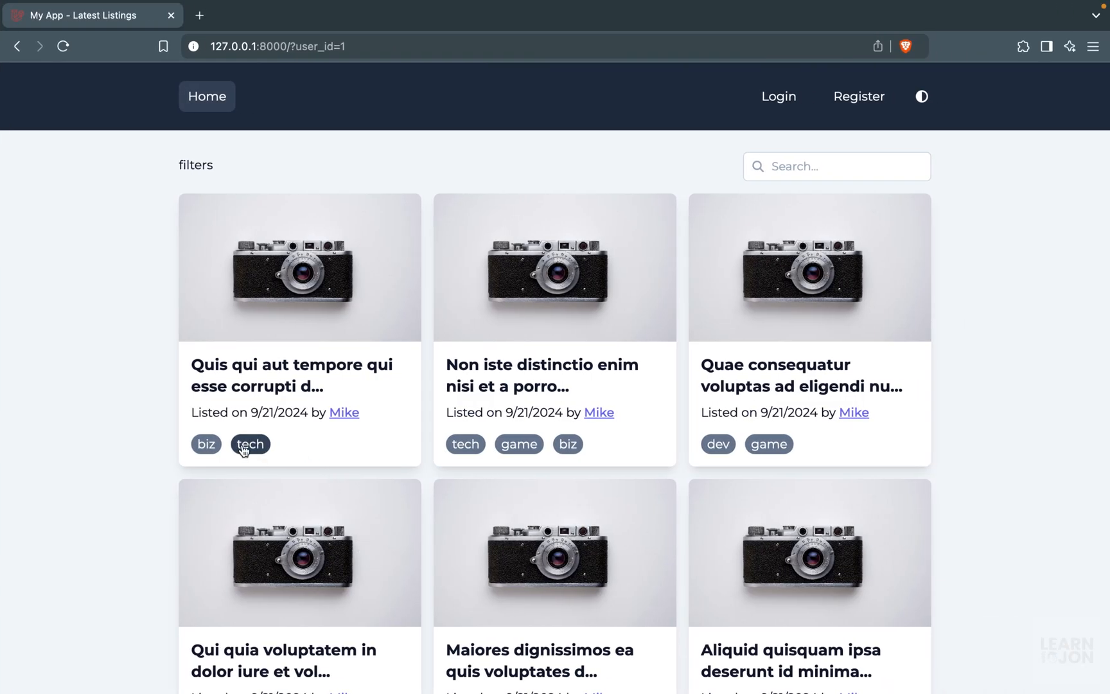
# Step: Add <Link v-if="" href="">{{ params.tag }}</Link> inside the flex container
pyautogui.click(251, 443)
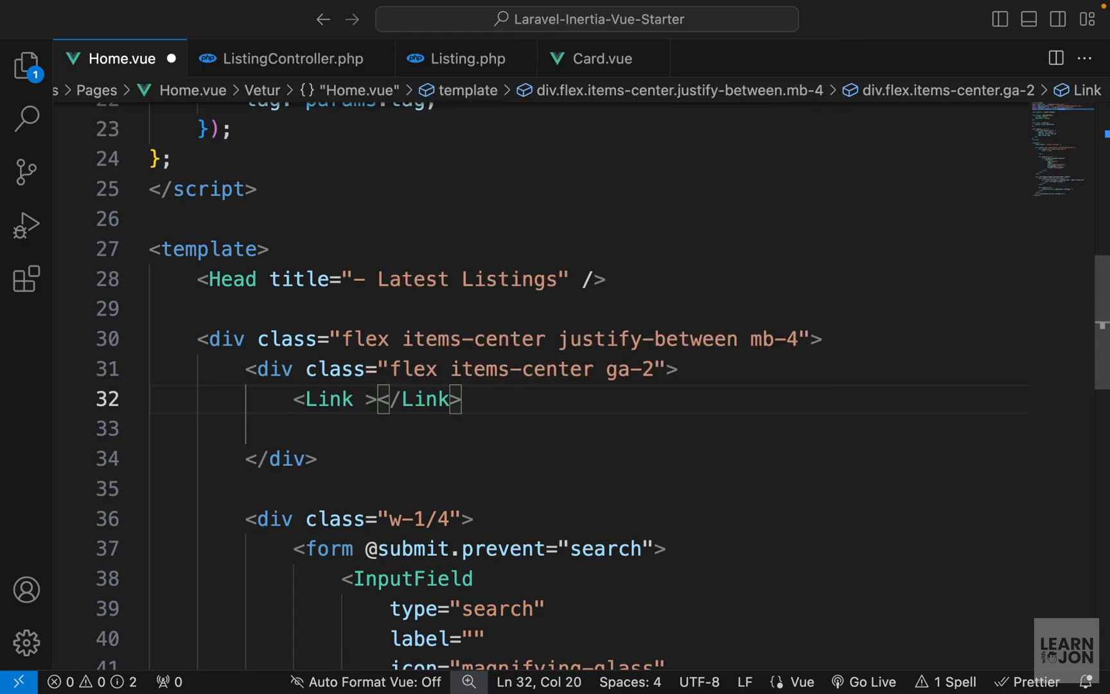
pyautogui.write('{{ params.tag')
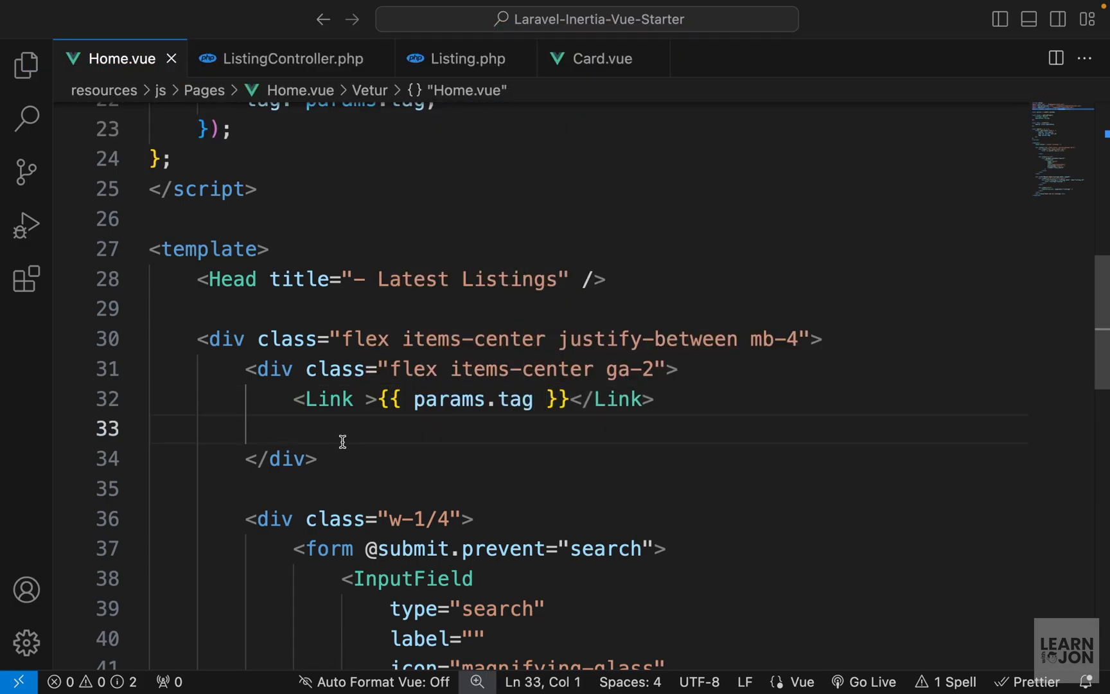
pyautogui.moveTo(392, 429)
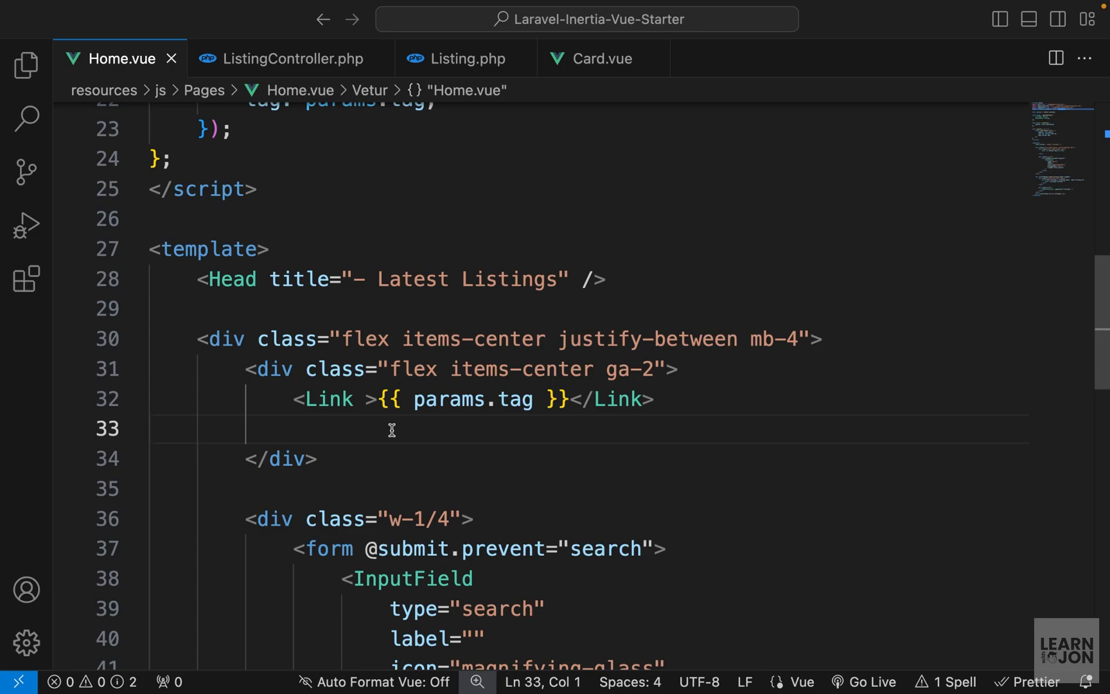
pyautogui.write('href="')
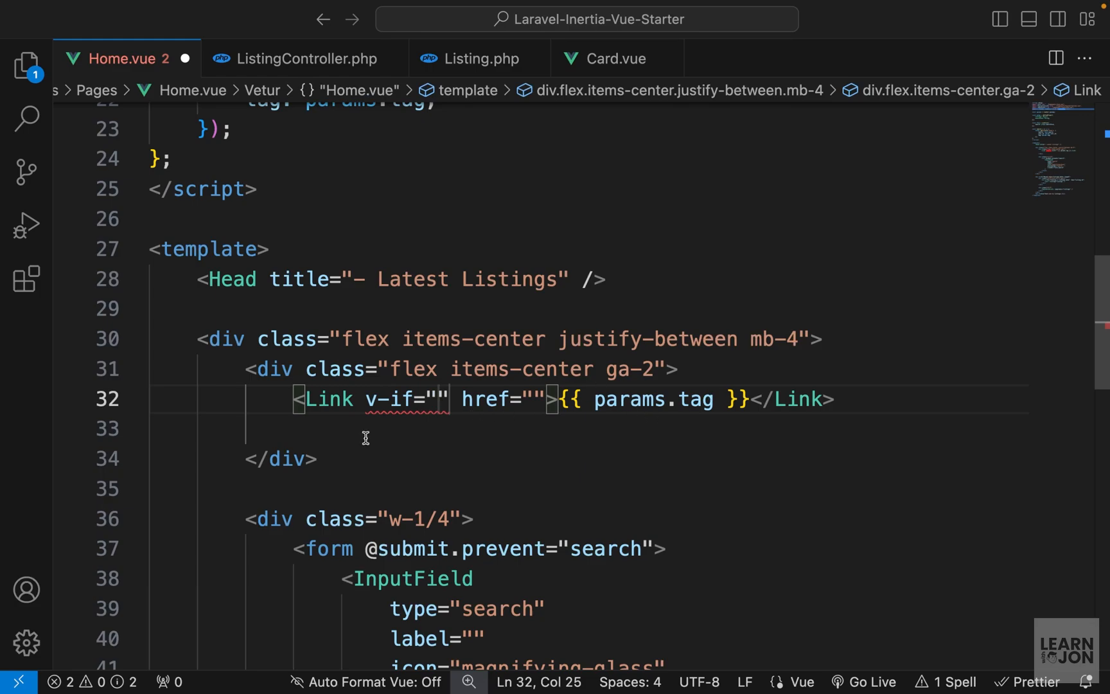
pyautogui.write('para')
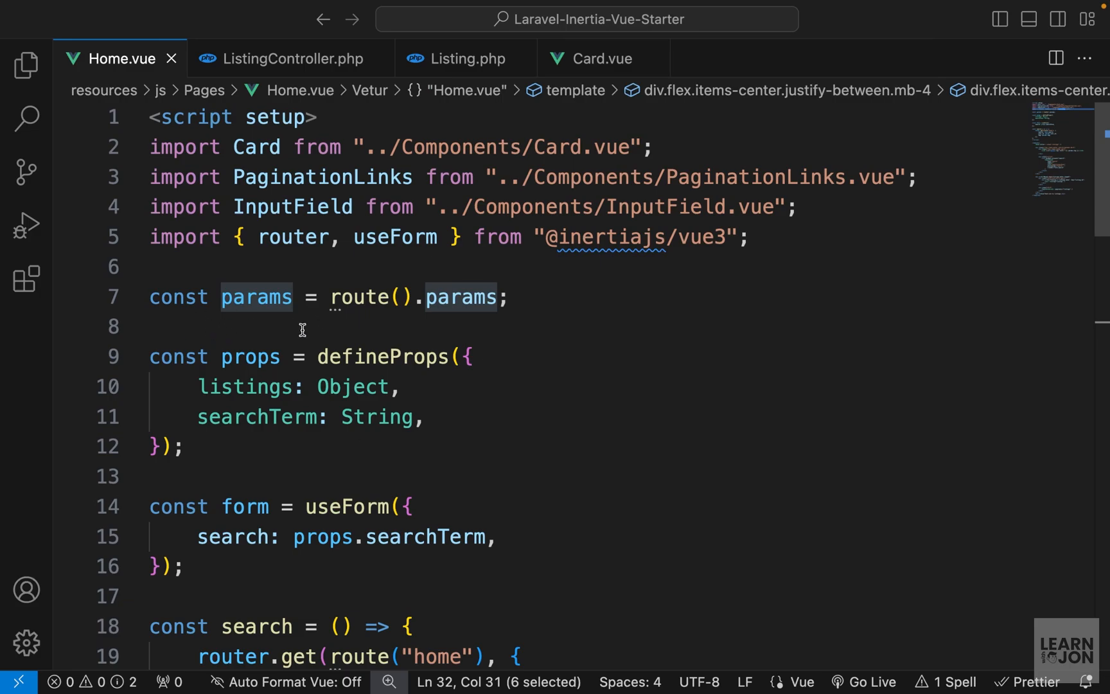
pyautogui.moveTo(458, 442)
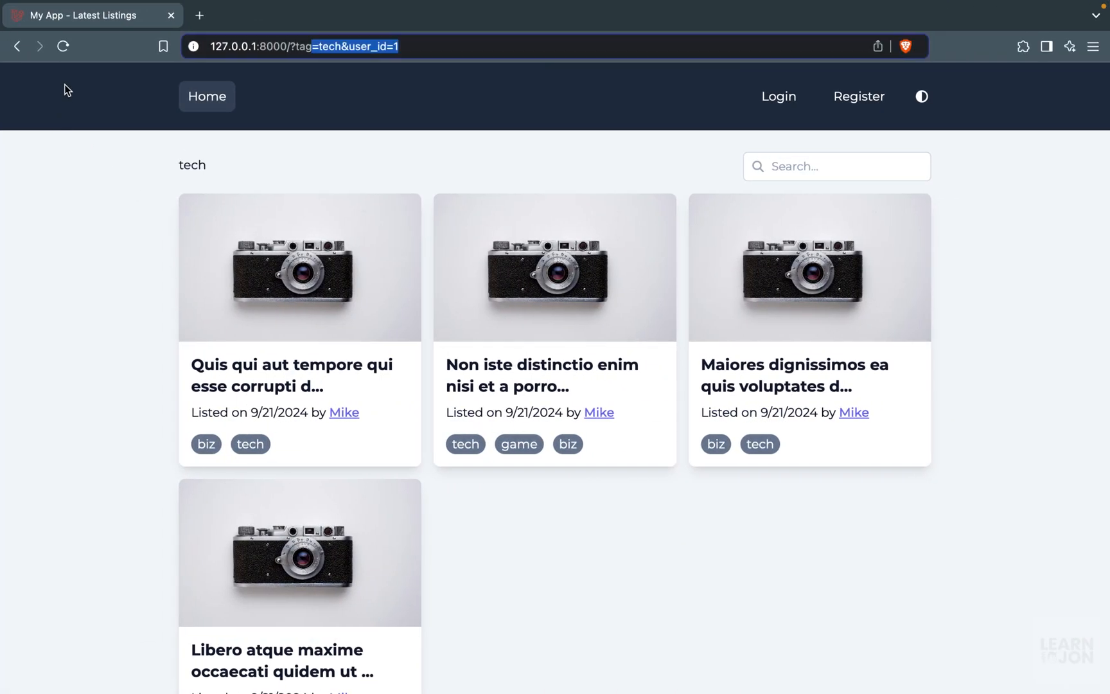
# Step: In Brave, go to the unfiltered home page, then filter listings by the game tag
pyautogui.click(207, 97)
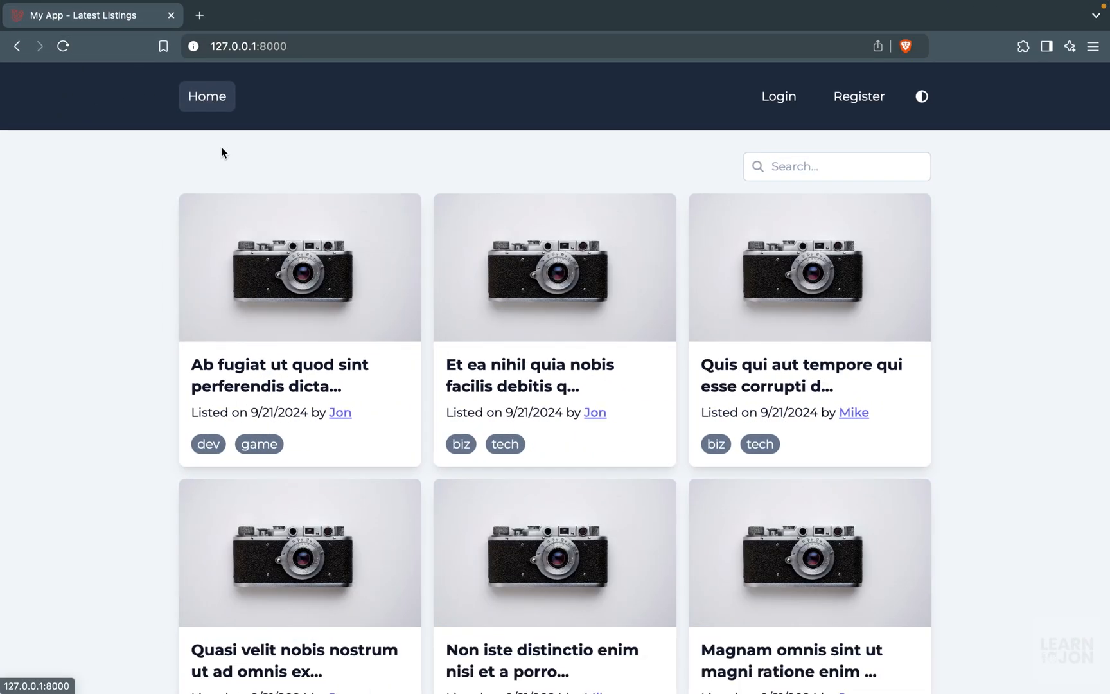
pyautogui.moveTo(298, 178)
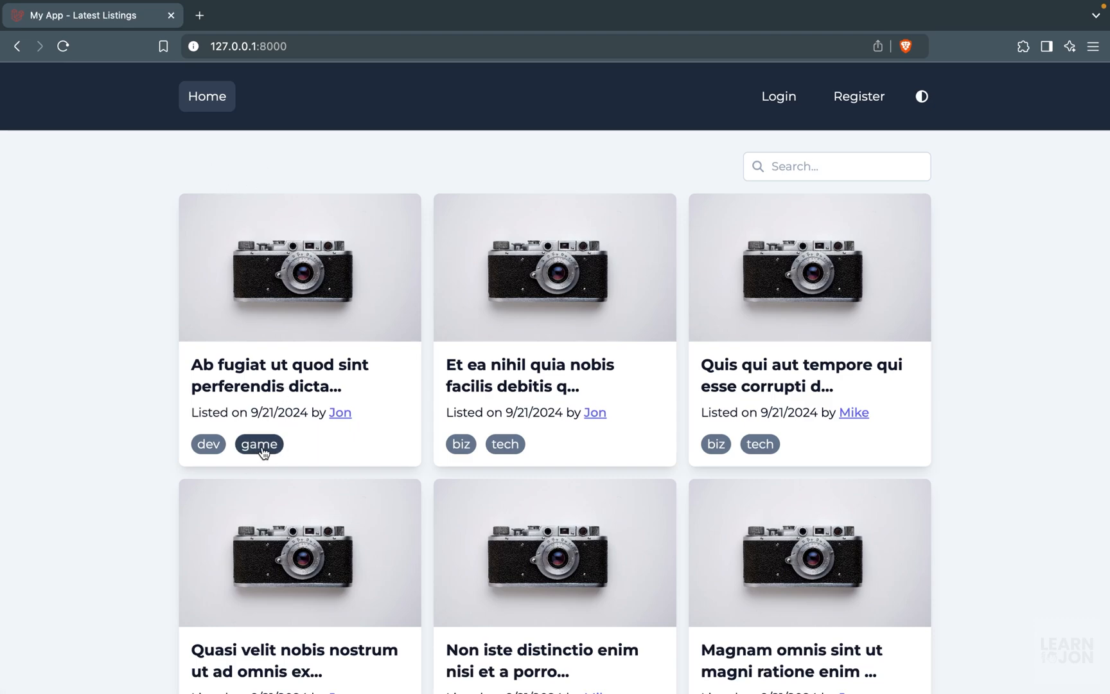
pyautogui.click(259, 443)
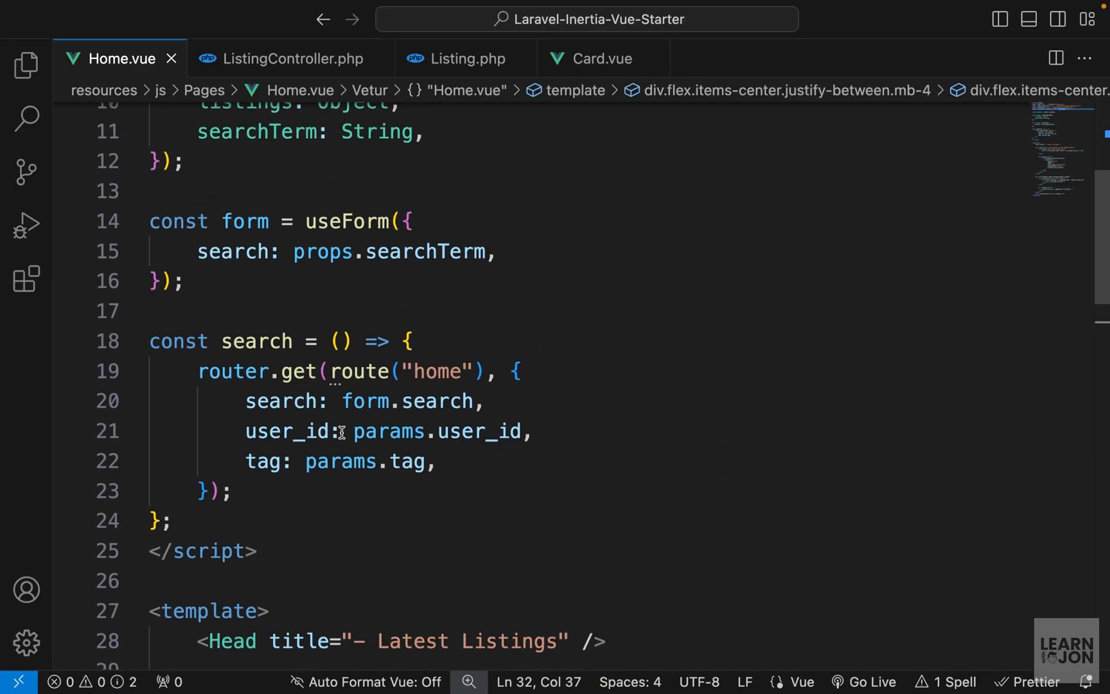
# Step: Set v-if="params.tag" and :href="route('home', {newTag: 'my tag'})" on the tag Link
pyautogui.scroll(-3)
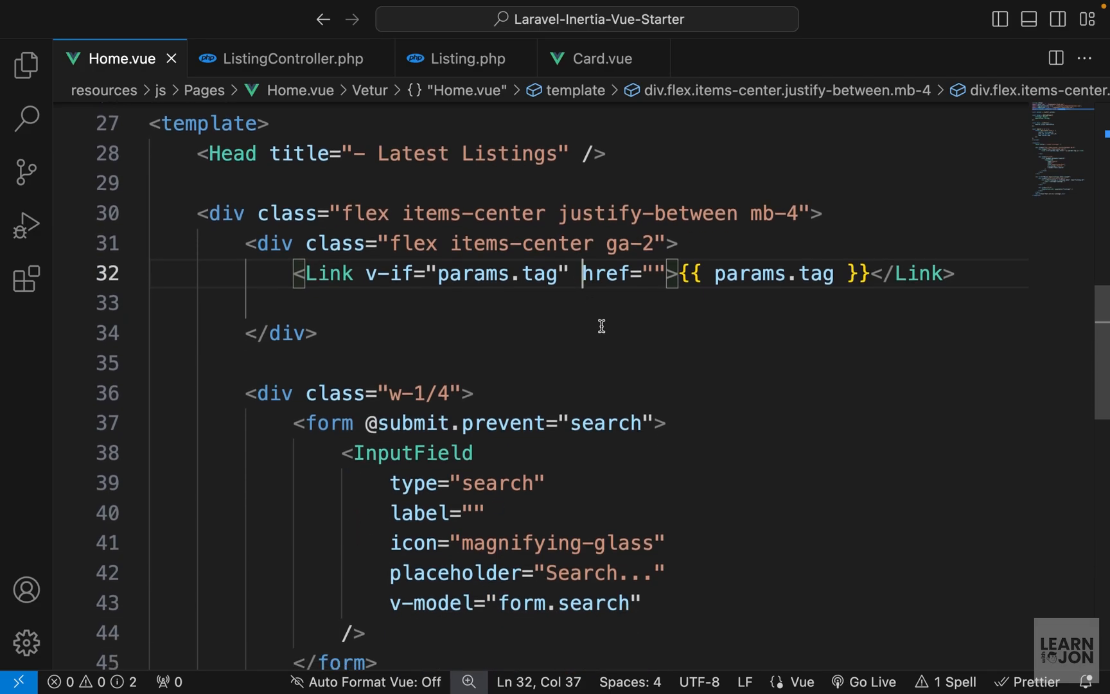
pyautogui.write(':')
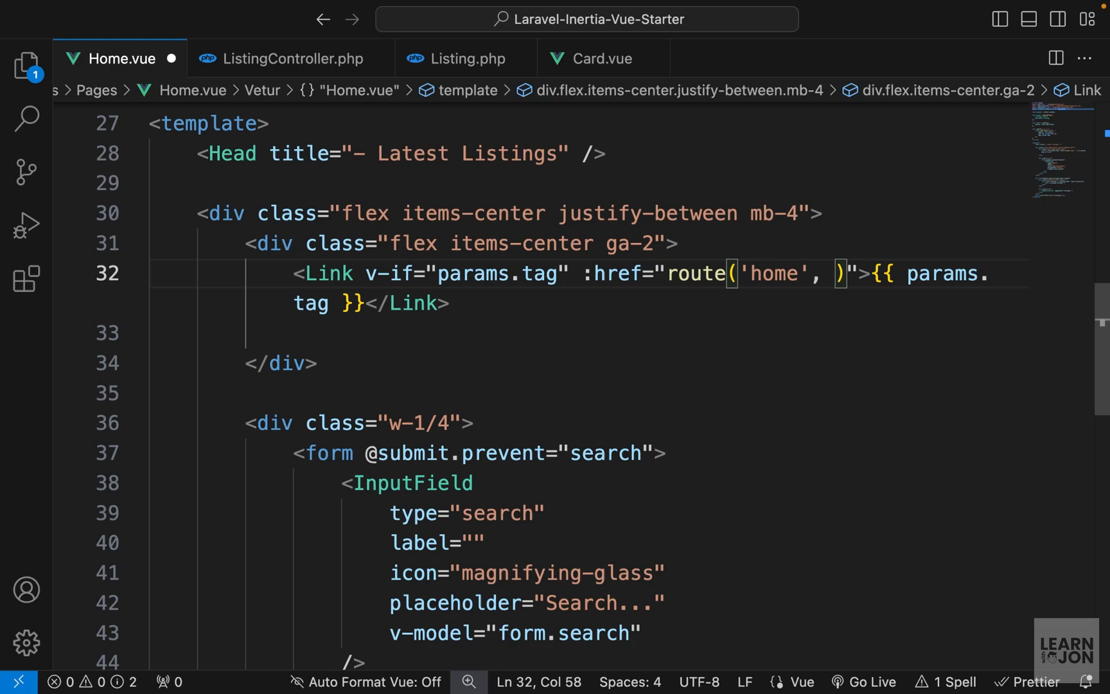
pyautogui.moveTo(697, 273)
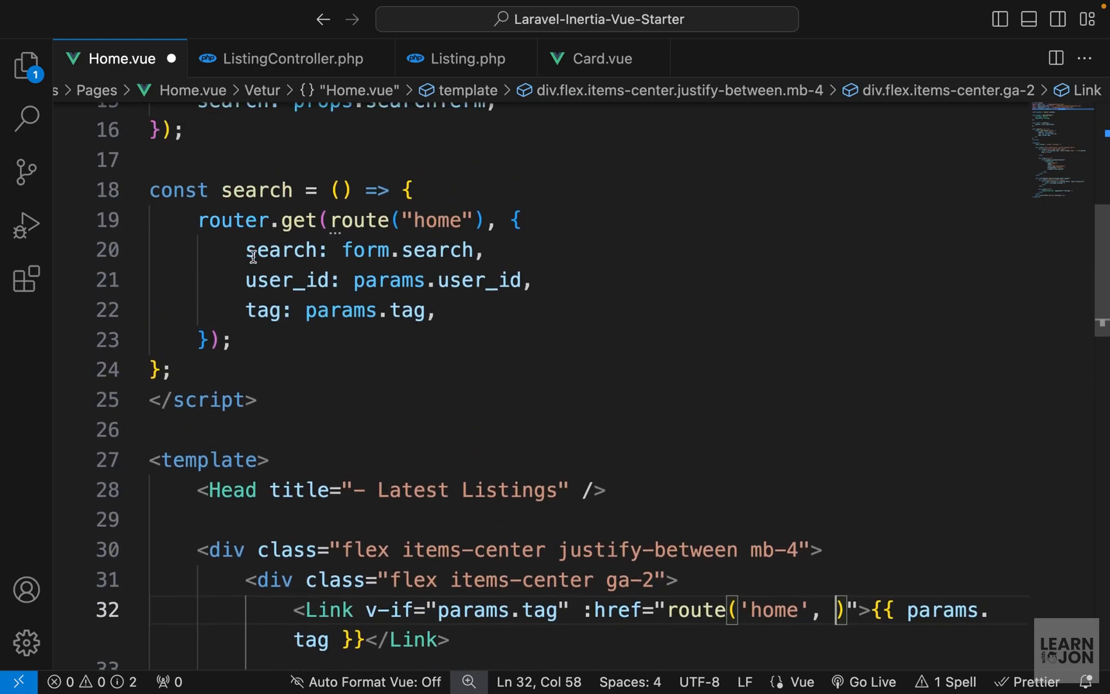
pyautogui.scroll(-3)
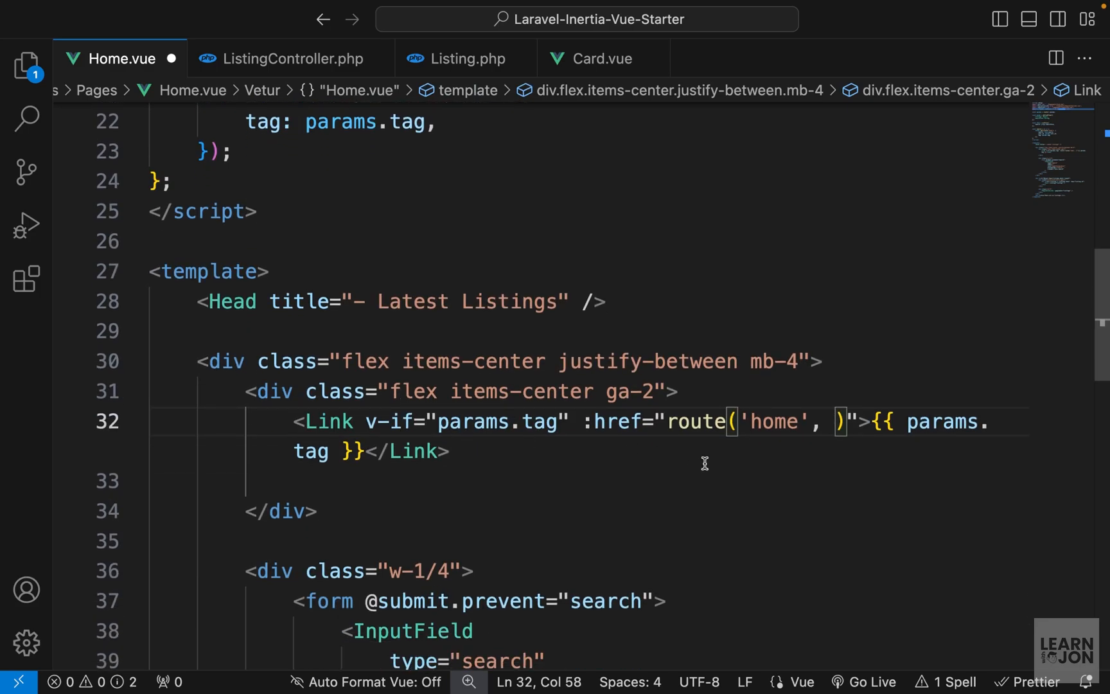
pyautogui.moveTo(723, 444)
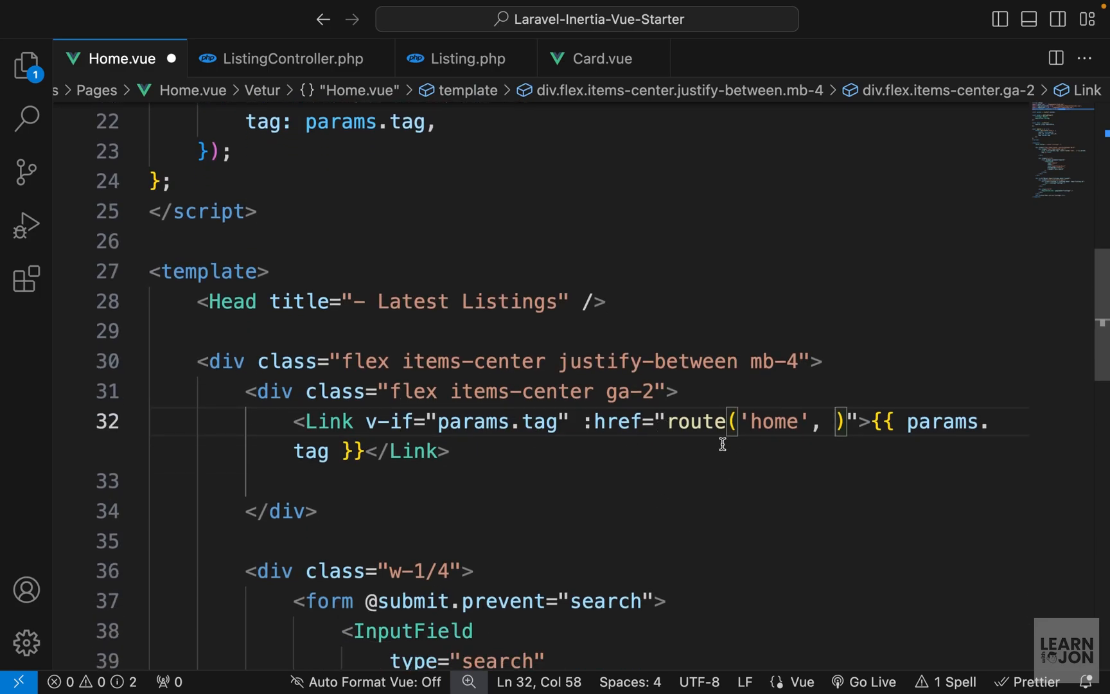
pyautogui.write('{')
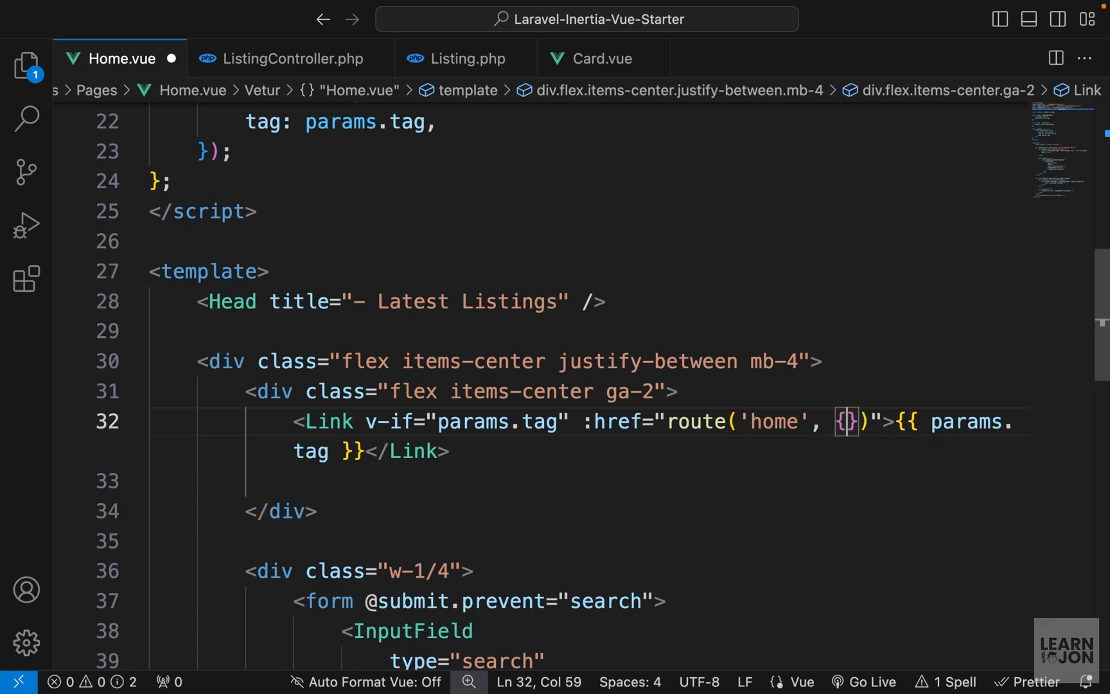
pyautogui.write('newTag')
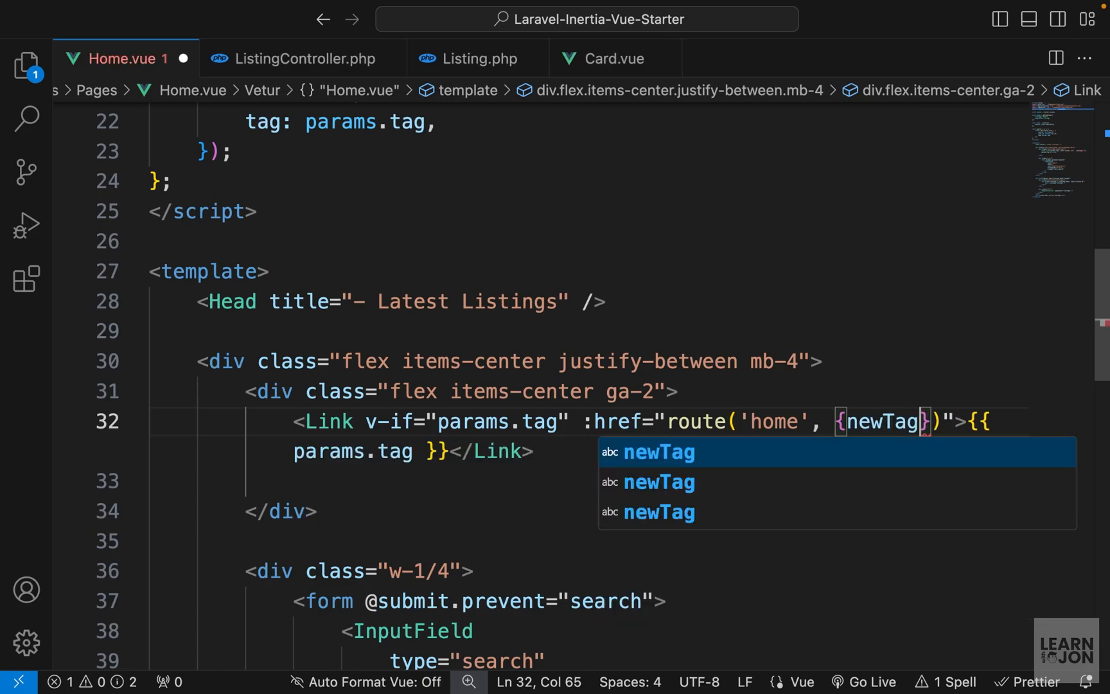
pyautogui.write(": ''")
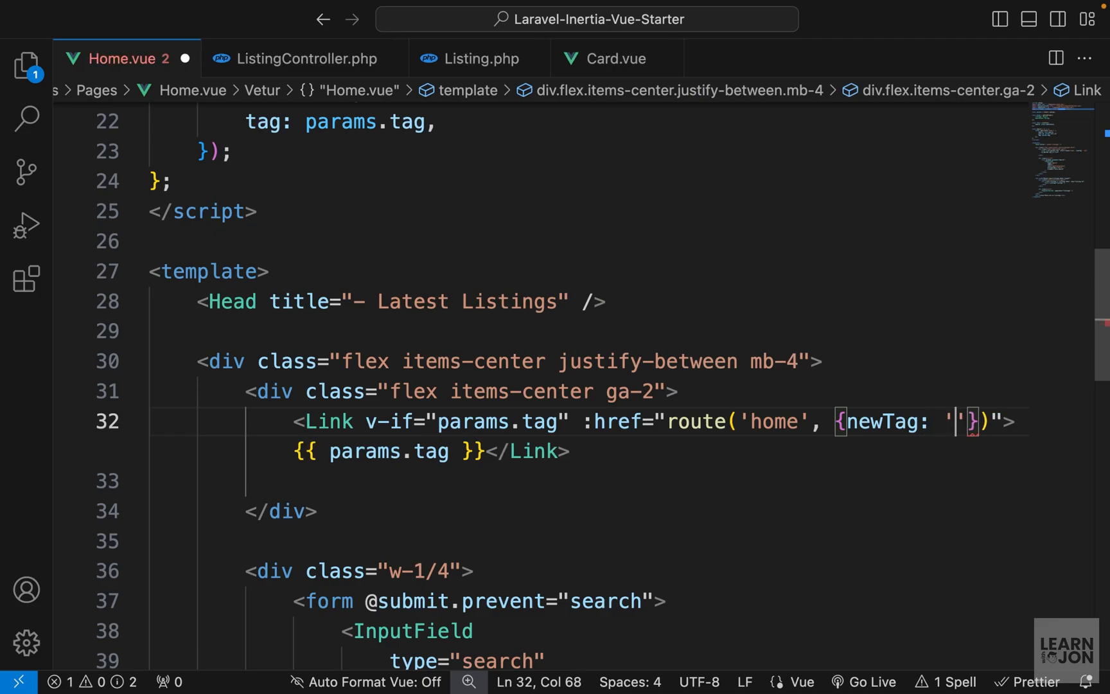
pyautogui.write('my tag')
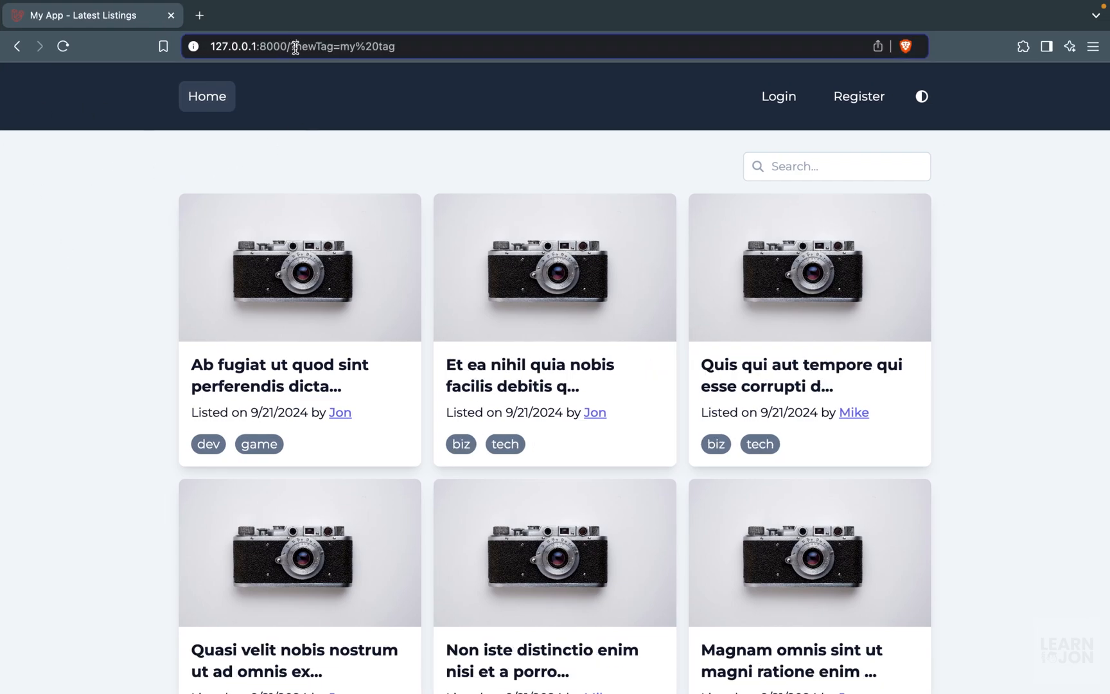
pyautogui.doubleClick(345, 46)
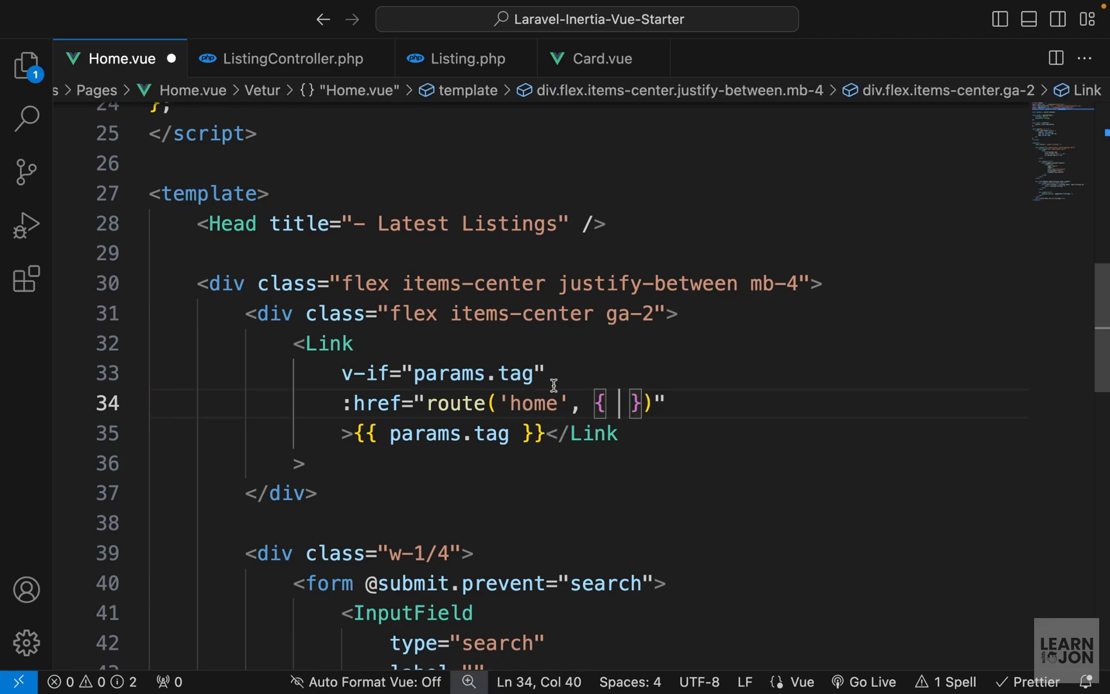
pyautogui.moveTo(572, 453)
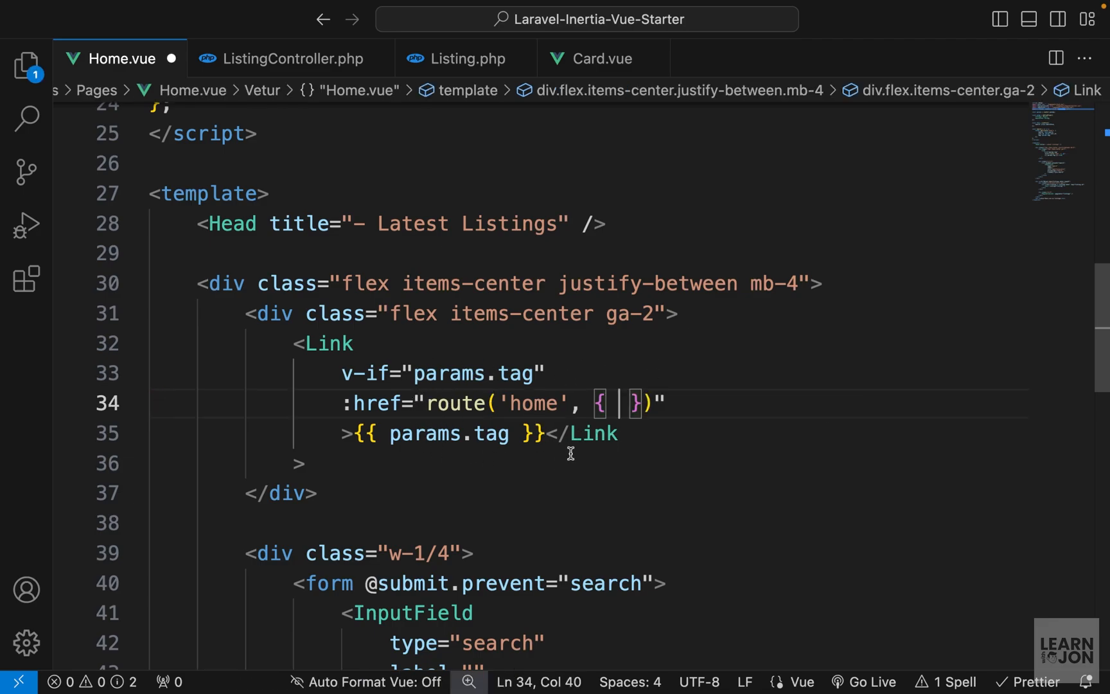
# Step: Add tag: null to the tag Link's route('home', {}) object
pyautogui.write('tag')
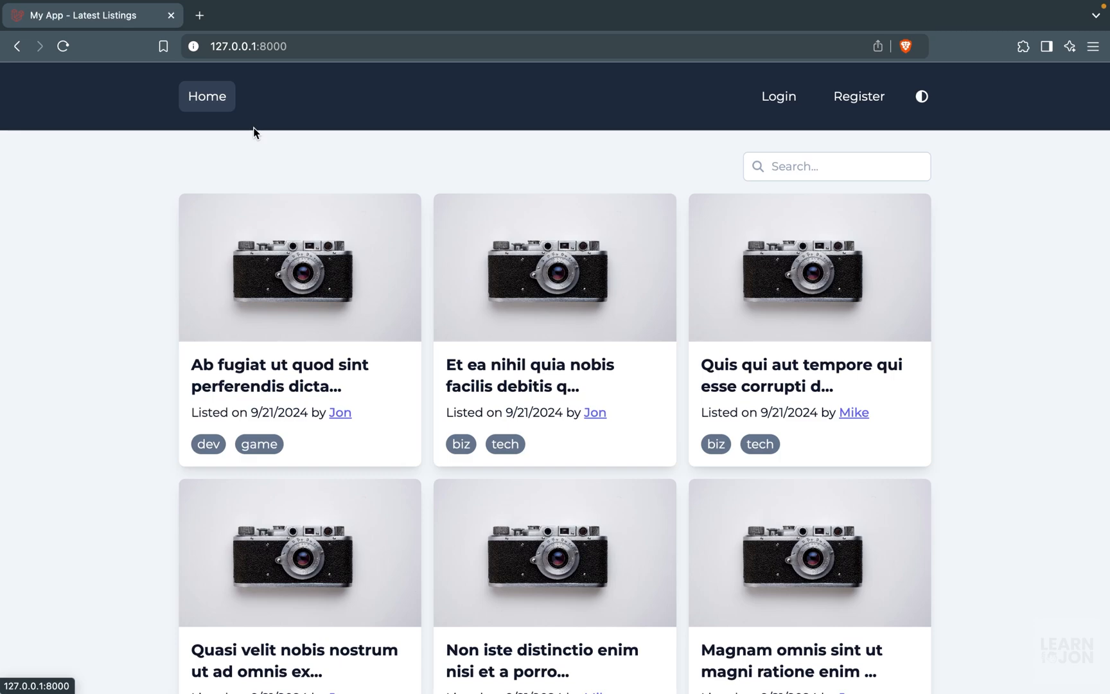
# Step: In Brave, filter listings to one author's posts, then narrow them to the biz tag
pyautogui.click(207, 443)
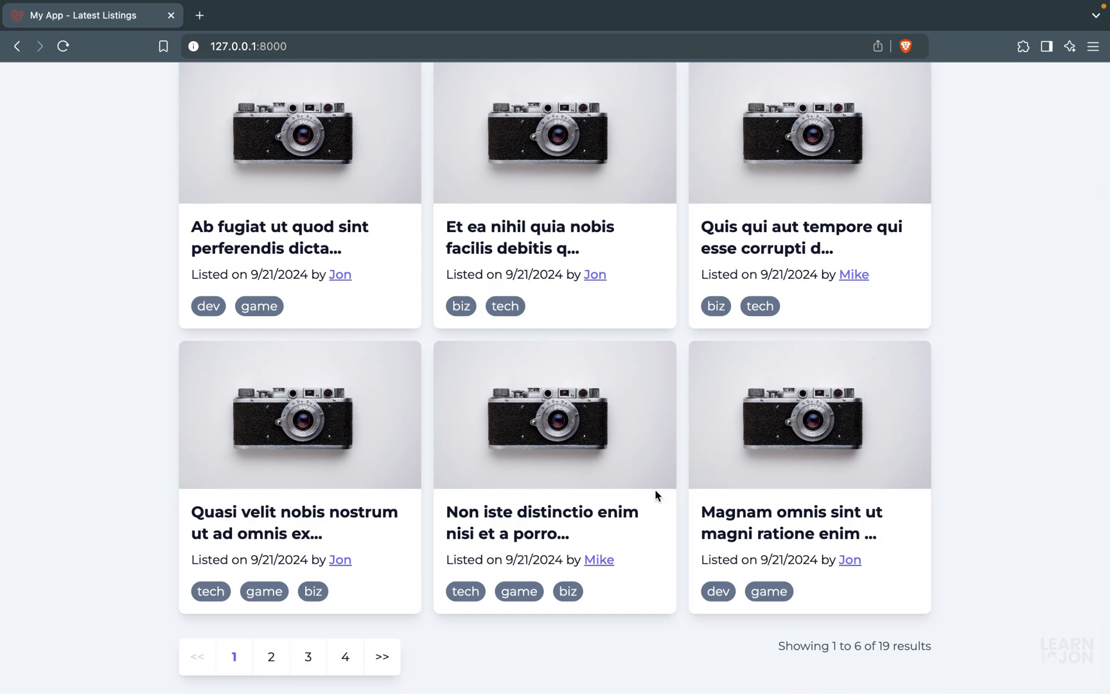
pyautogui.moveTo(635, 344)
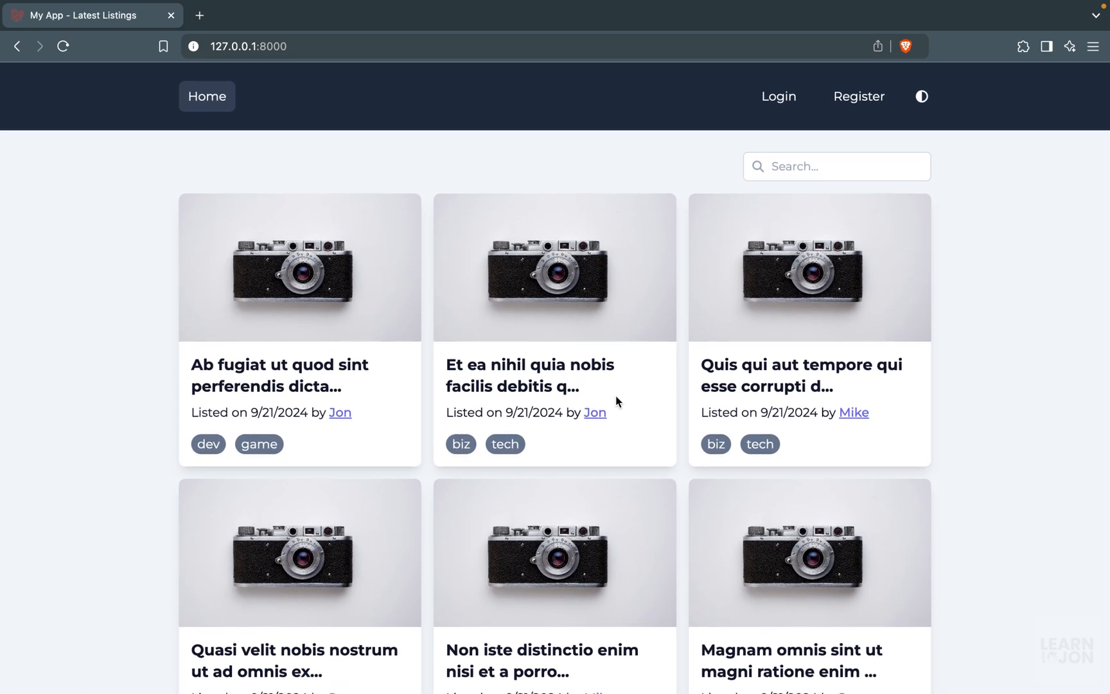
pyautogui.moveTo(595, 413)
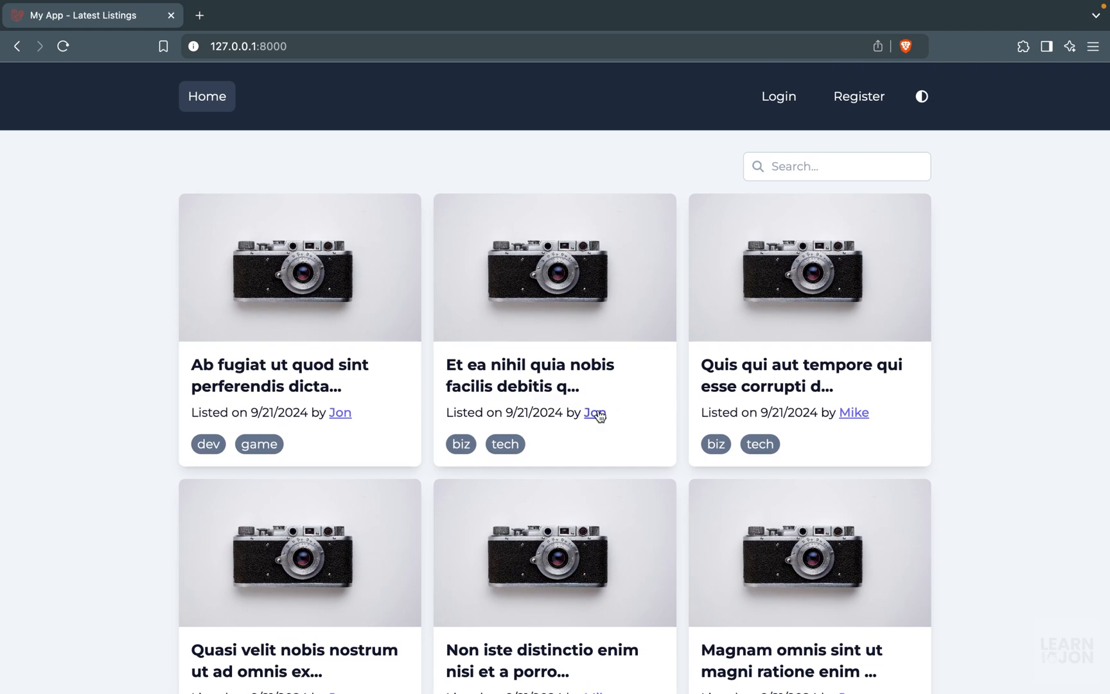
pyautogui.click(595, 413)
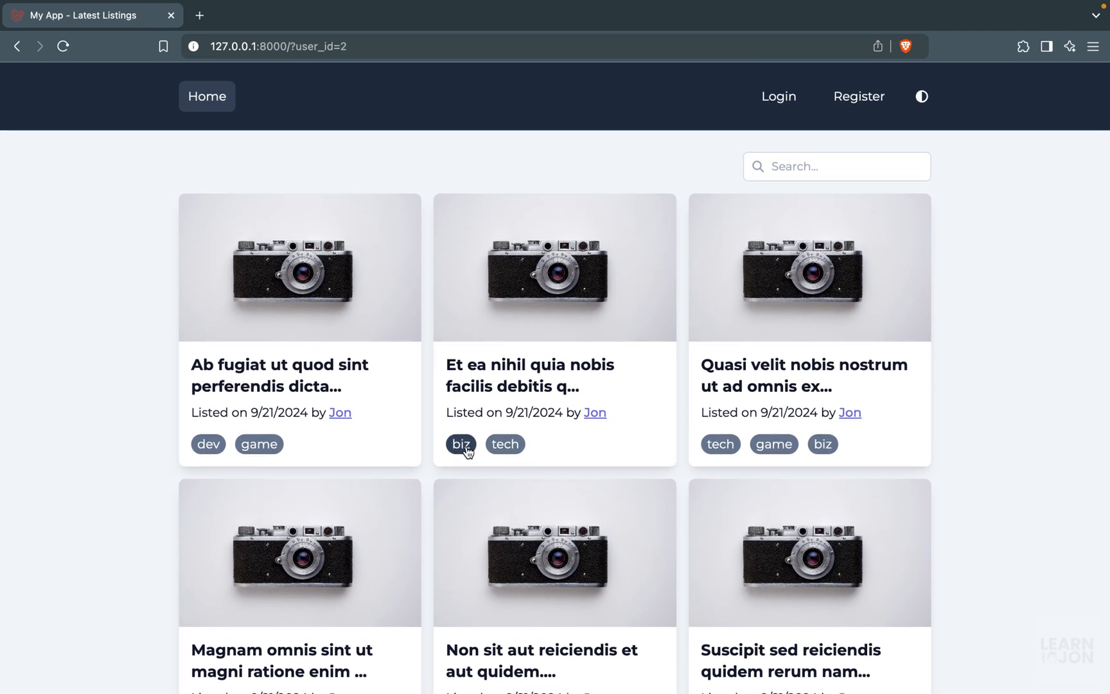
pyautogui.click(459, 443)
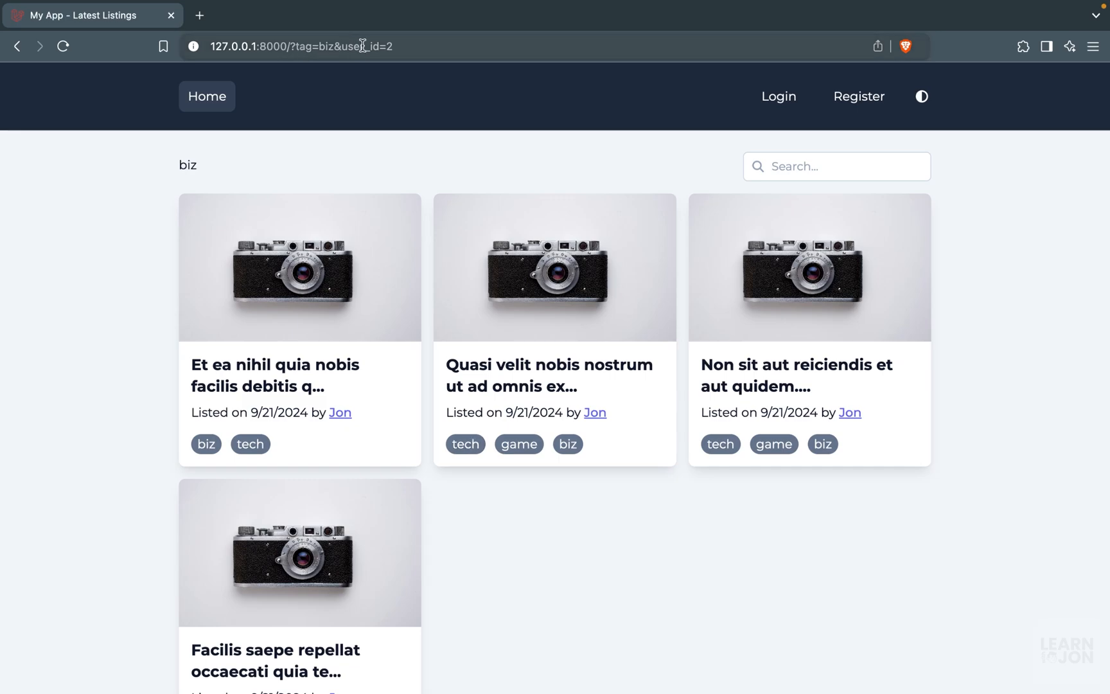
pyautogui.moveTo(195, 175)
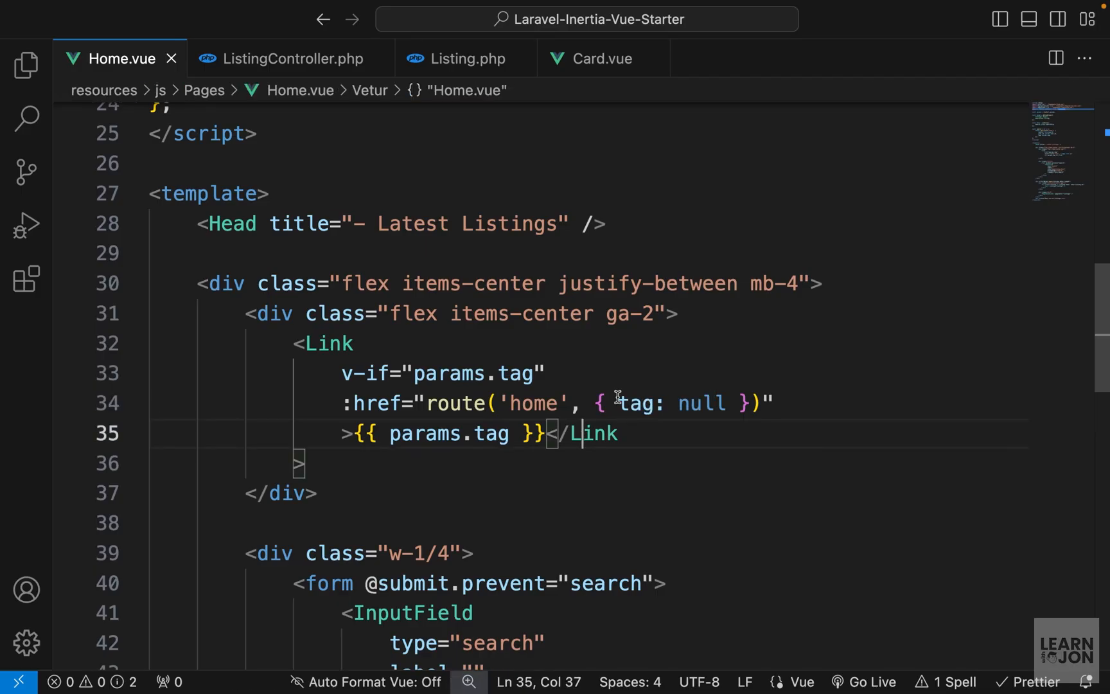
# Step: Spread ...params before tag: null in the tag Link's route object
pyautogui.click(600, 403)
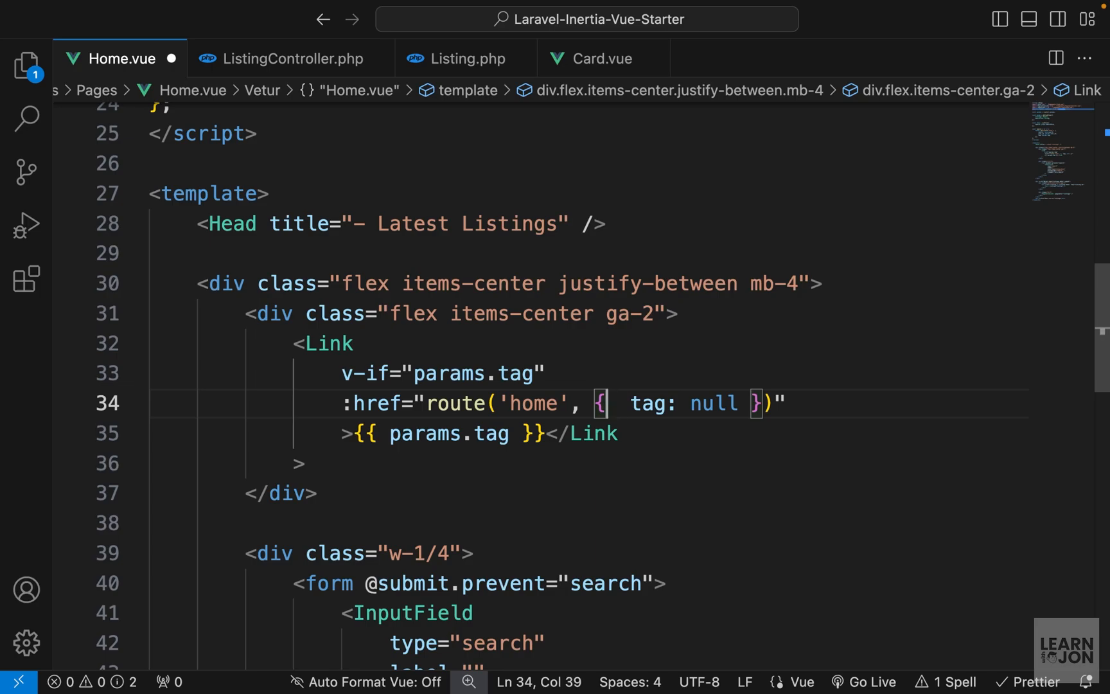
pyautogui.write('...params,')
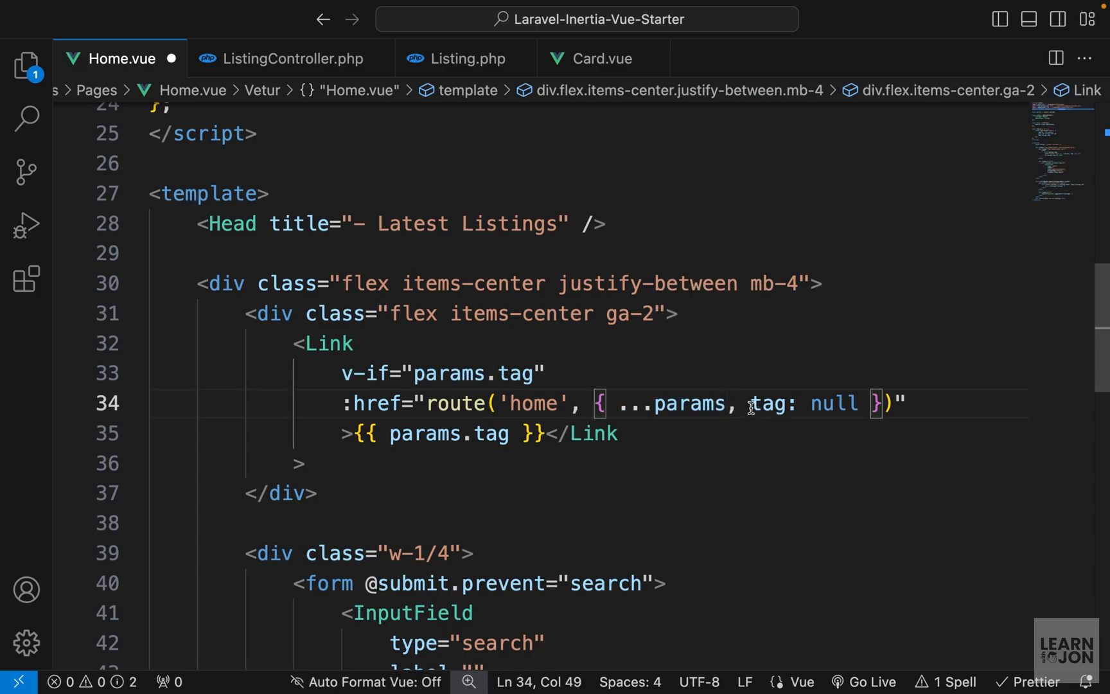
pyautogui.doubleClick(684, 403)
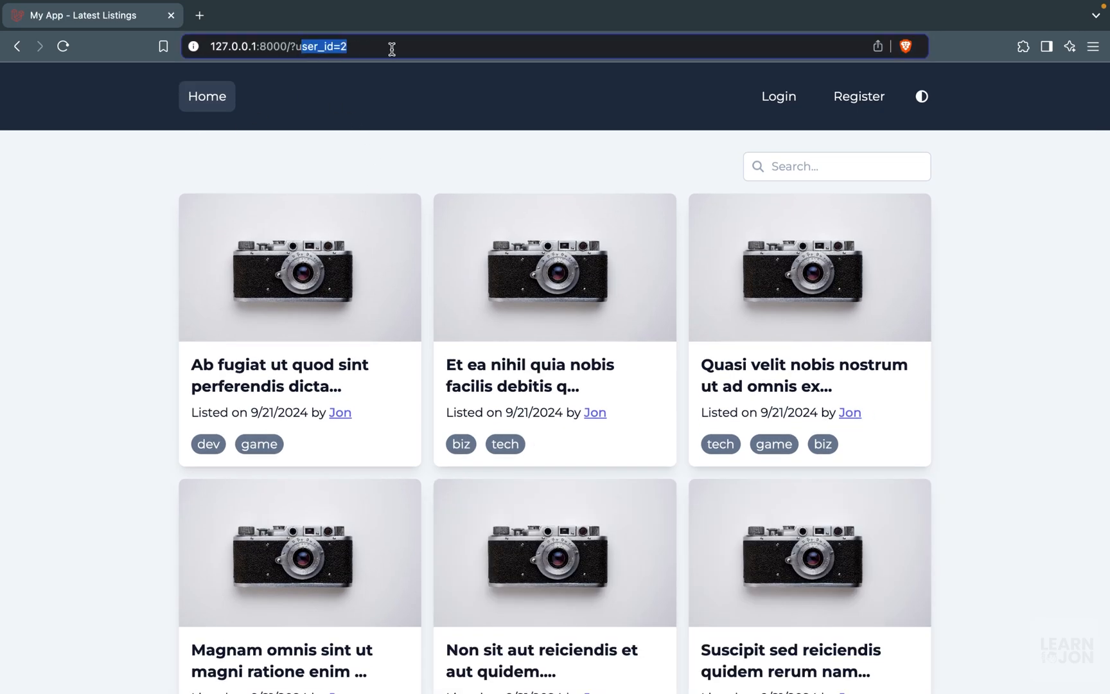
# Step: In Brave, remove the biz tag filter and go to page 2 of the author's listings
pyautogui.scroll(-3)
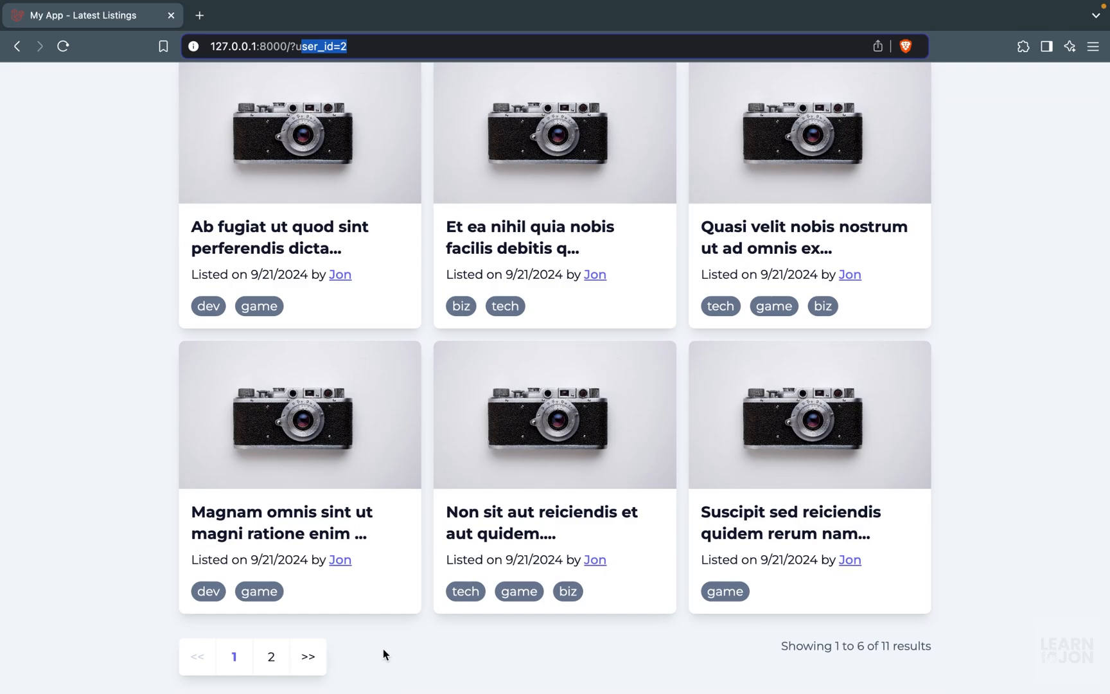
pyautogui.click(271, 656)
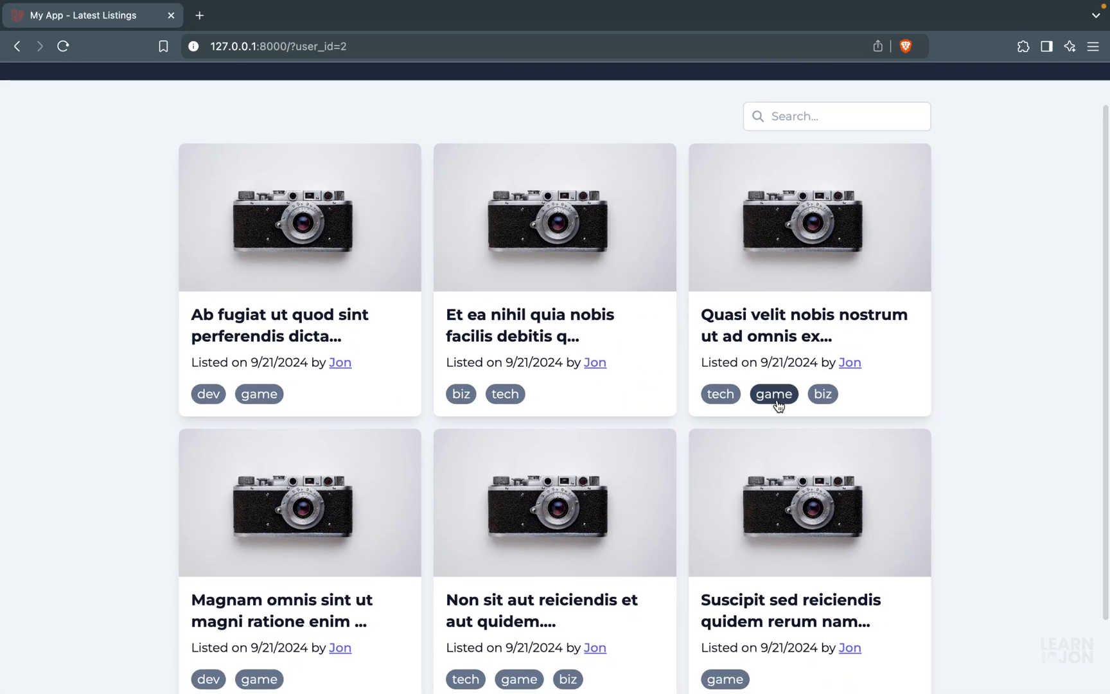
pyautogui.click(773, 394)
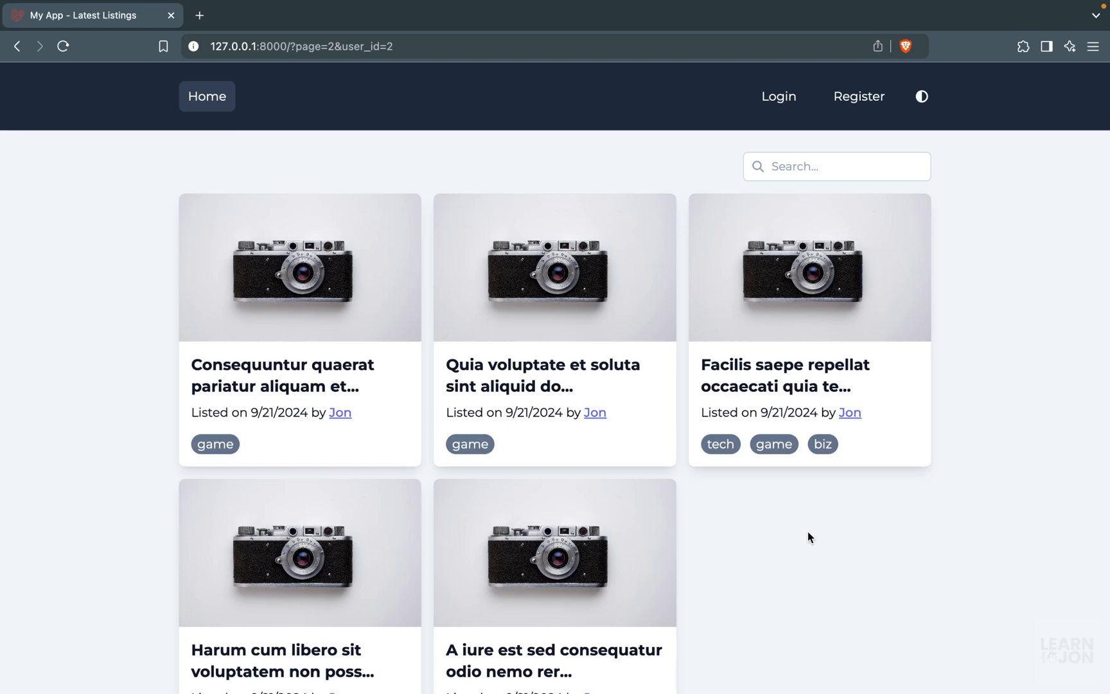
pyautogui.scroll(-3)
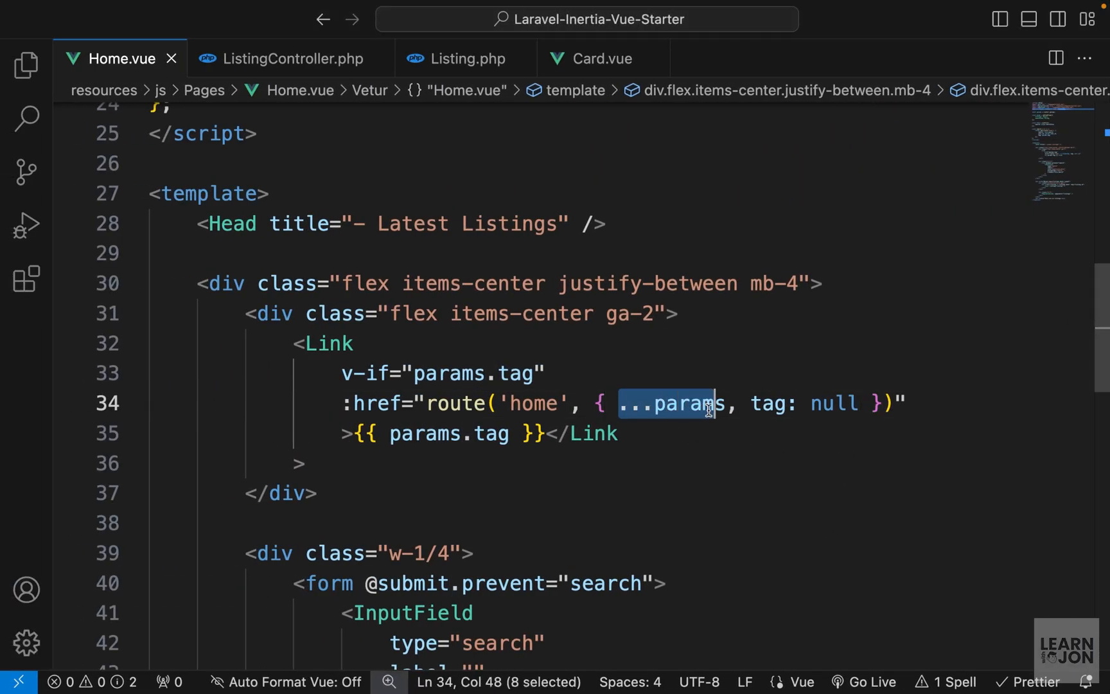
# Step: Add , page: null after tag: null in the tag Link's route object
pyautogui.write(',')
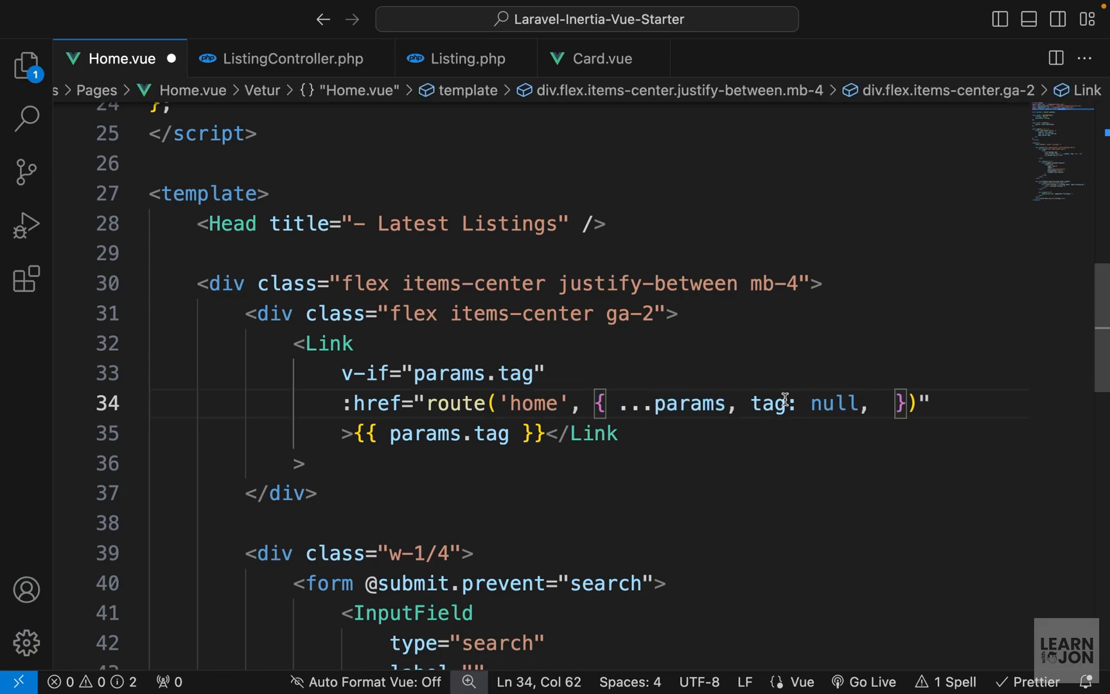
pyautogui.write('page:')
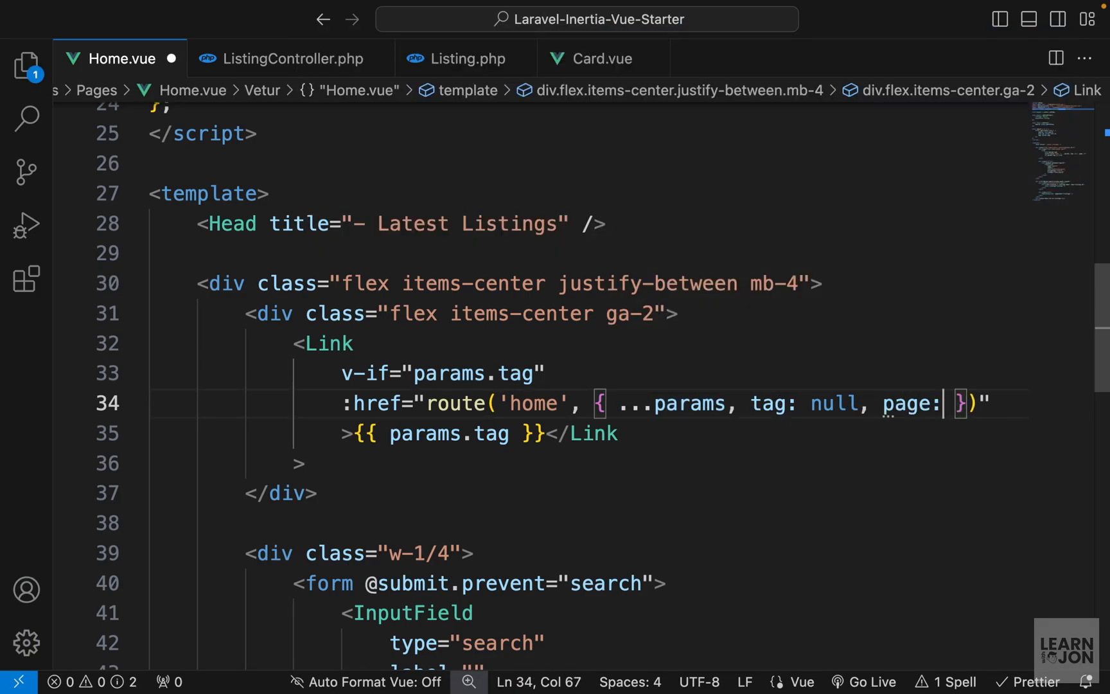
pyautogui.write('null')
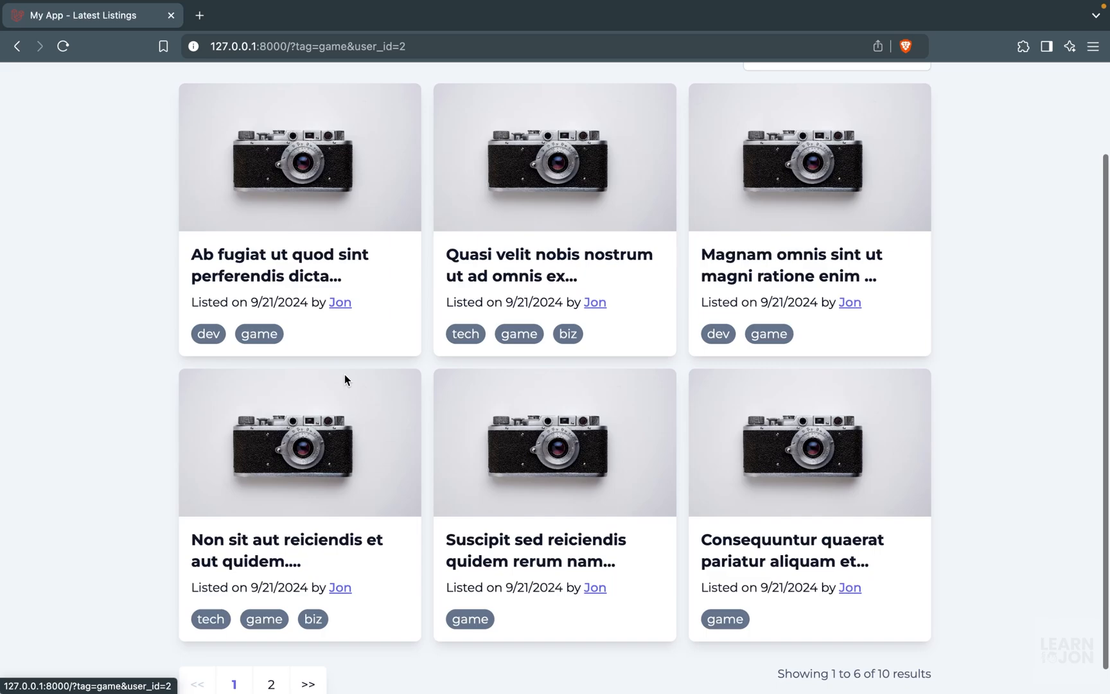
# Step: Clear the game tag so the listings show only the author's posts (?user_id=2)
pyautogui.click(271, 684)
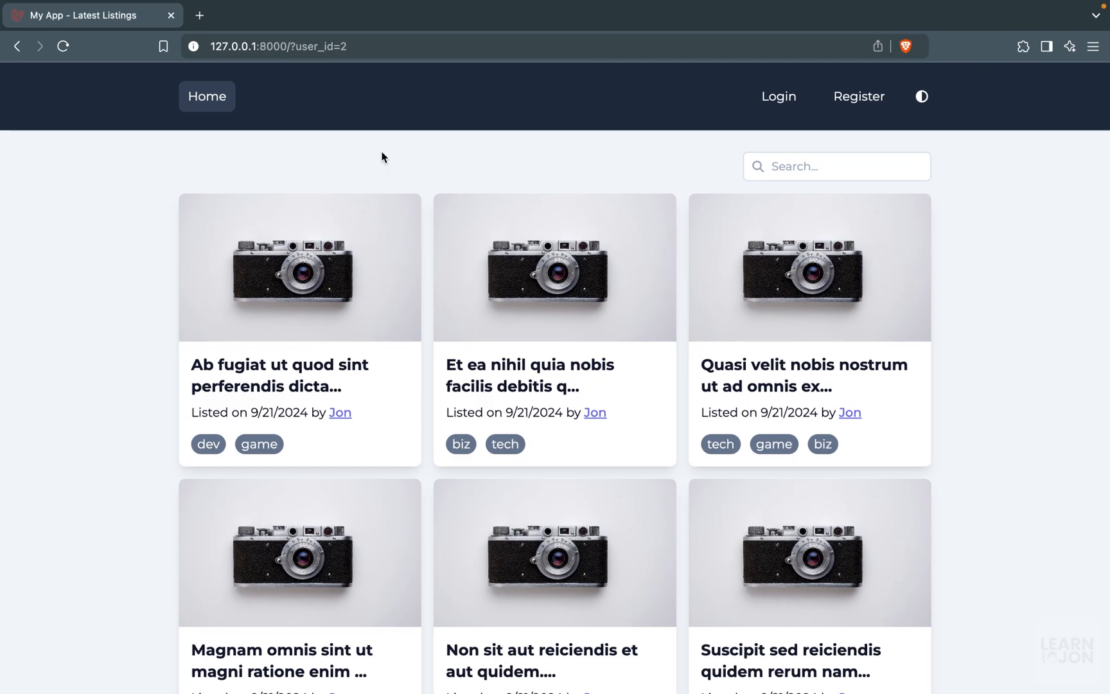
pyautogui.scroll(-3)
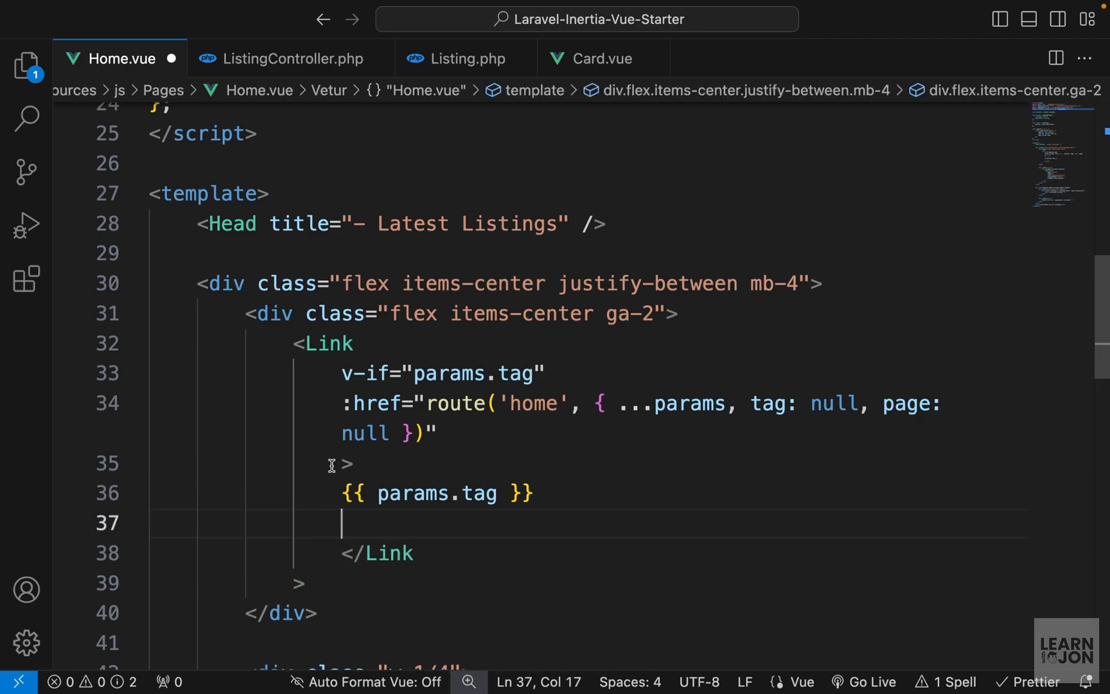
# Step: Add an fa-xmark icon to the tag Link and style it as a flex, gap-2 indigo pill
pyautogui.write('<i class="fa-solid fa-xmark"></i>')
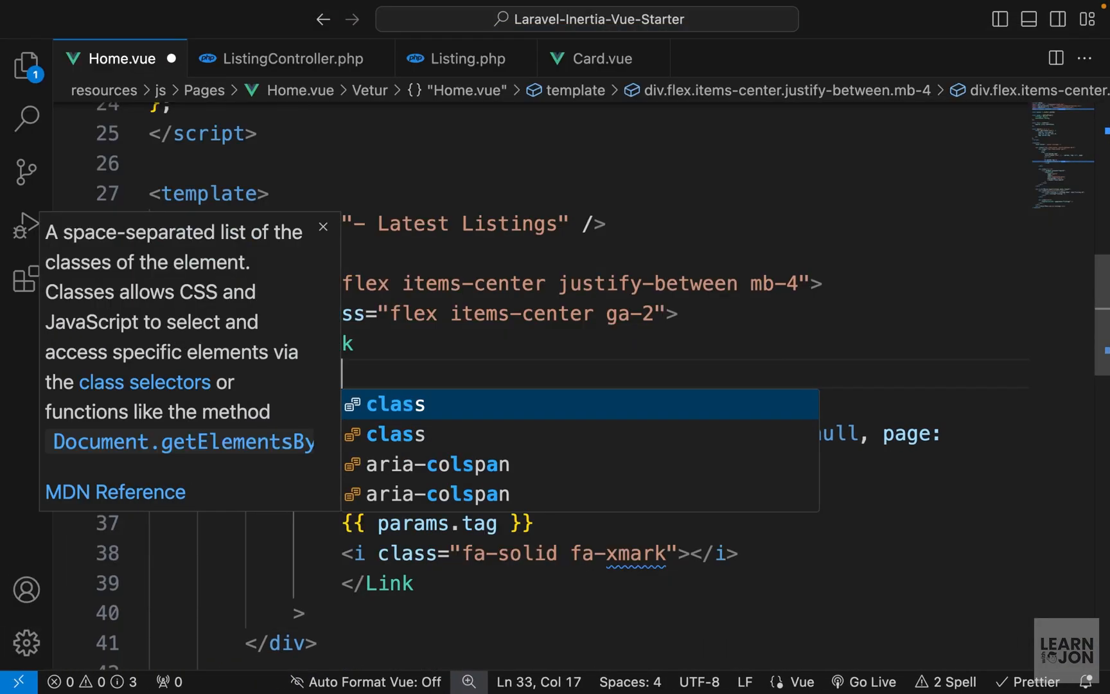
pyautogui.write('flex items-center gap-2"')
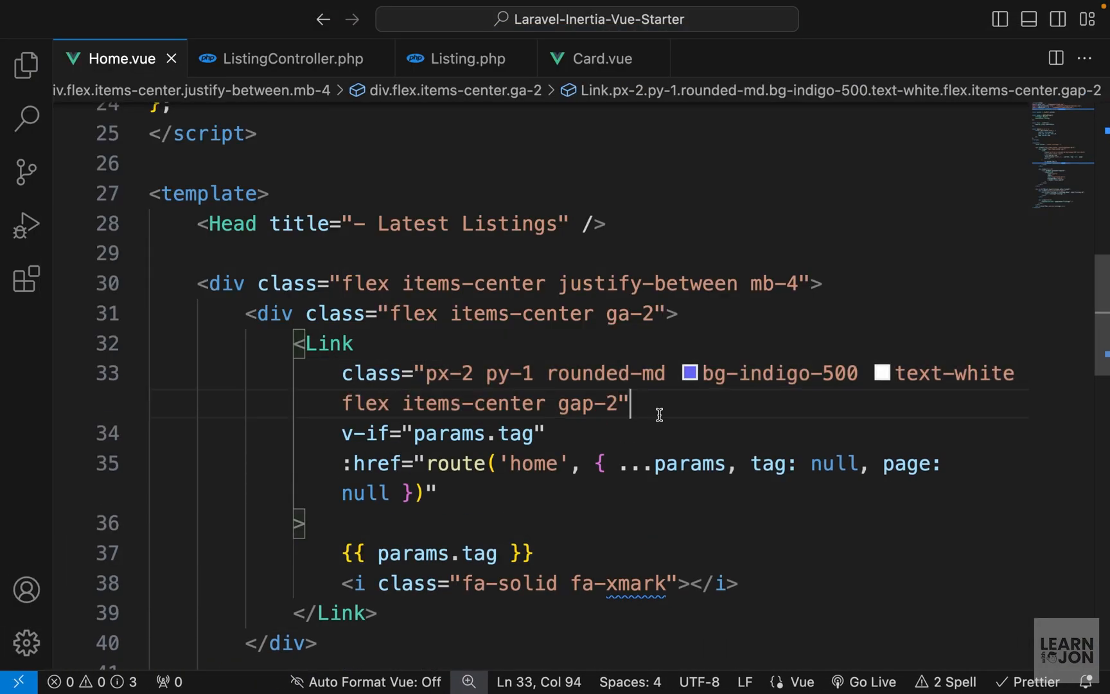
pyautogui.moveTo(505, 373)
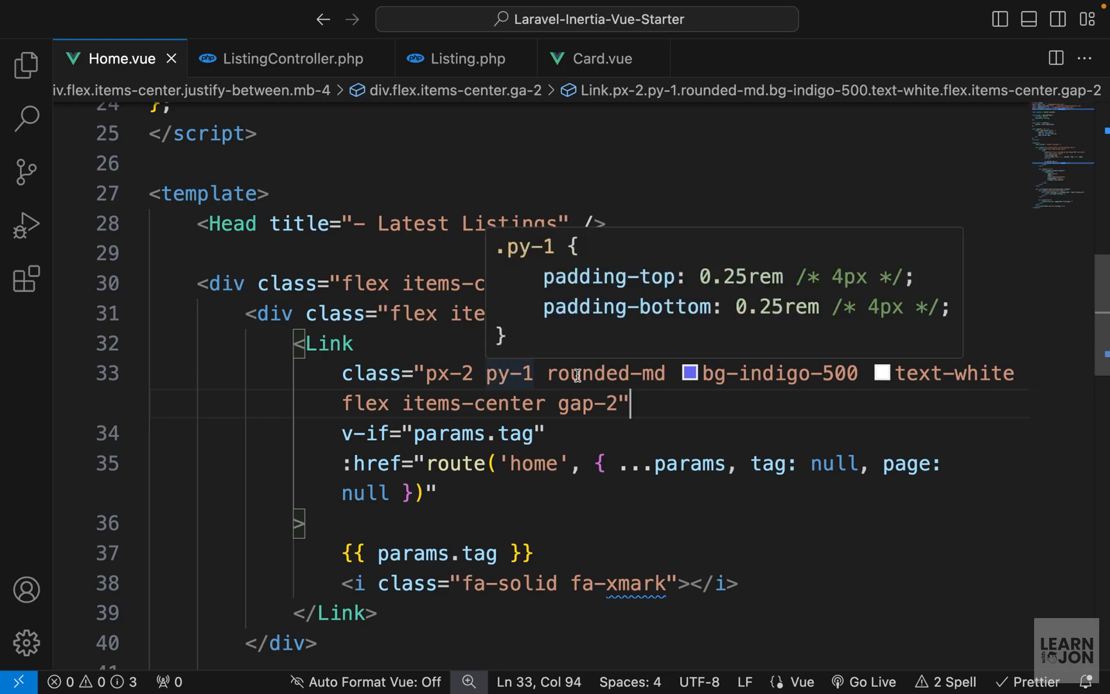
pyautogui.moveTo(934, 404)
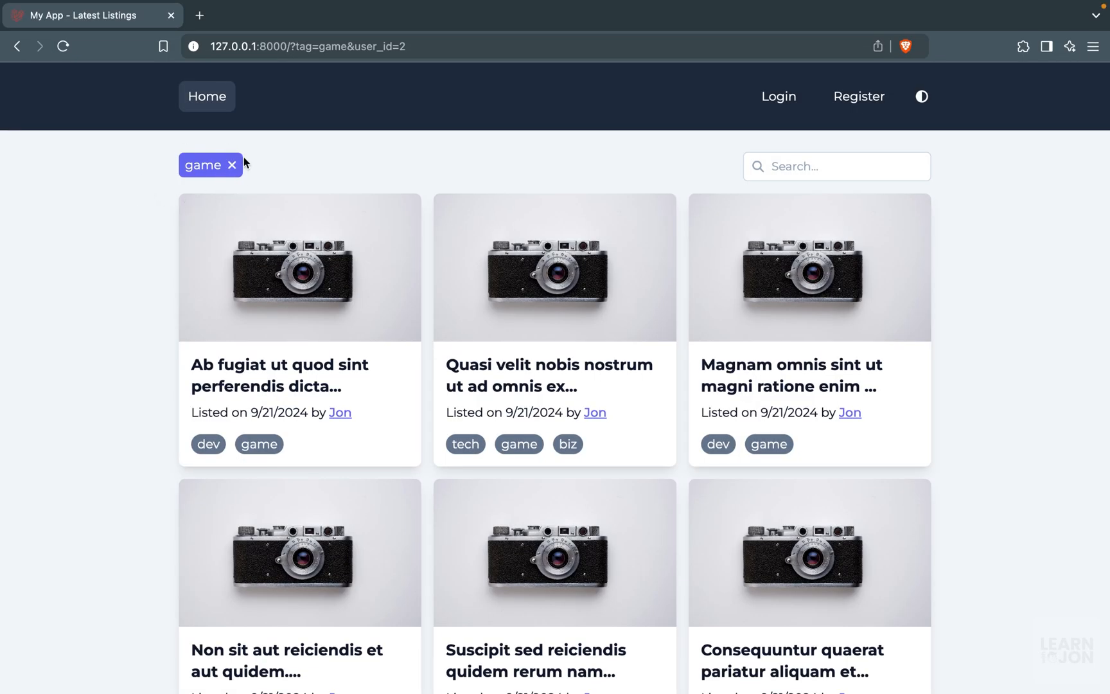
# Step: Remove the game tag filter via its new indigo 'game ×' pill
pyautogui.click(231, 164)
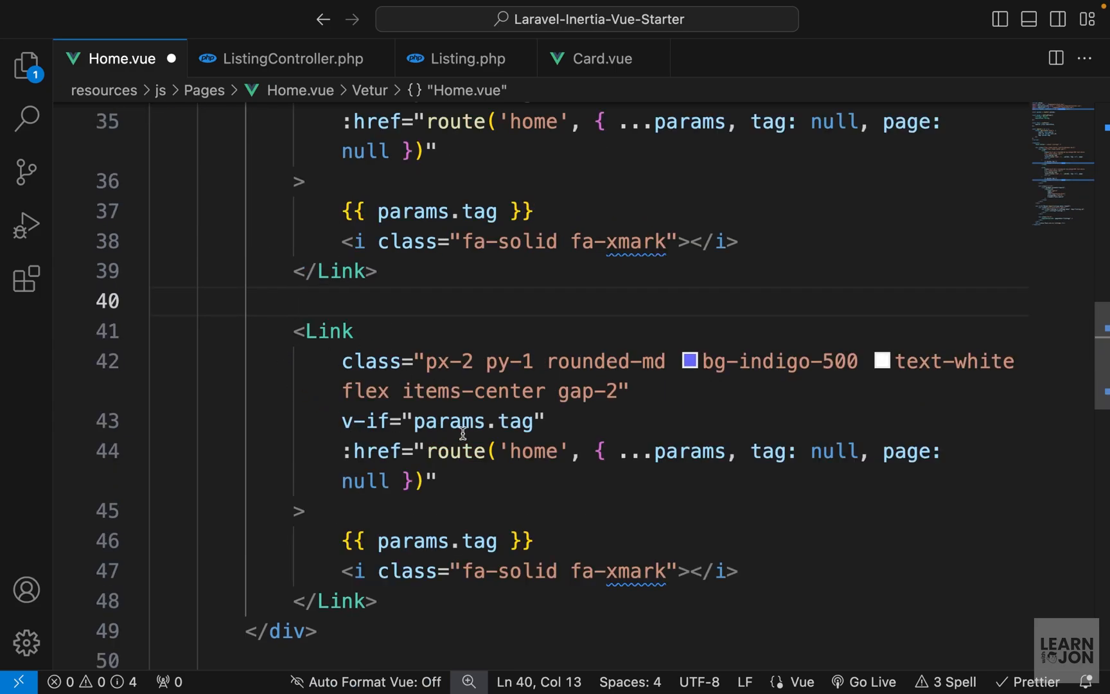
# Step: Repoint the duplicated pill link from tag to search in its v-if, value and href
pyautogui.write('search')
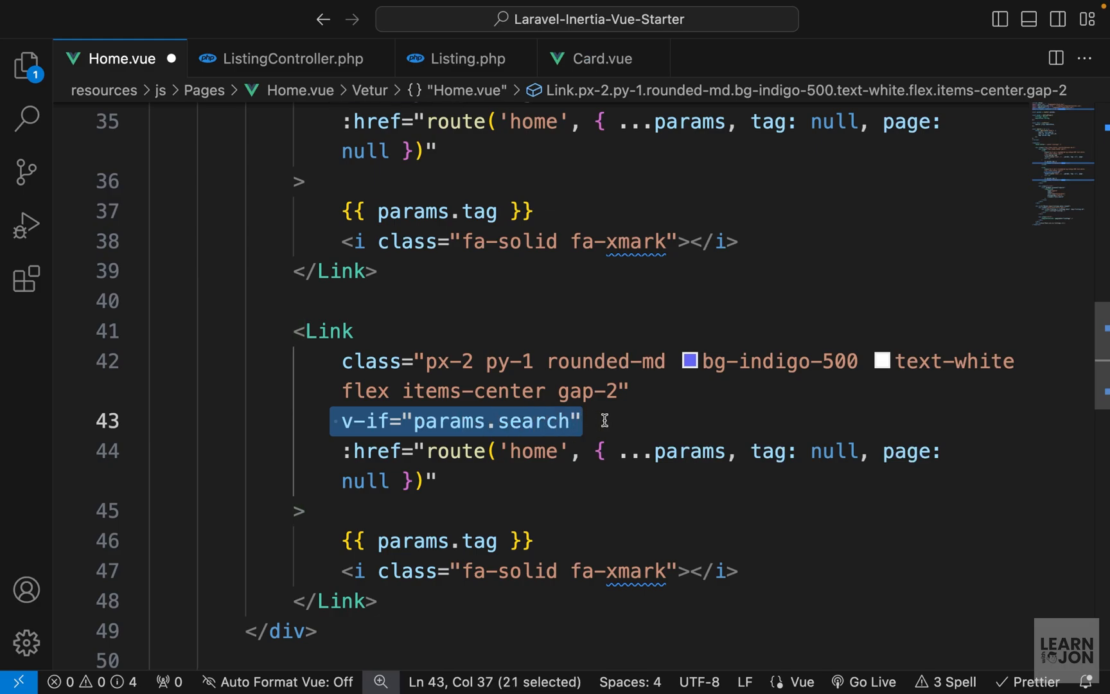
pyautogui.moveTo(499, 487)
pyautogui.write('s')
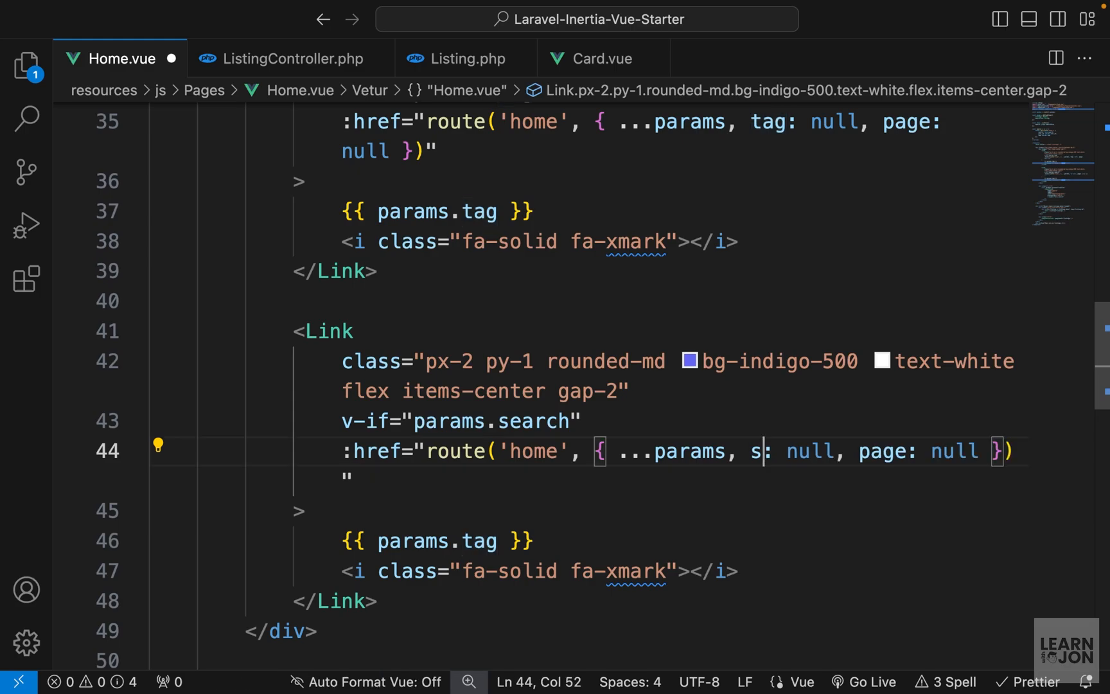
pyautogui.write('earch')
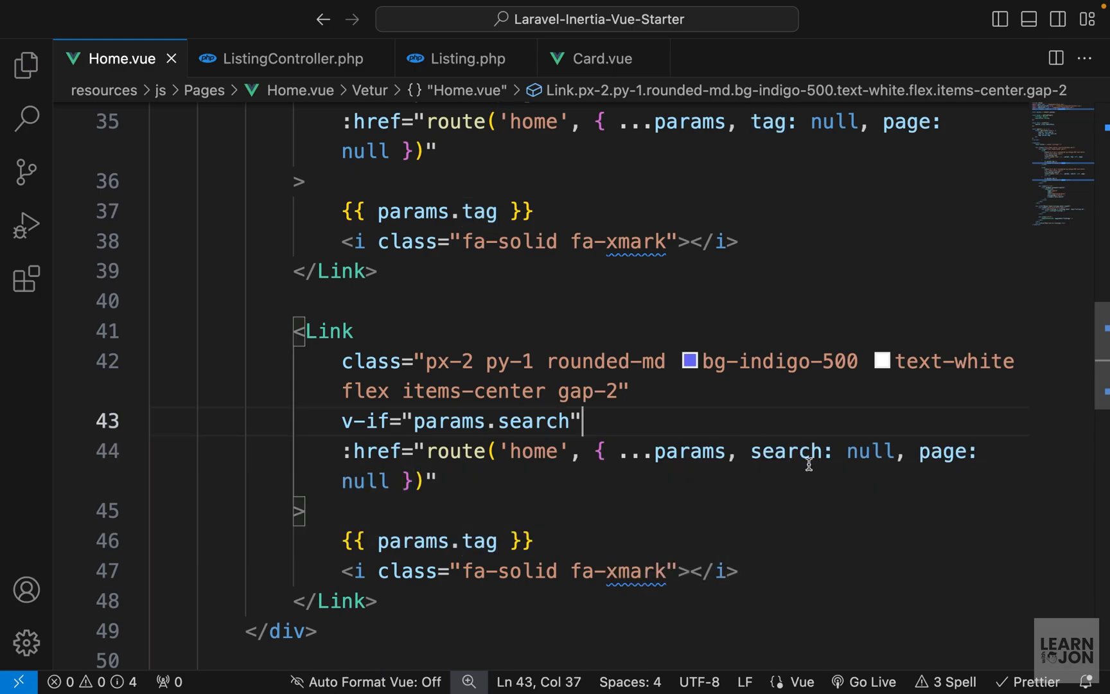
pyautogui.doubleClick(478, 508)
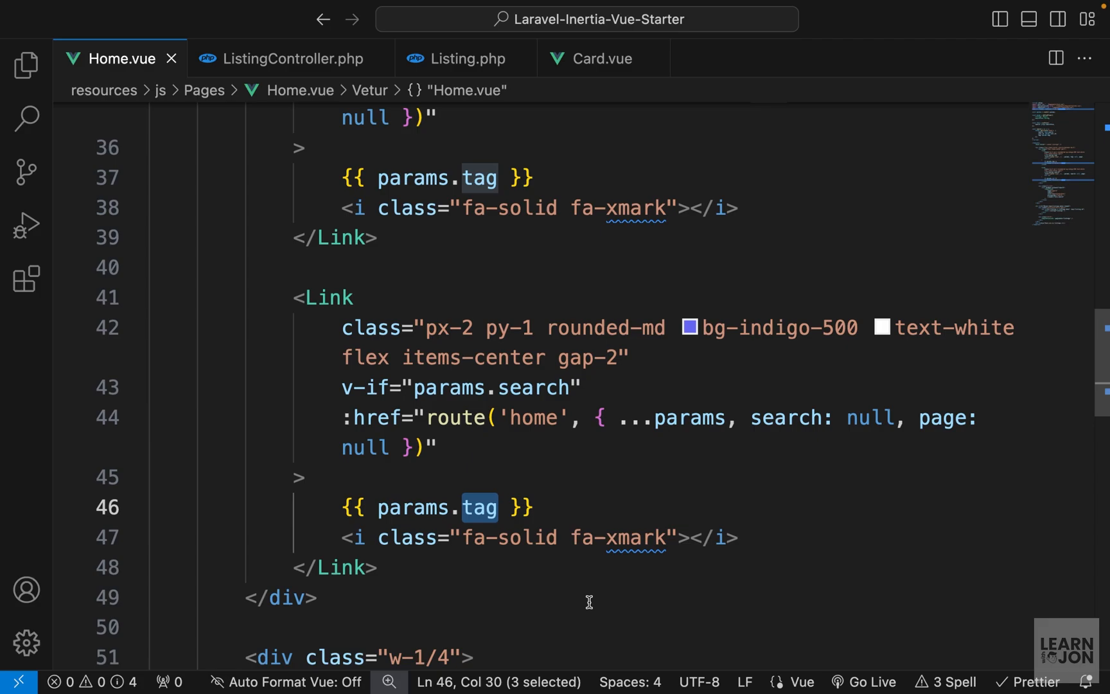
pyautogui.write('search')
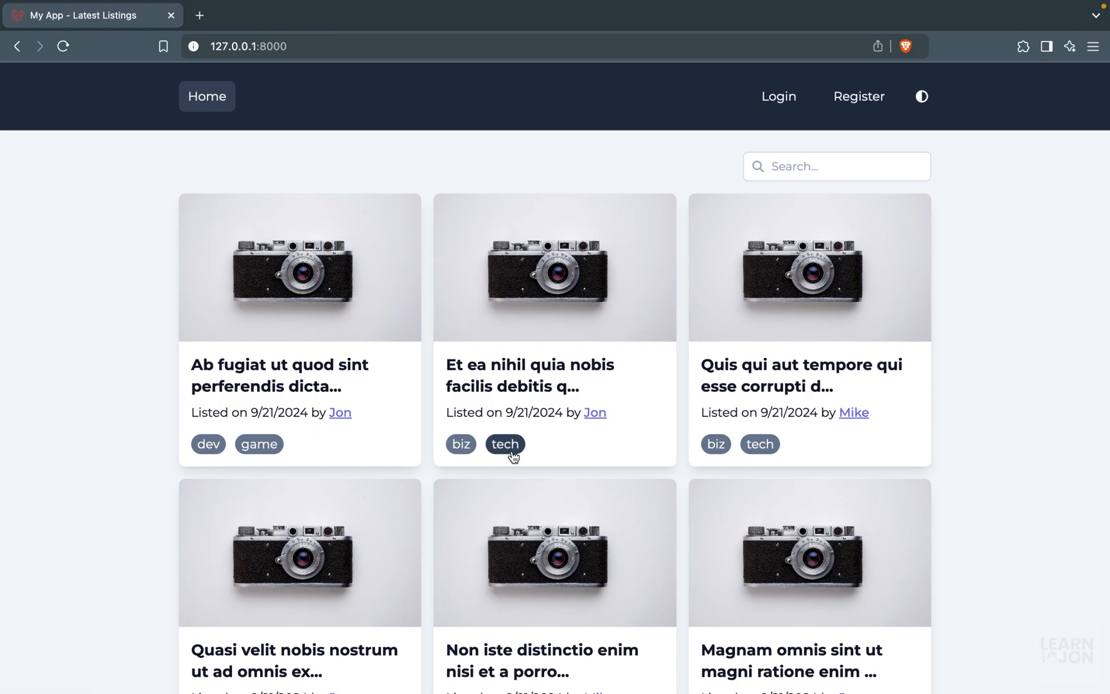
# Step: Filter listings by the tech tag and search term 'nob', showing both as pills
pyautogui.click(504, 443)
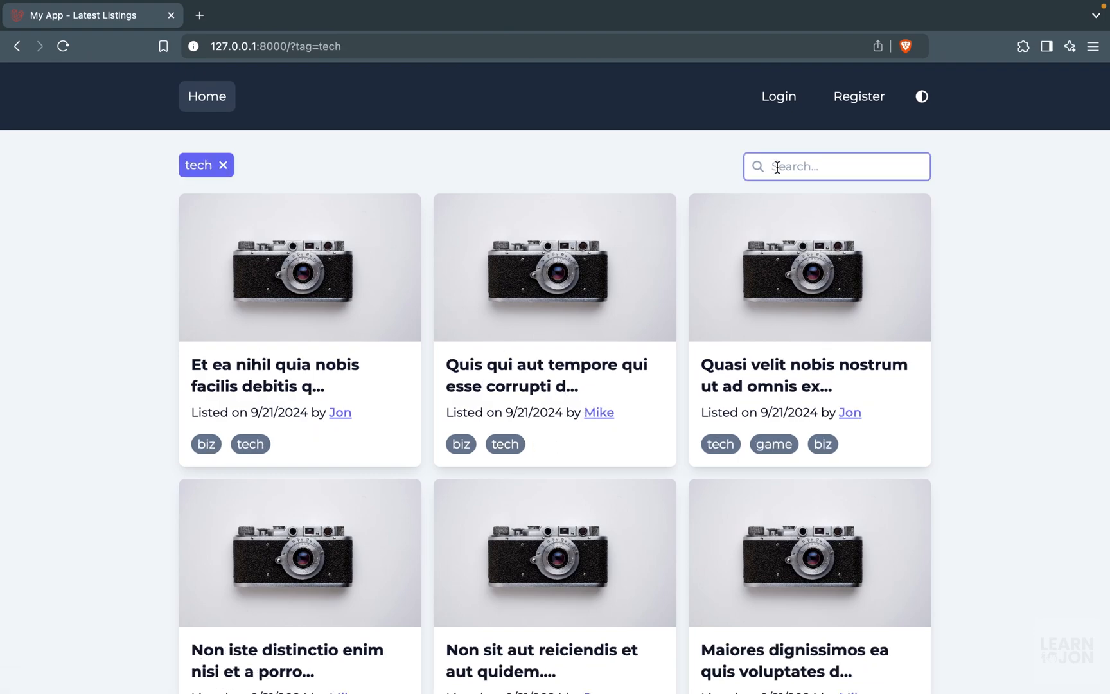
pyautogui.write('nob')
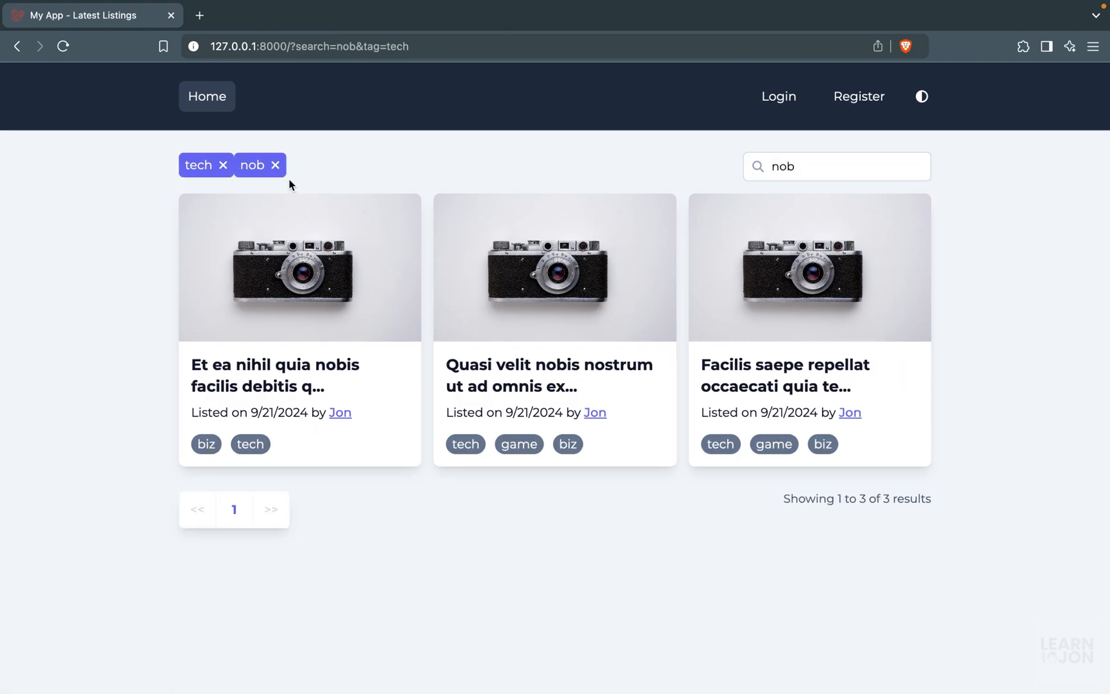
pyautogui.moveTo(313, 344)
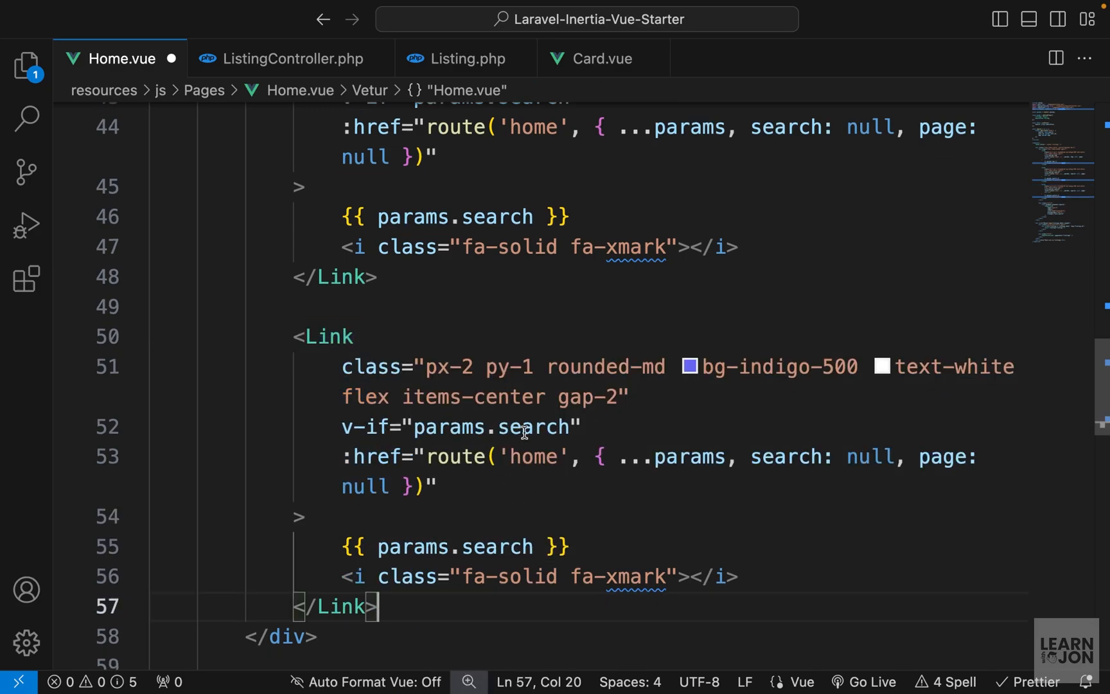
# Step: Switch the copied pill's v-if, displayed value and clearing href to user_id
pyautogui.write('user_id')
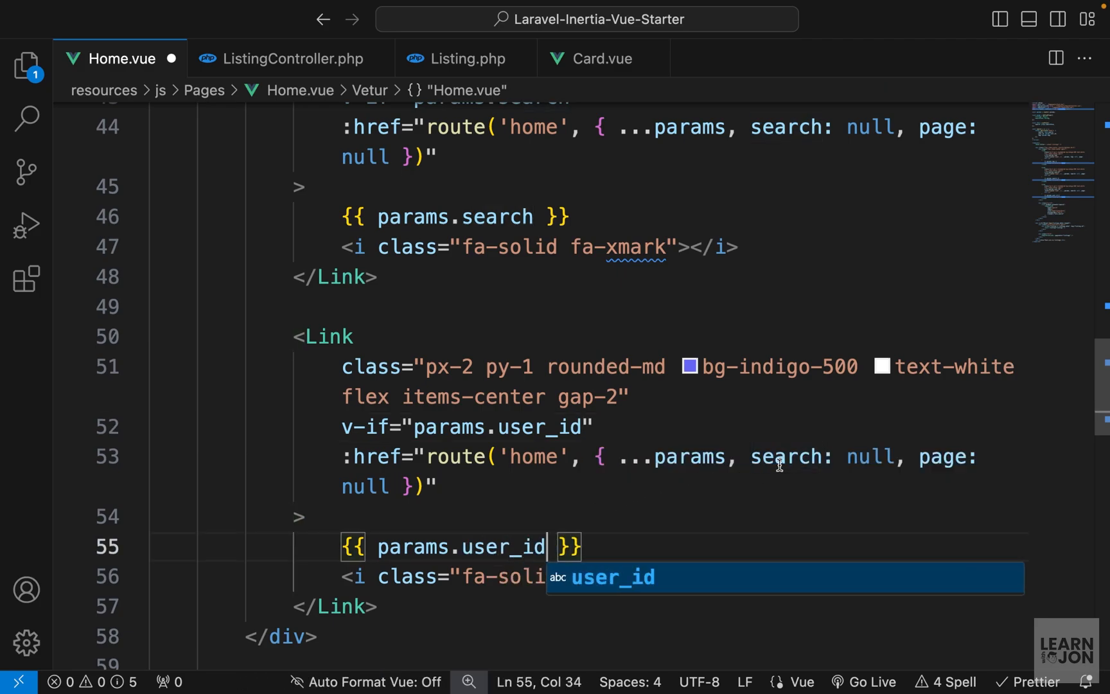
pyautogui.write('user_')
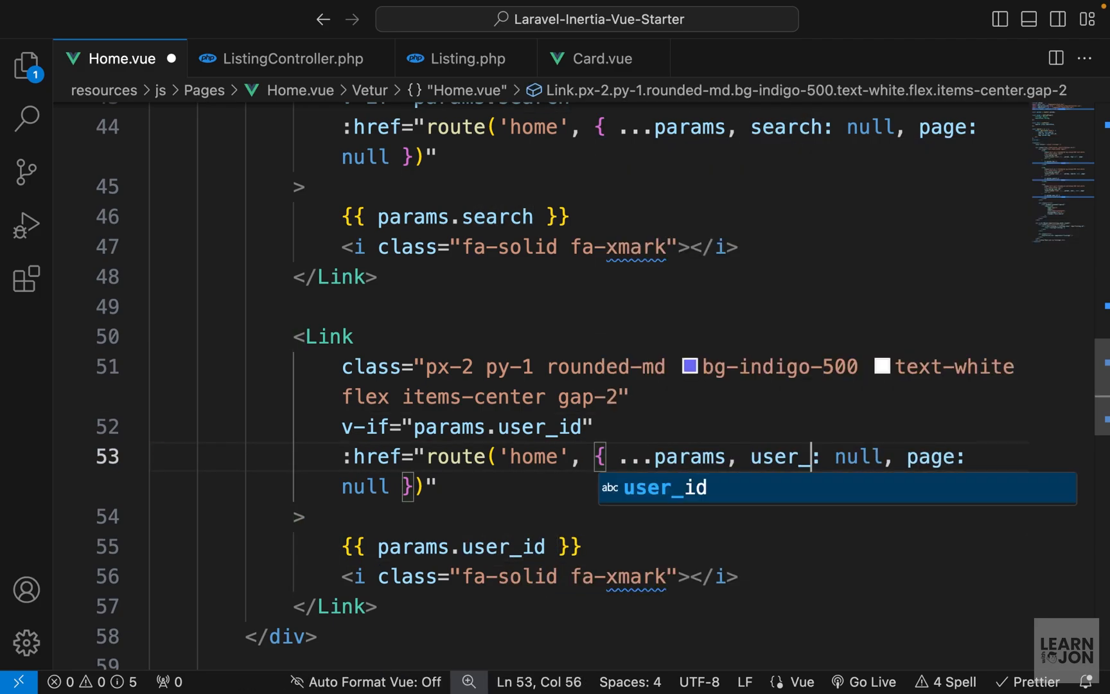
pyautogui.press('Tab')
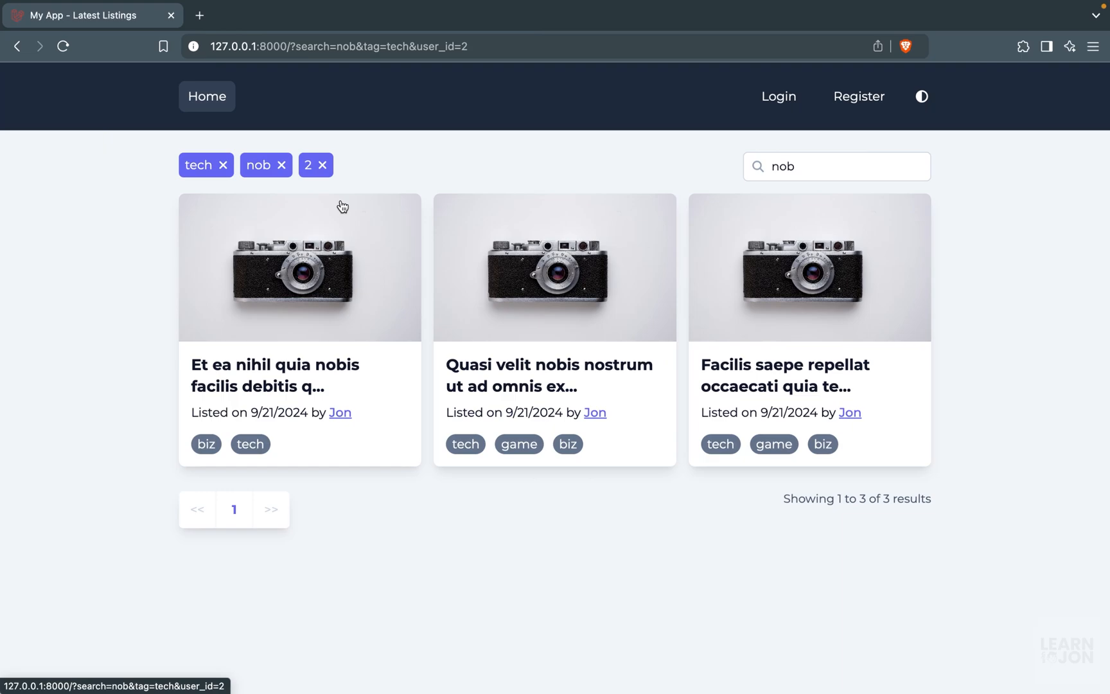
# Step: Remove the user pill, refilter by author plus game tag, and confirm clearing keeps game
pyautogui.click(322, 164)
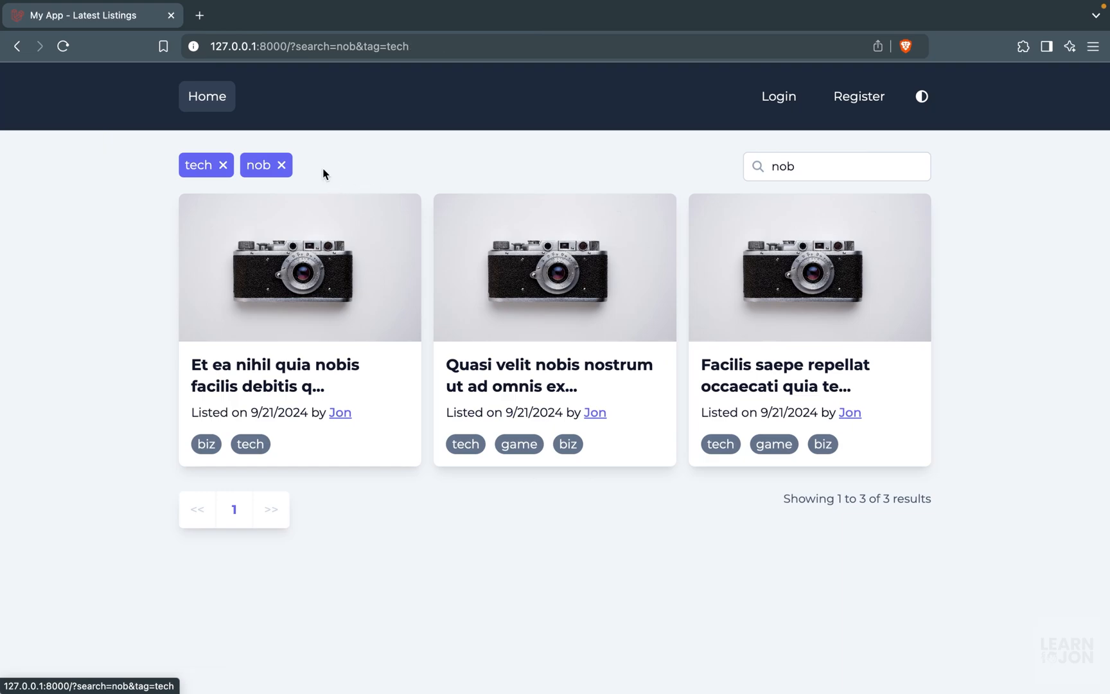
pyautogui.click(207, 96)
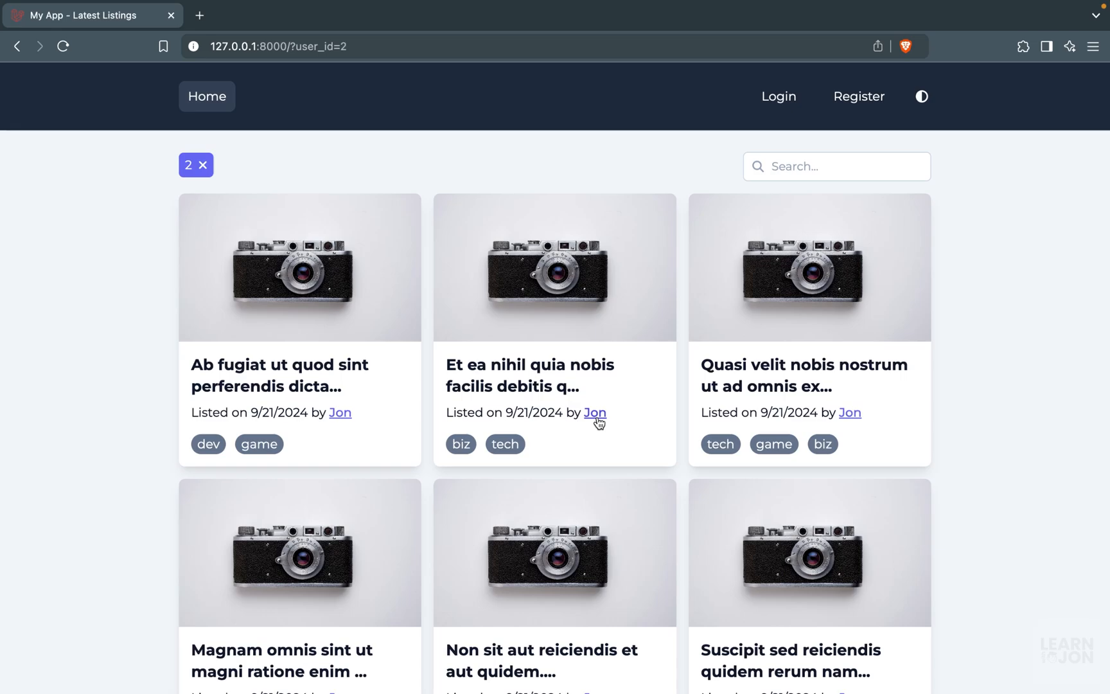
pyautogui.scroll(-3)
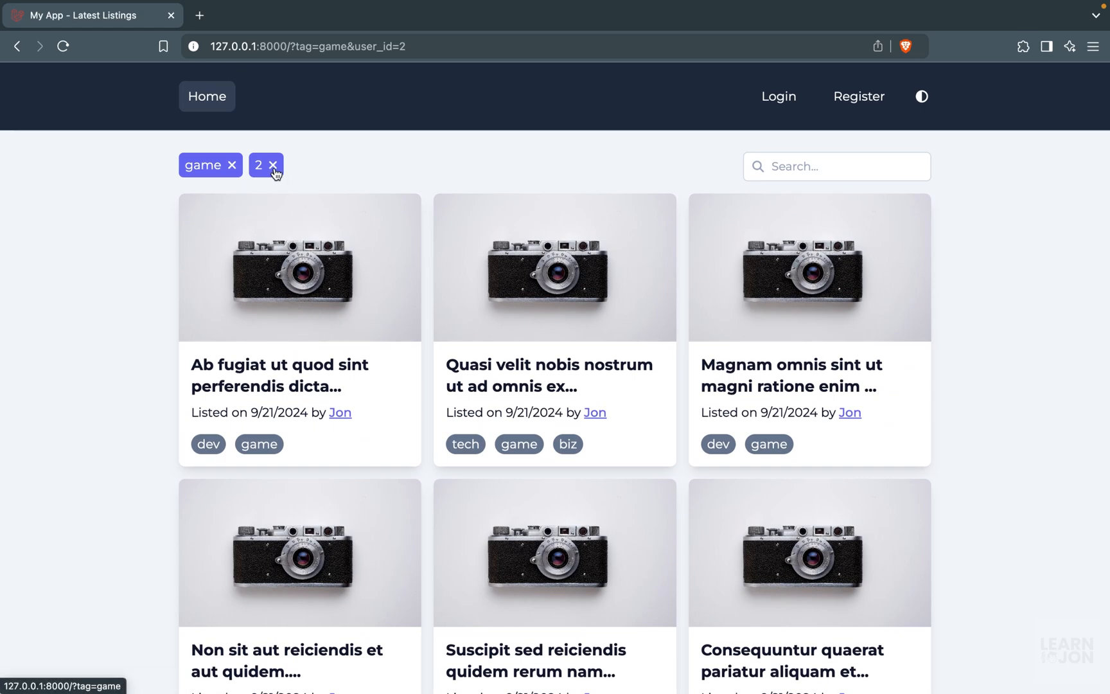
pyautogui.click(274, 164)
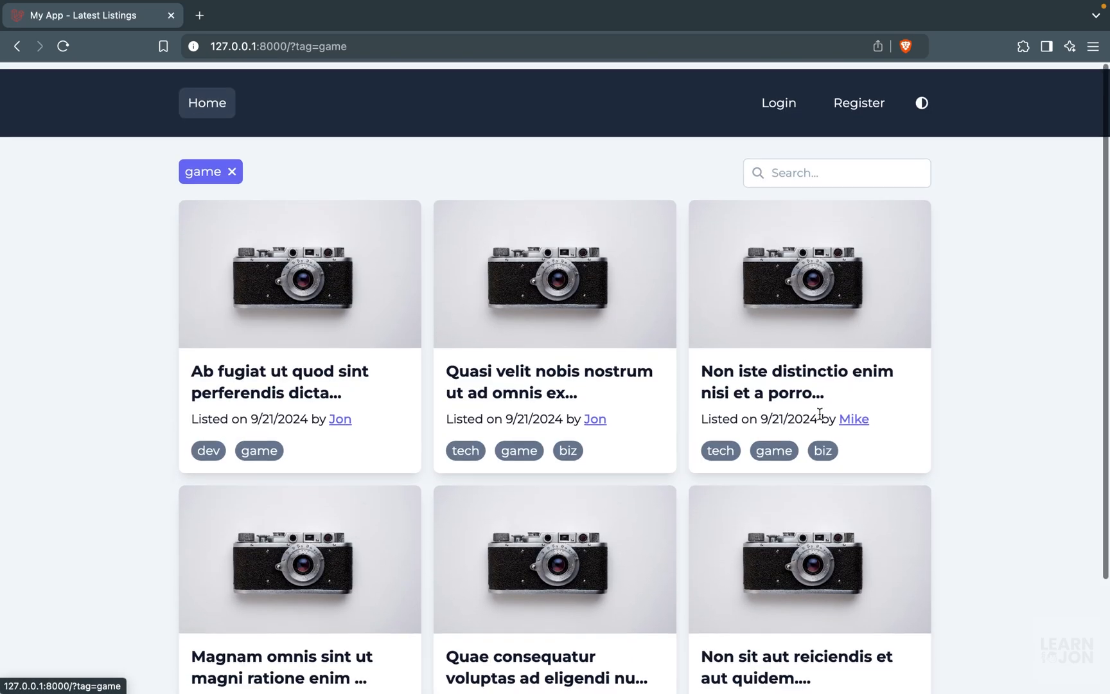
pyautogui.click(853, 419)
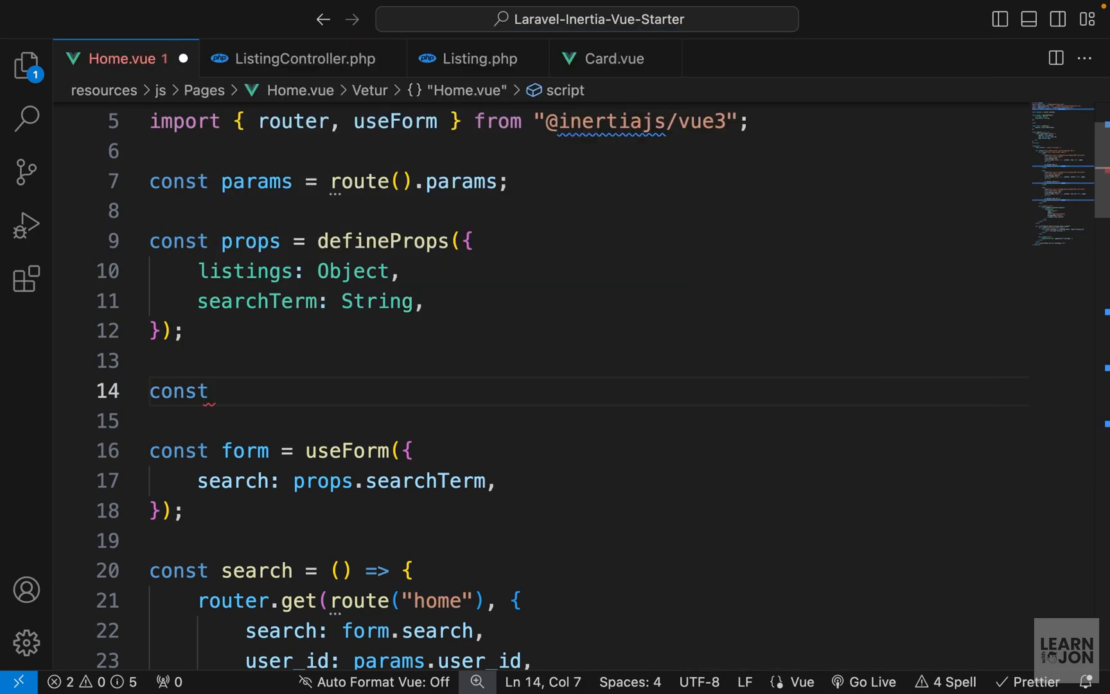
# Step: Start const username as params.user_id ? props.listings.find(i => ...)
pyautogui.write('username')
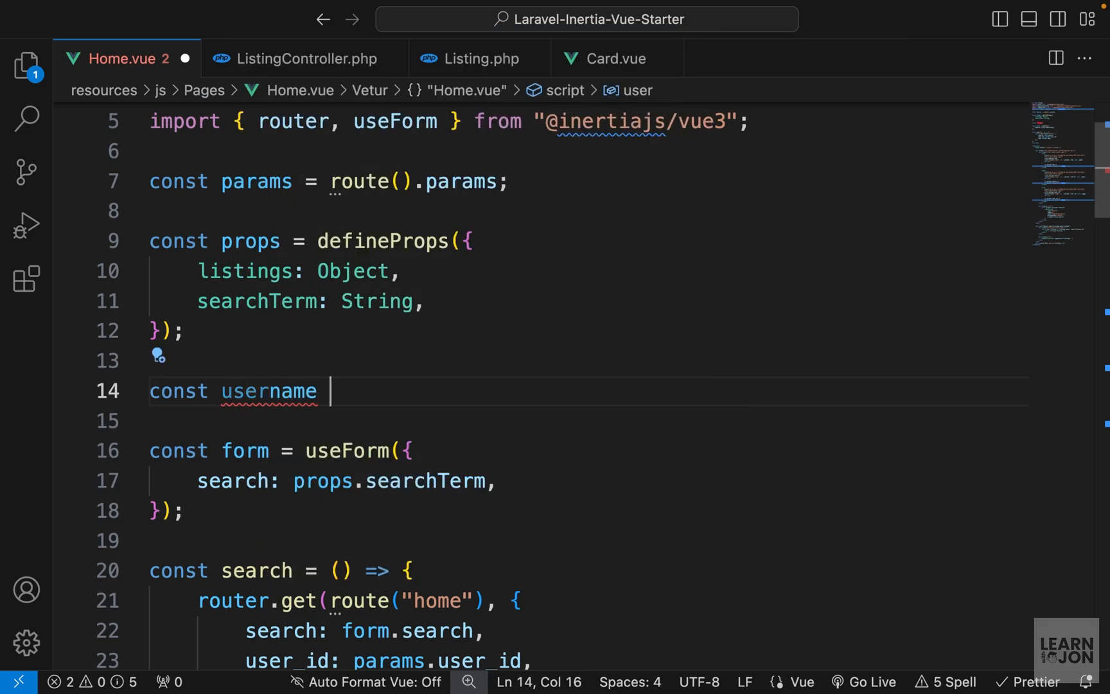
pyautogui.write('=')
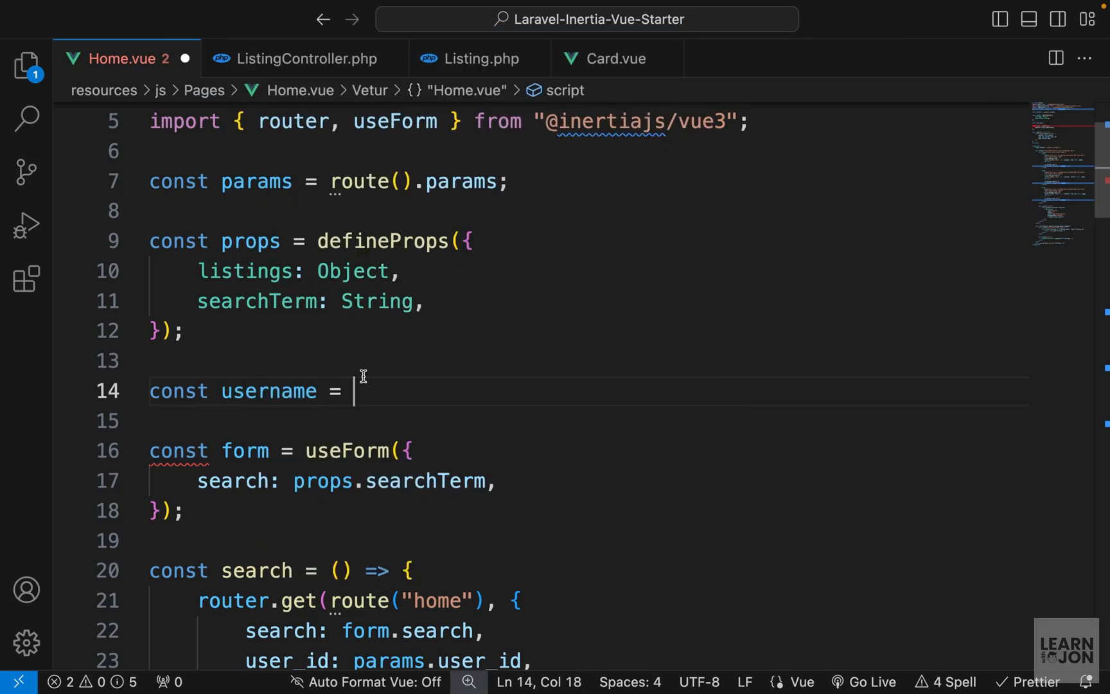
pyautogui.write('params.us')
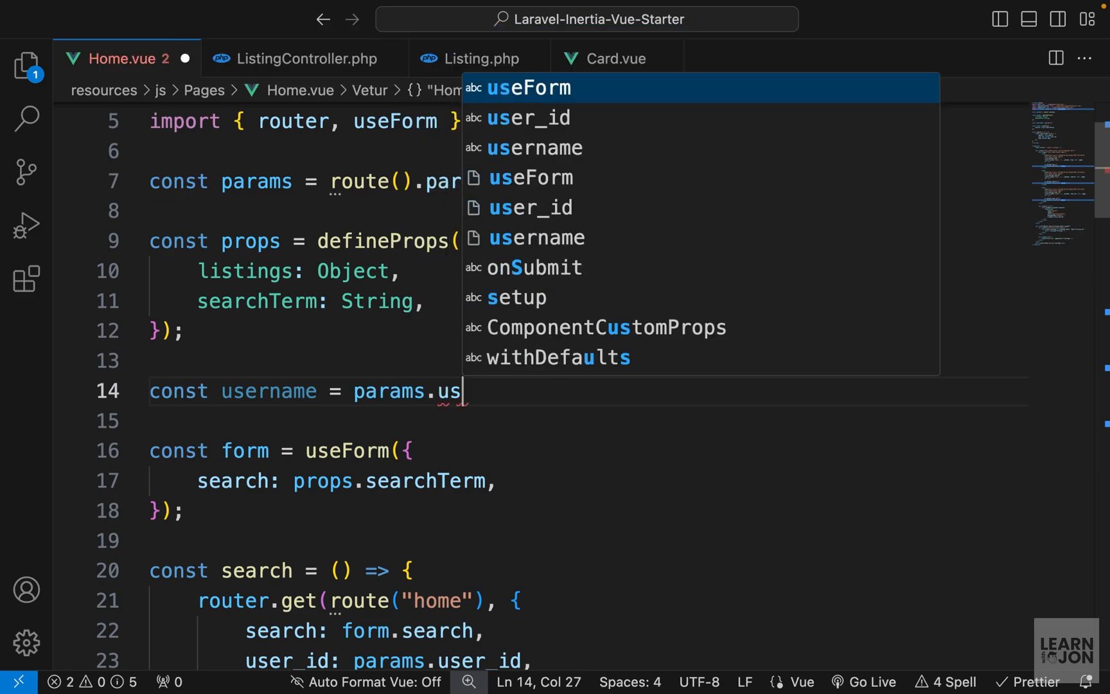
pyautogui.write('er_id ?')
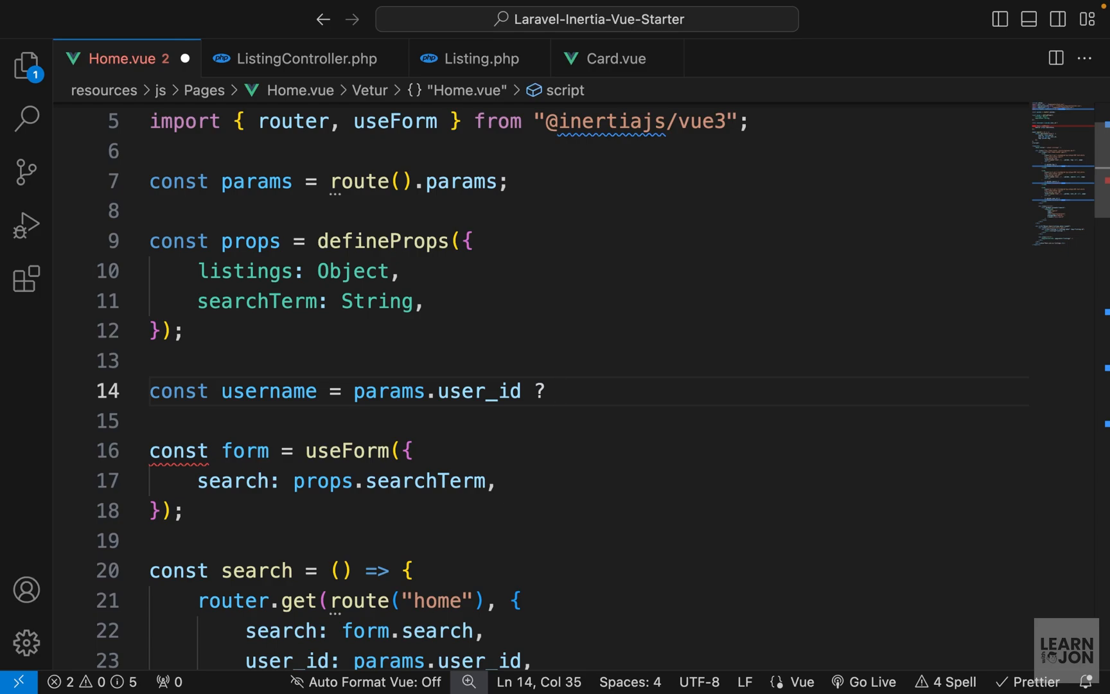
pyautogui.write('props.listings.data')
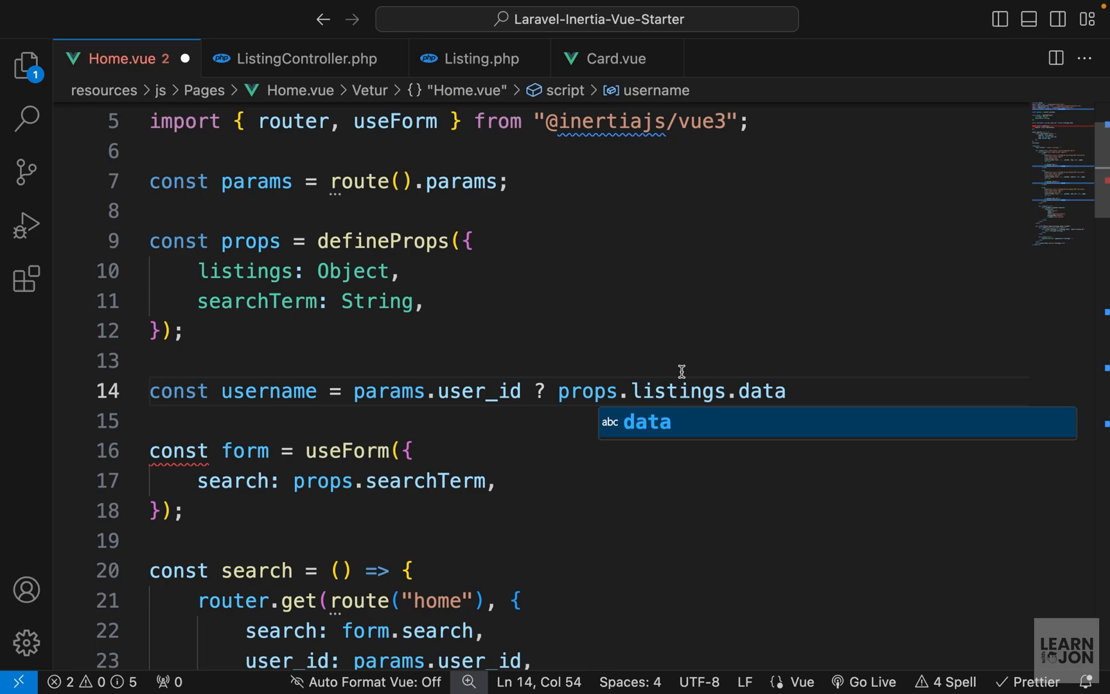
pyautogui.moveTo(764, 368)
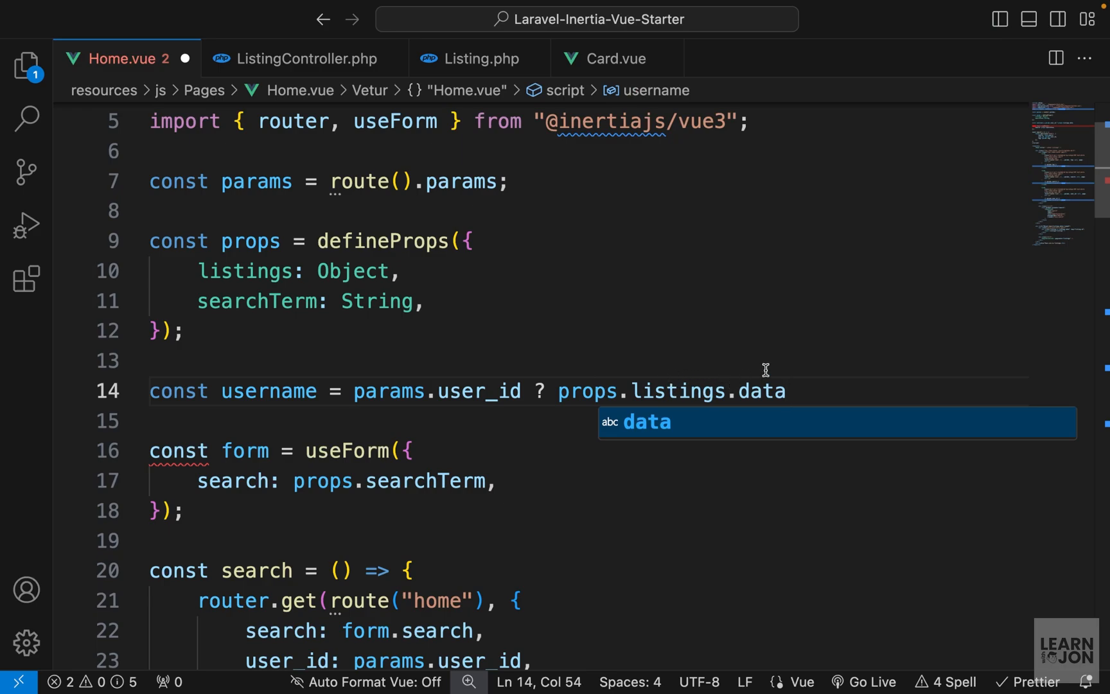
pyautogui.write('.find')
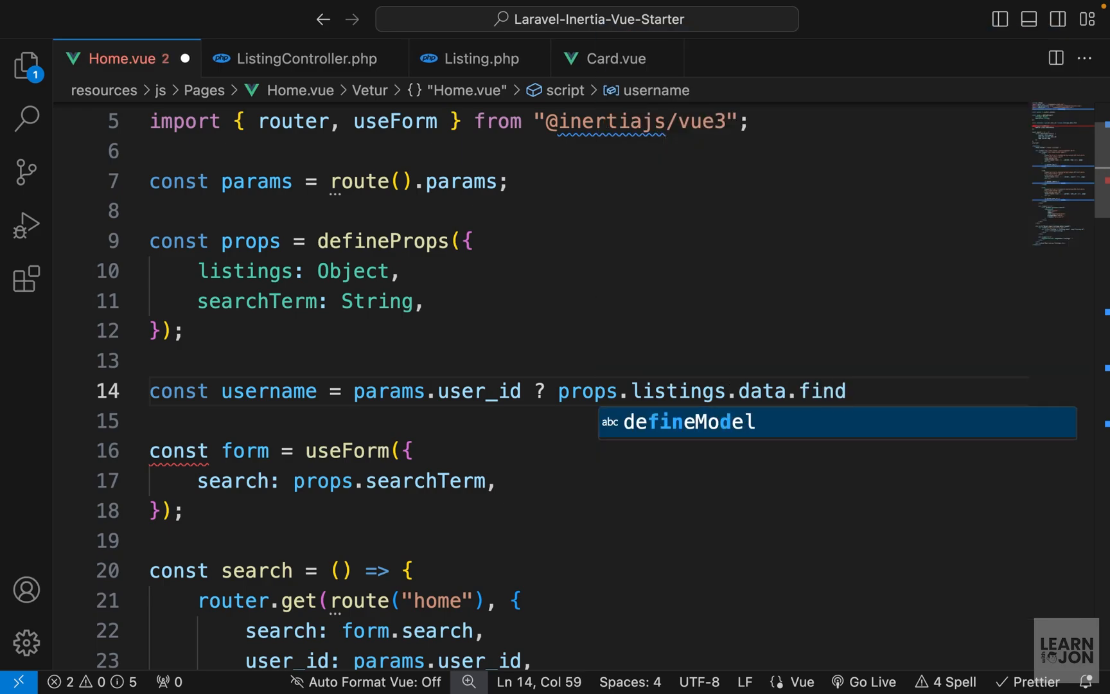
pyautogui.write('()')
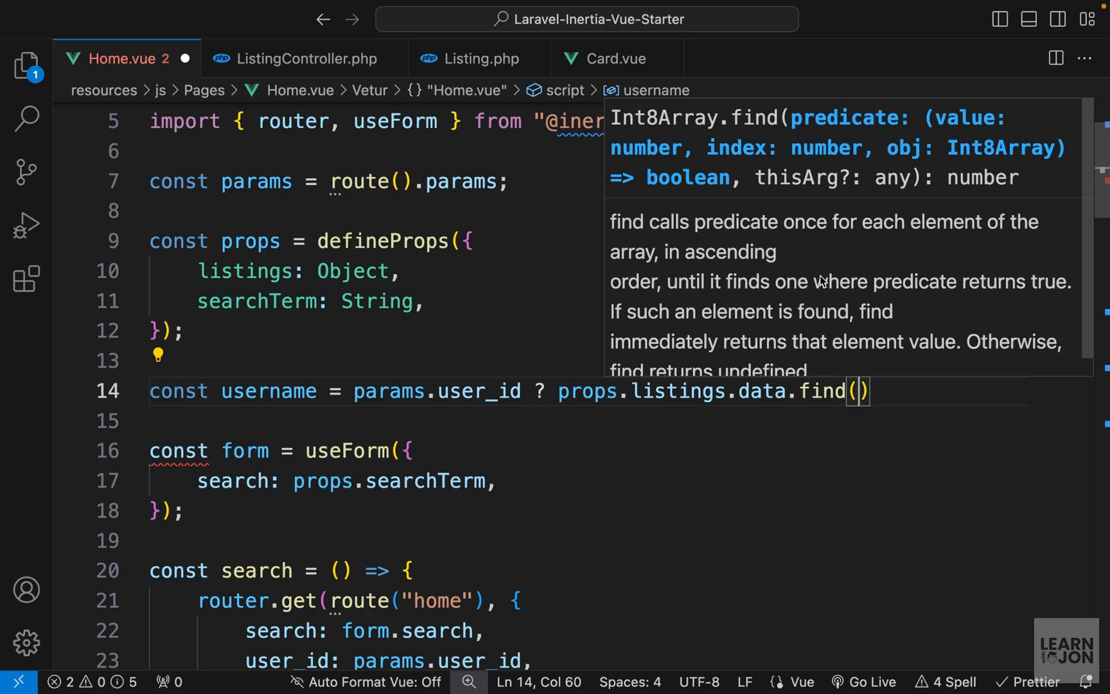
pyautogui.write('i')
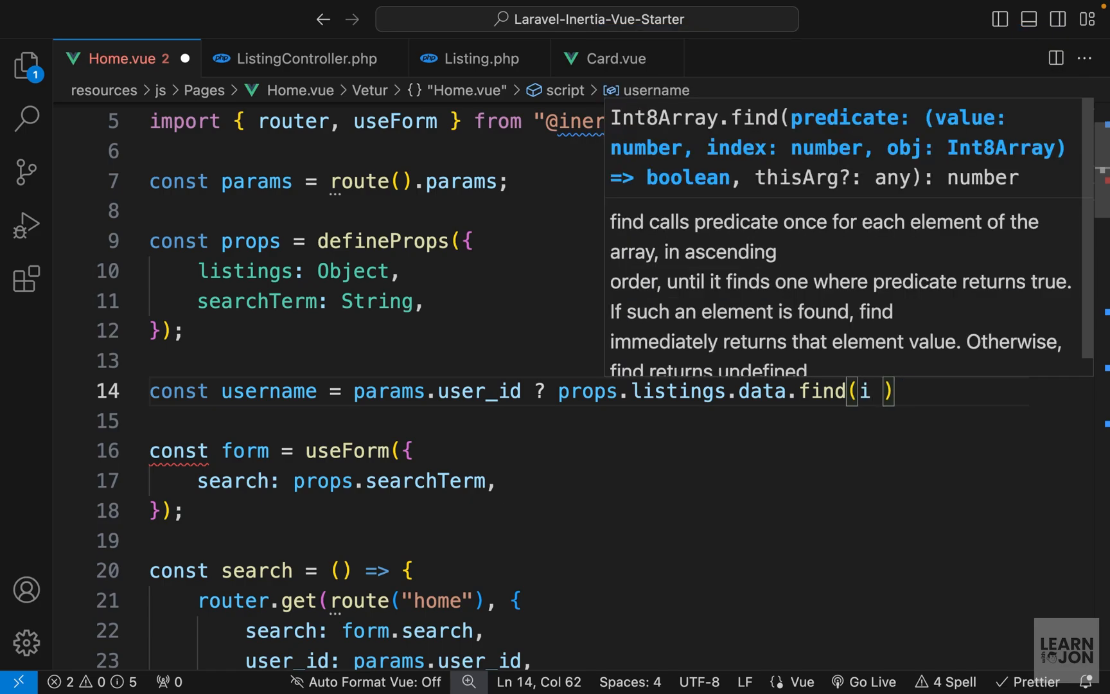
pyautogui.write('=>')
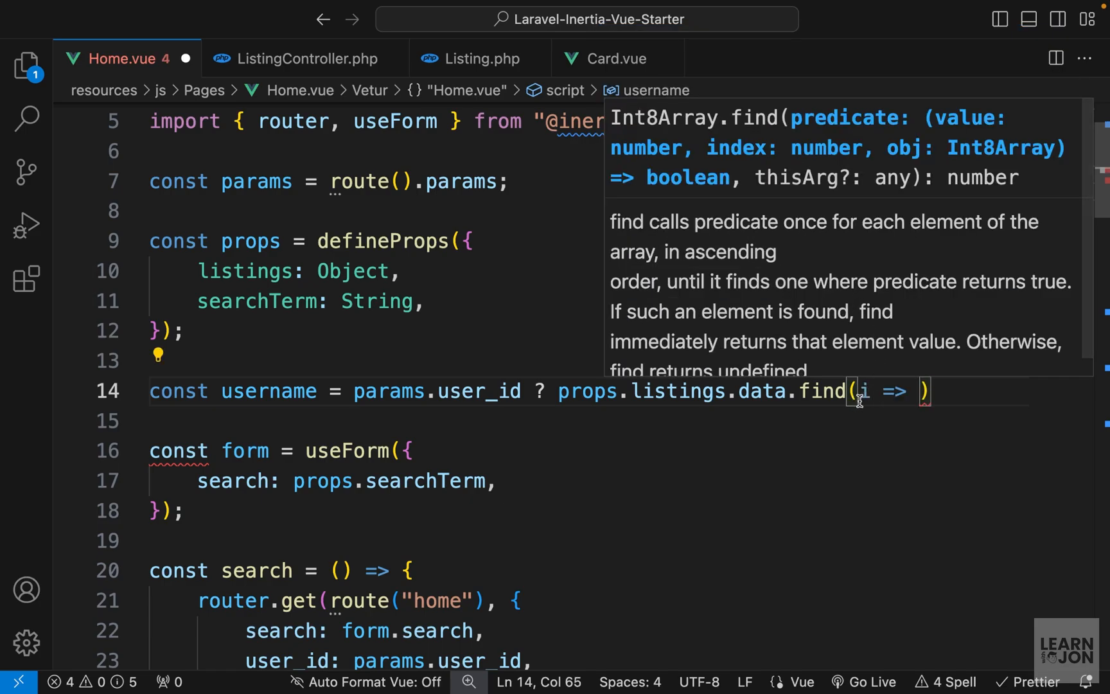
pyautogui.moveTo(870, 443)
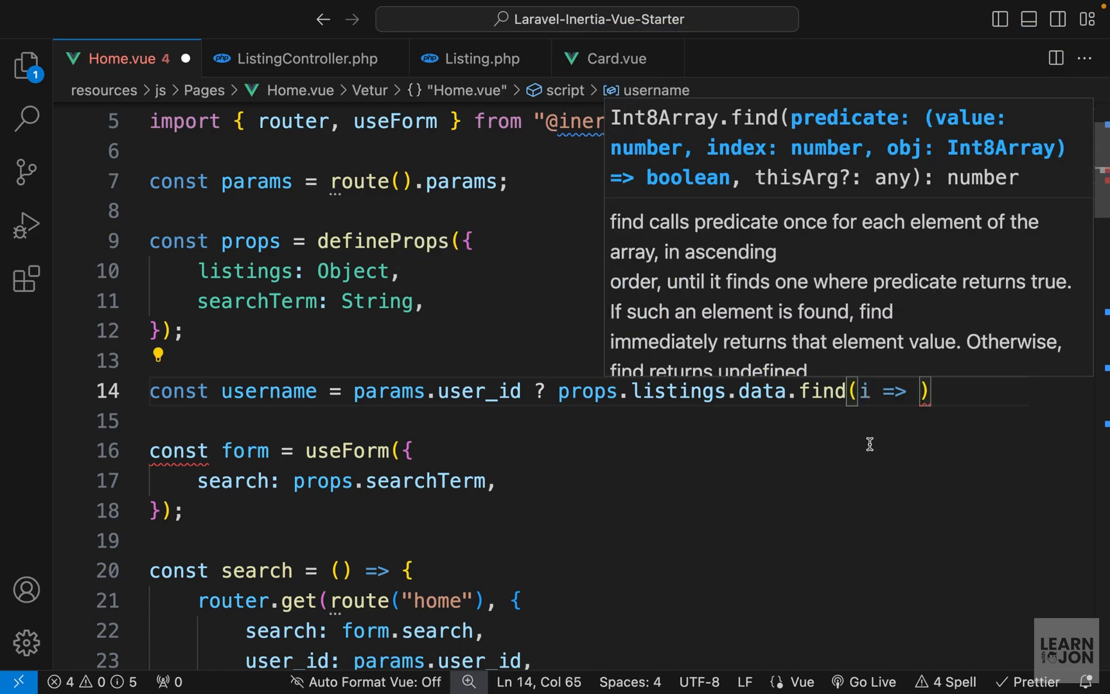
# Step: Finish the find with i.user_id == params.user_id, take .user.name, else null
pyautogui.write('i')
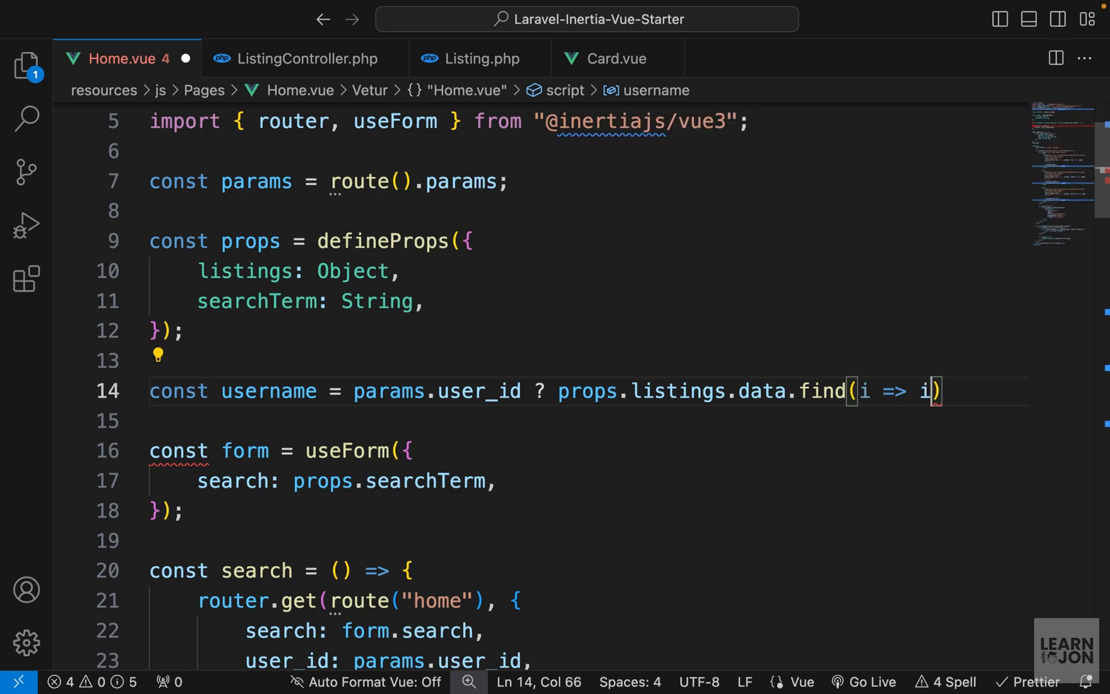
pyautogui.write('user_id')
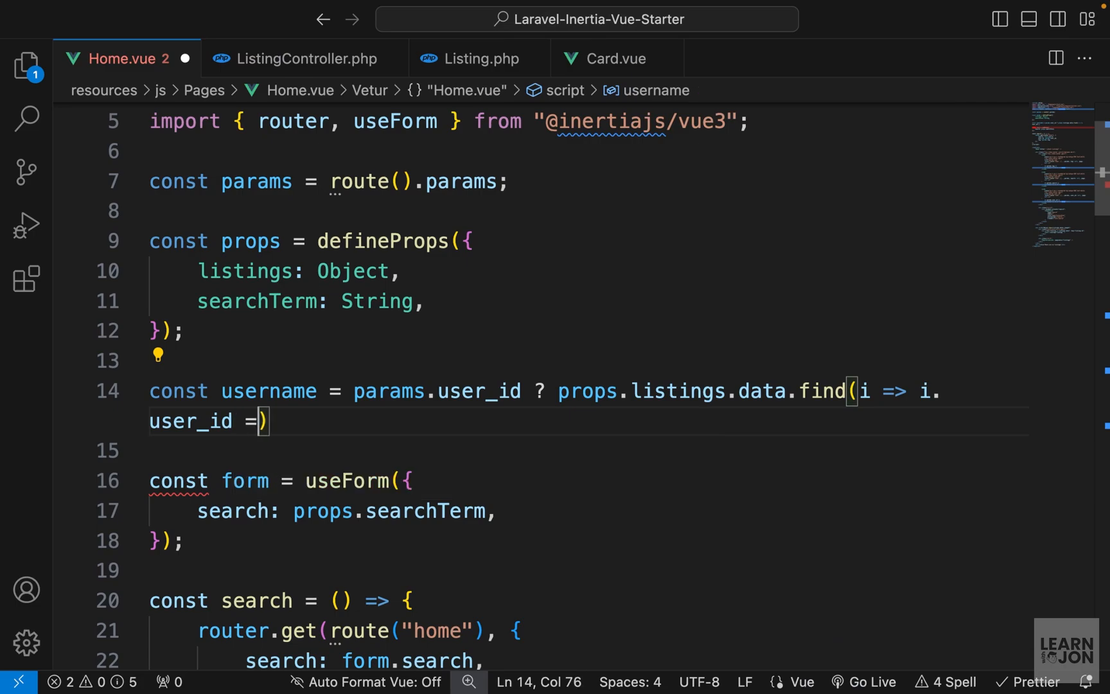
pyautogui.write('== params')
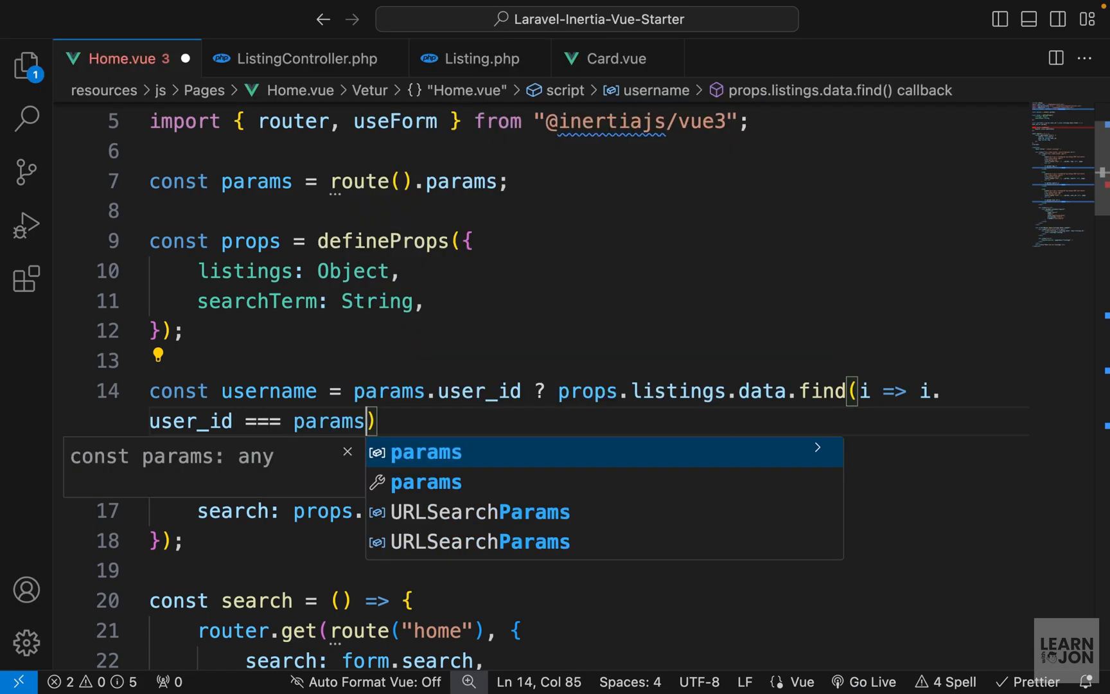
pyautogui.write('.user_id')
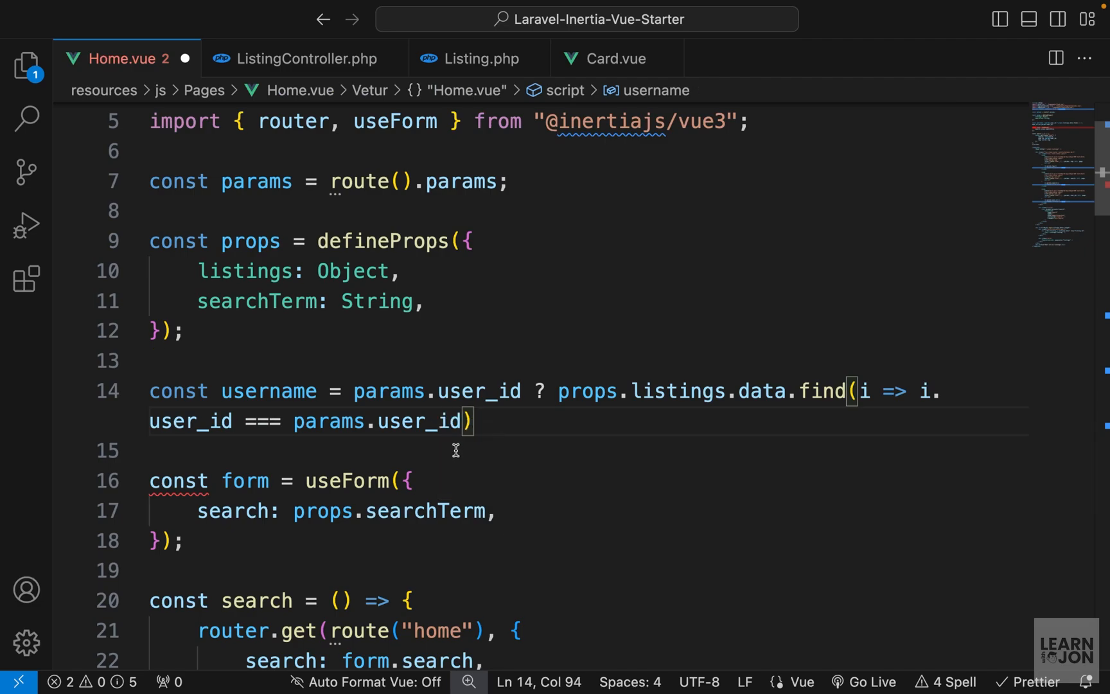
pyautogui.moveTo(379, 414)
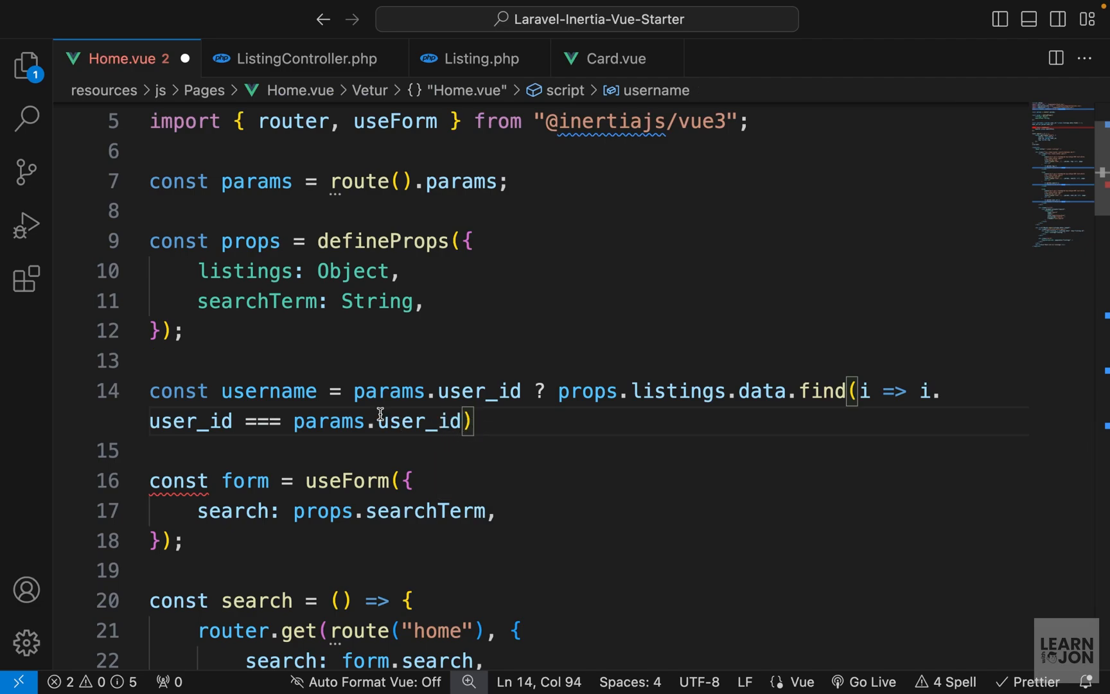
pyautogui.moveTo(493, 443)
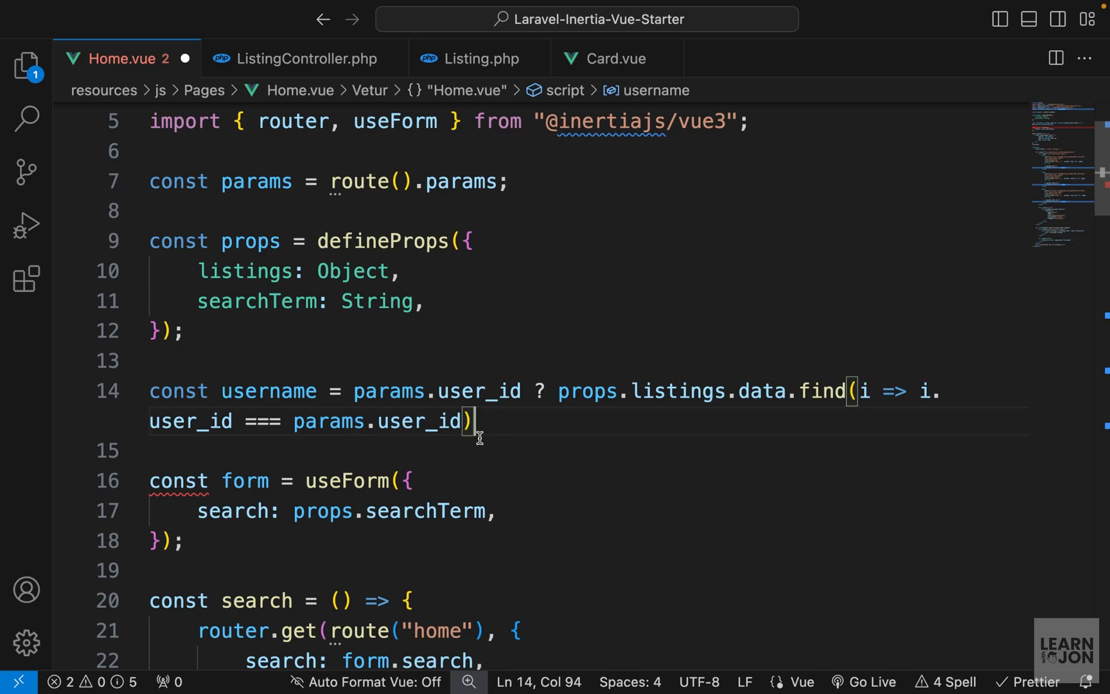
pyautogui.write('.user.name :')
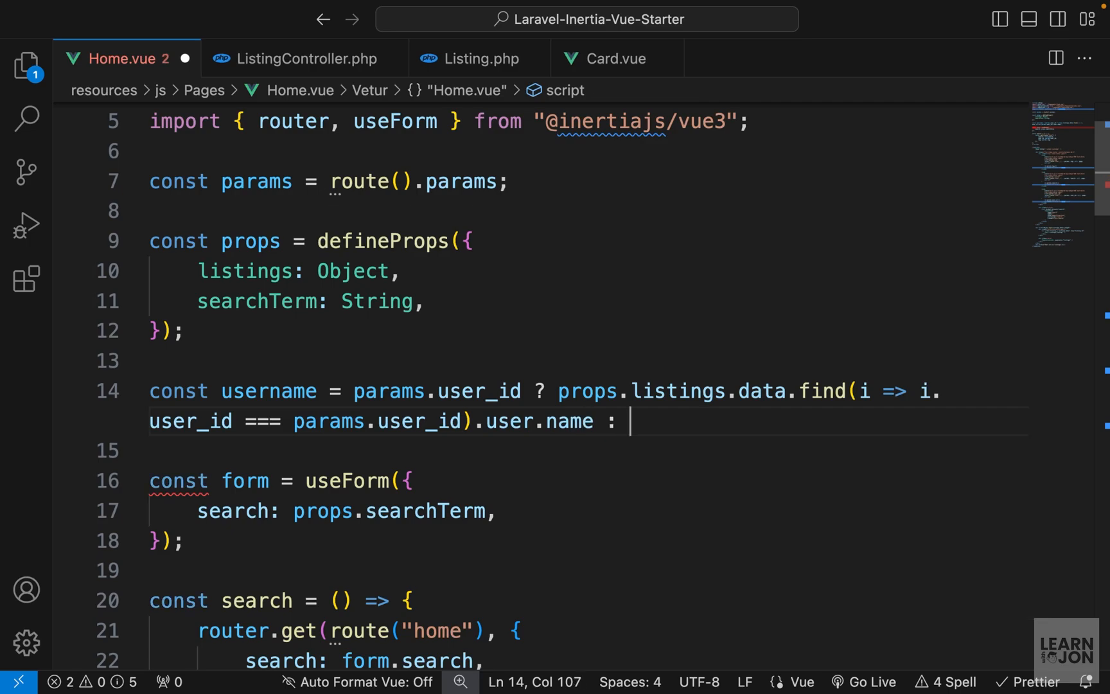
pyautogui.write('null')
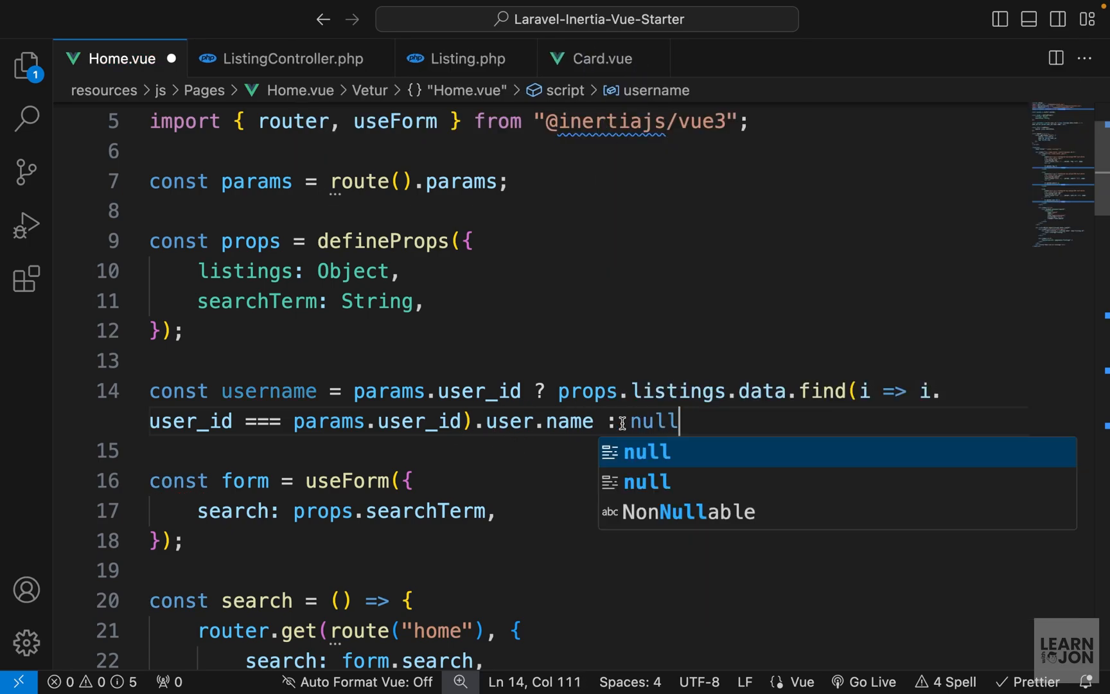
pyautogui.write(';')
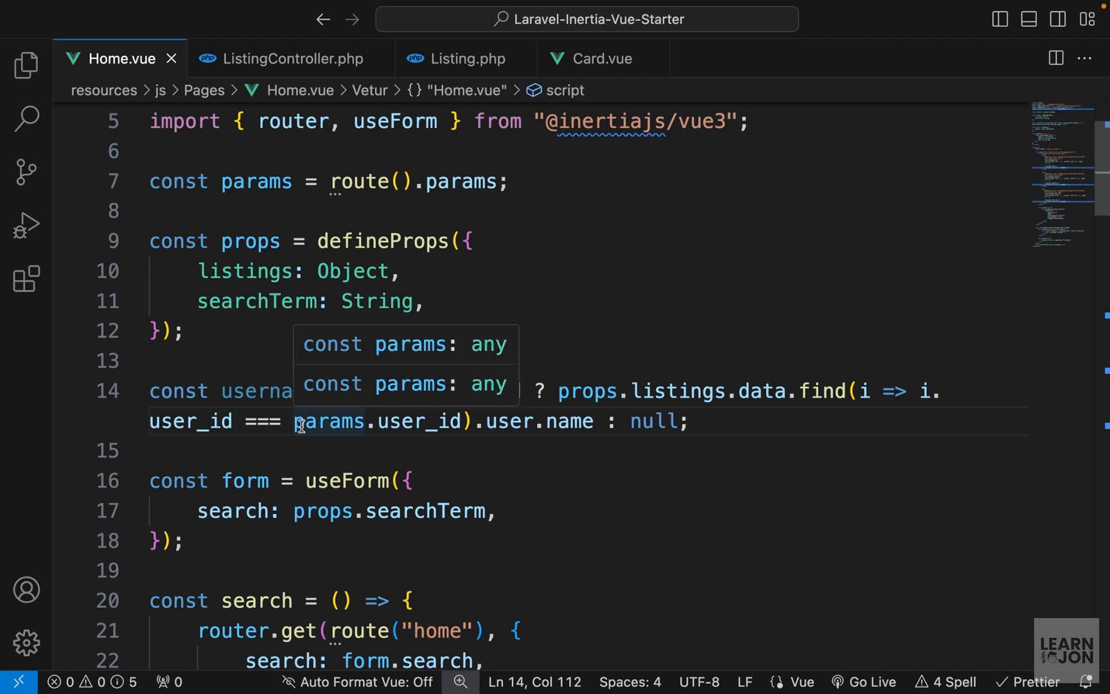
# Step: Wrap params.user_id in Number() and display username in the user pill instead
pyautogui.doubleClick(328, 421)
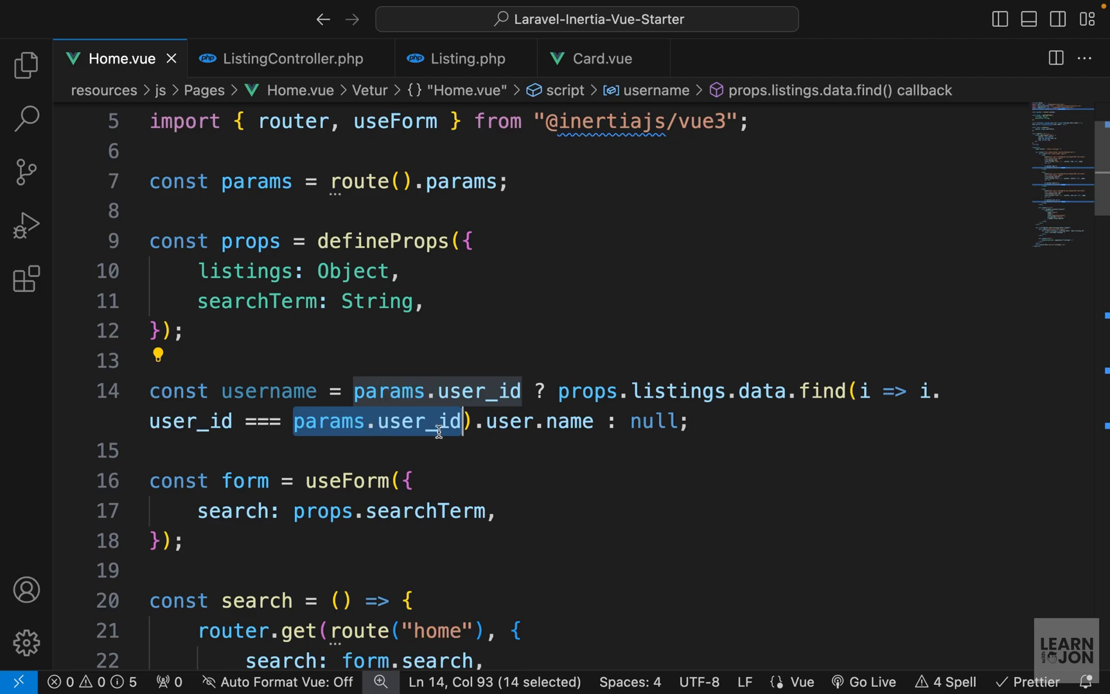
pyautogui.moveTo(384, 432)
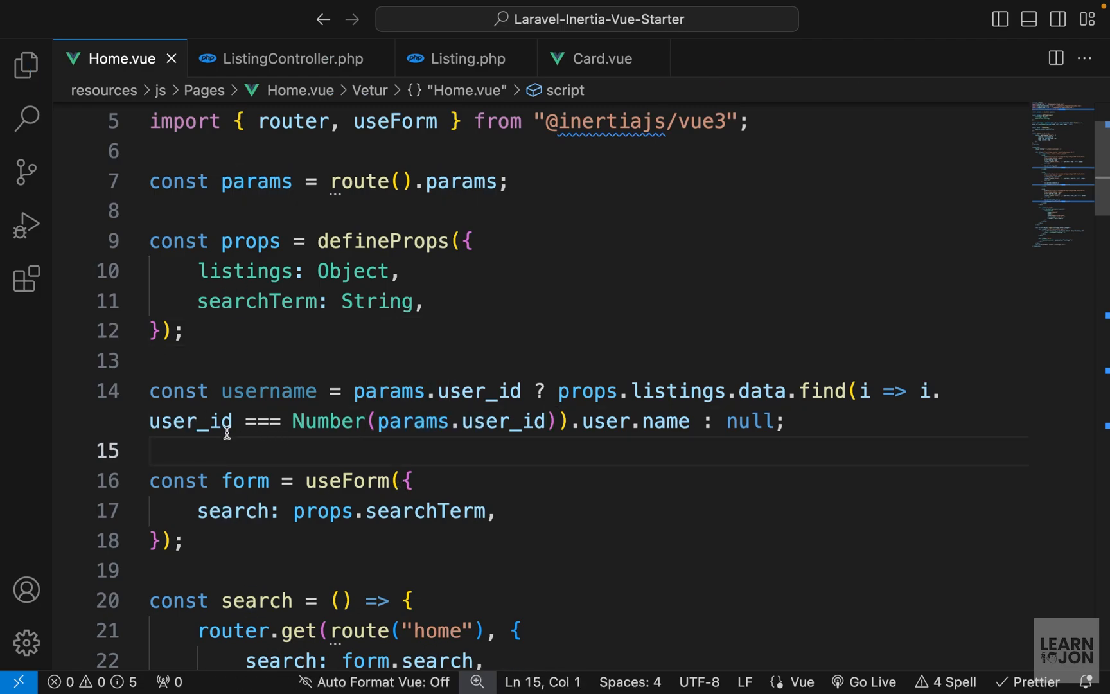
pyautogui.doubleClick(269, 390)
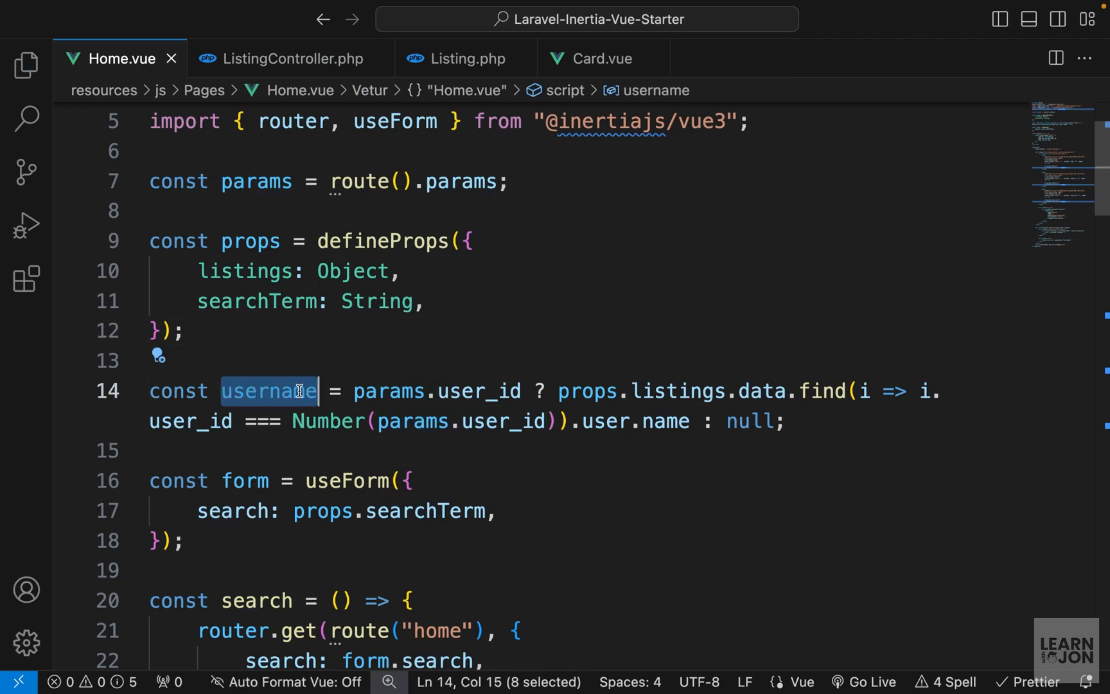
pyautogui.scroll(-3)
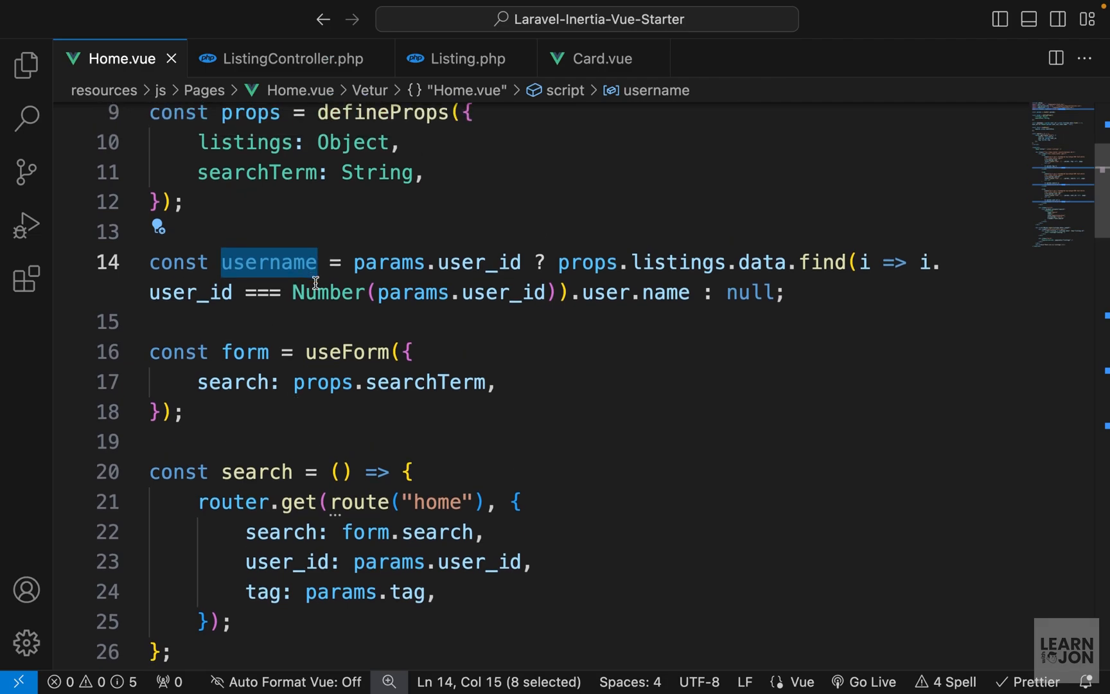
pyautogui.scroll(-3)
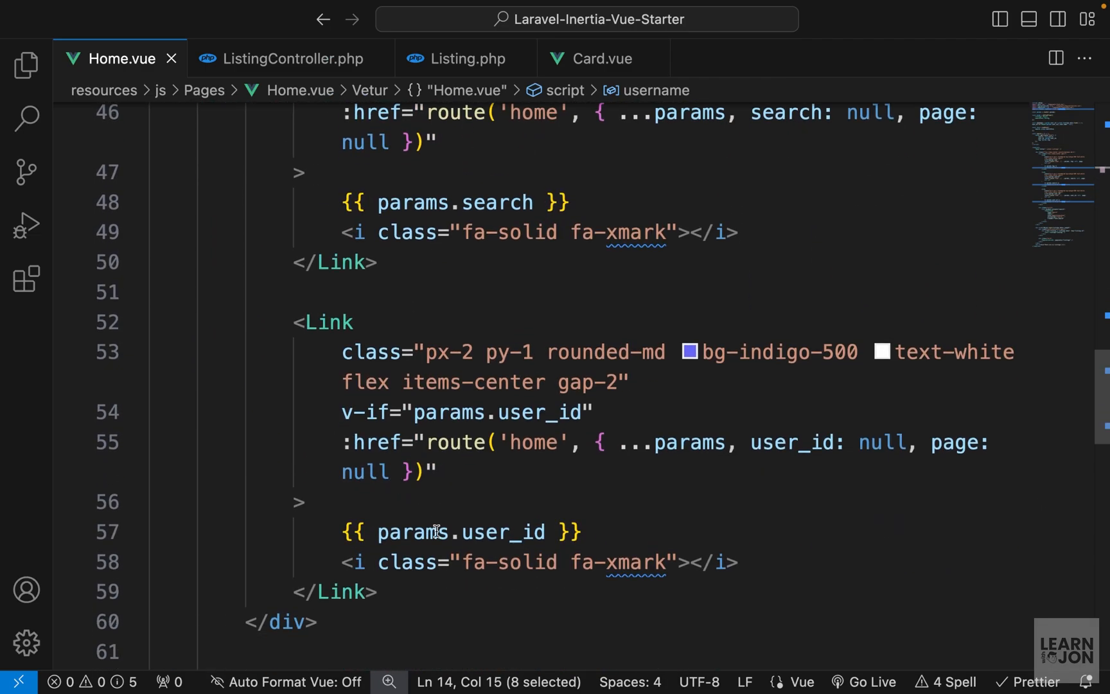
pyautogui.doubleClick(460, 532)
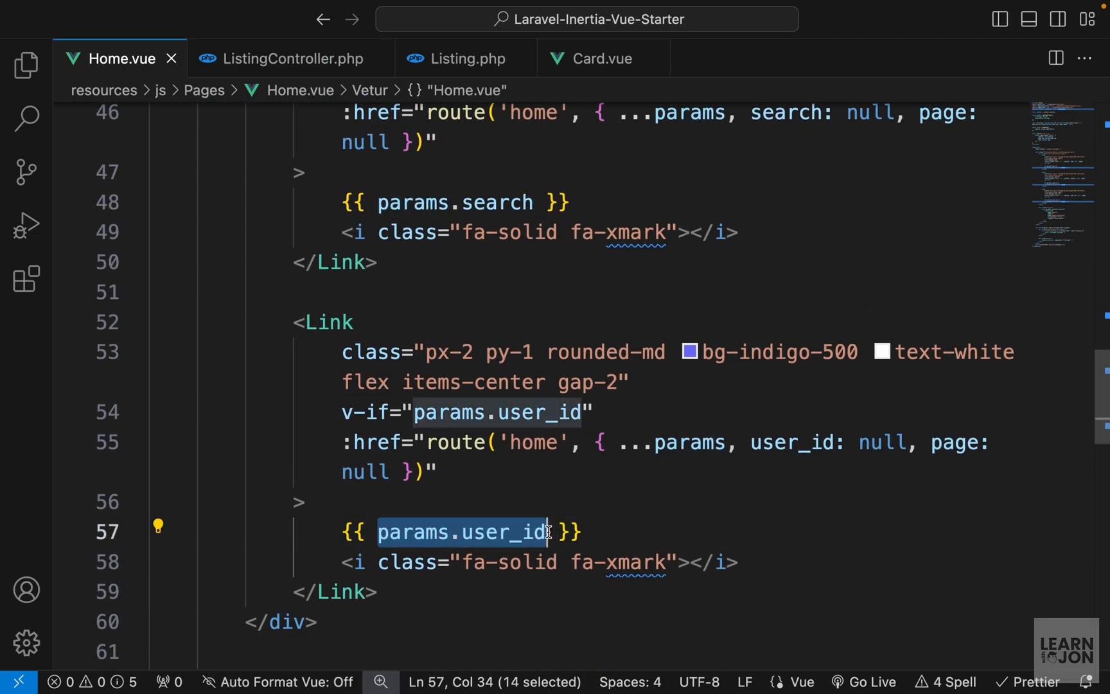
pyautogui.write('username')
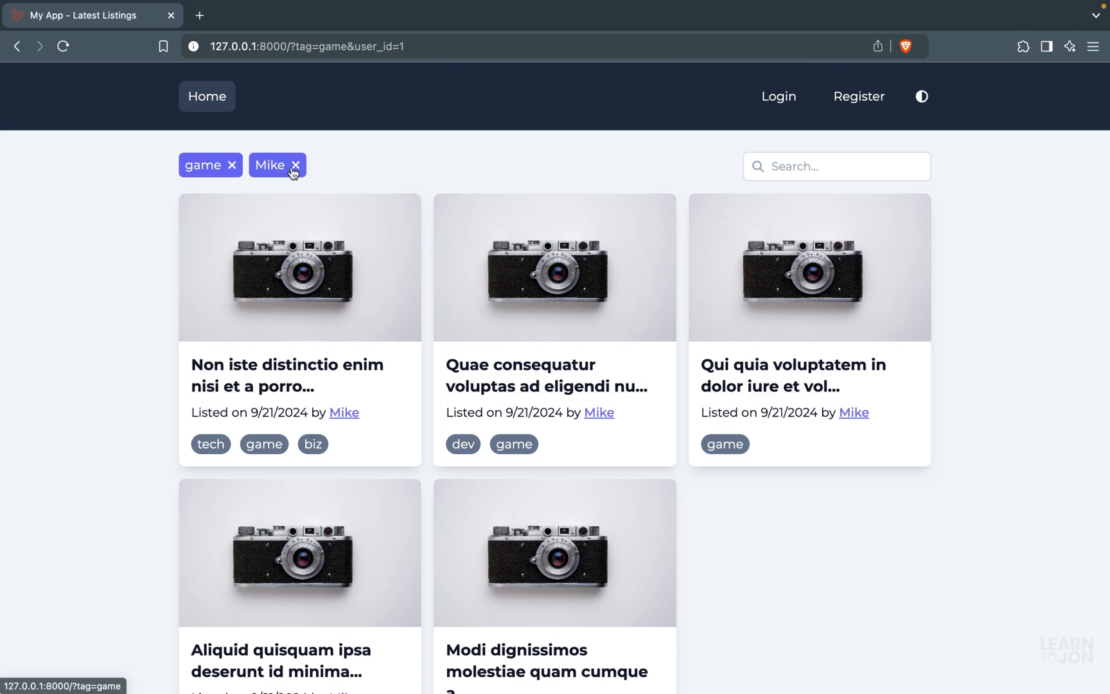
# Step: Swap the Mike user pill for Jon and search the listings for 'qui'
pyautogui.click(294, 164)
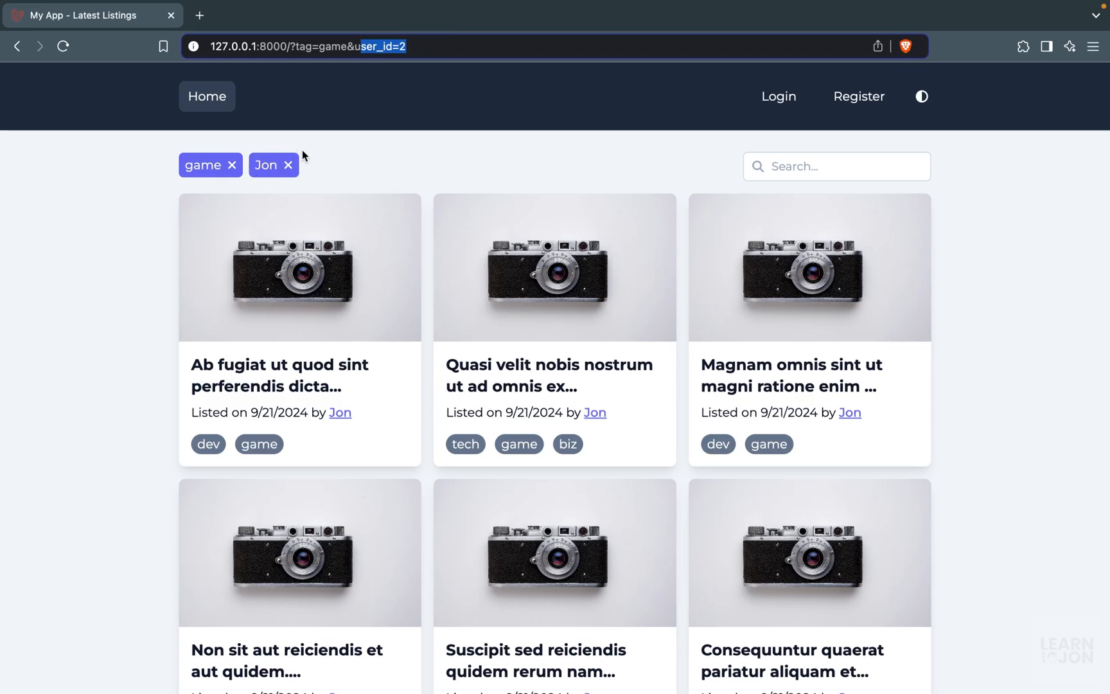
pyautogui.moveTo(322, 272)
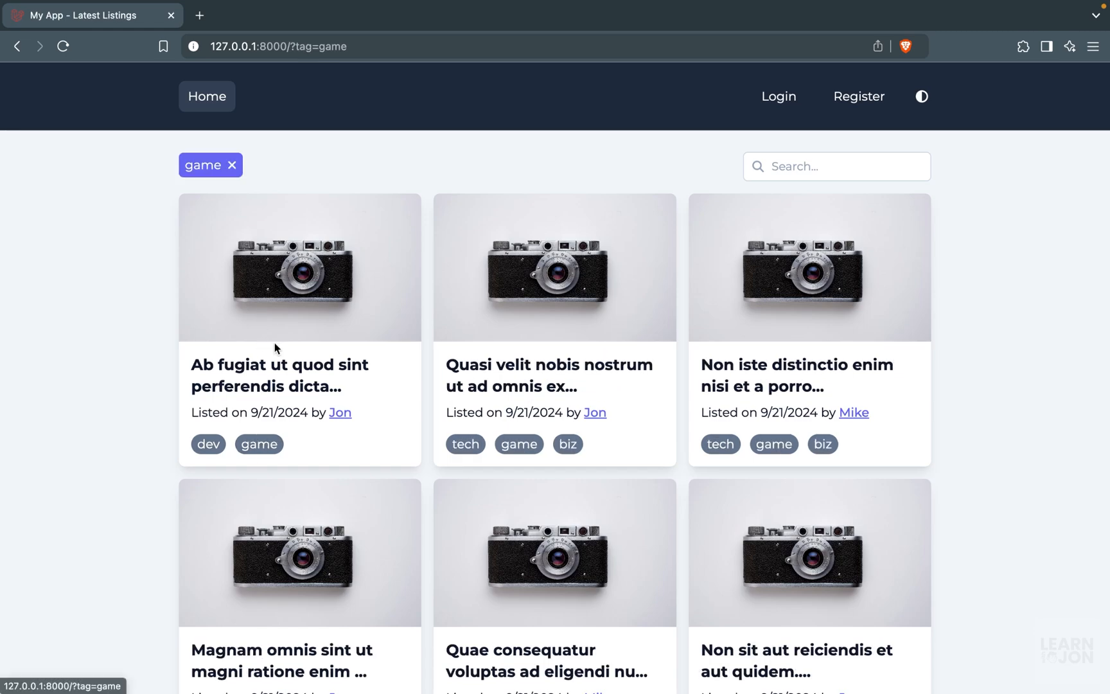
pyautogui.click(339, 412)
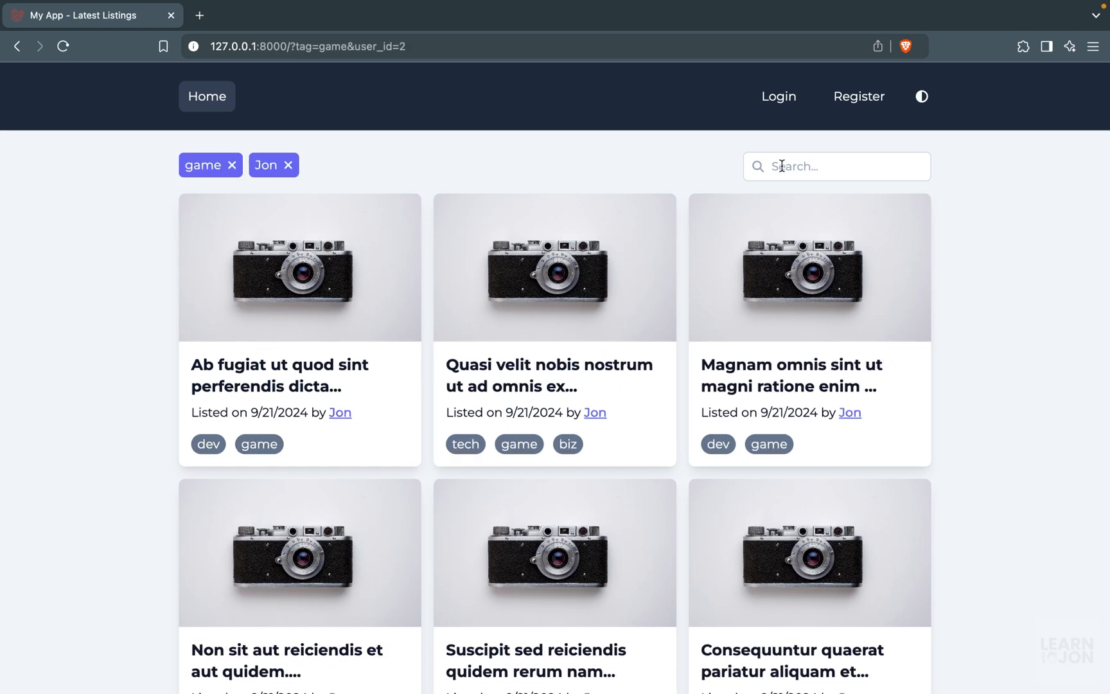
pyautogui.click(837, 166)
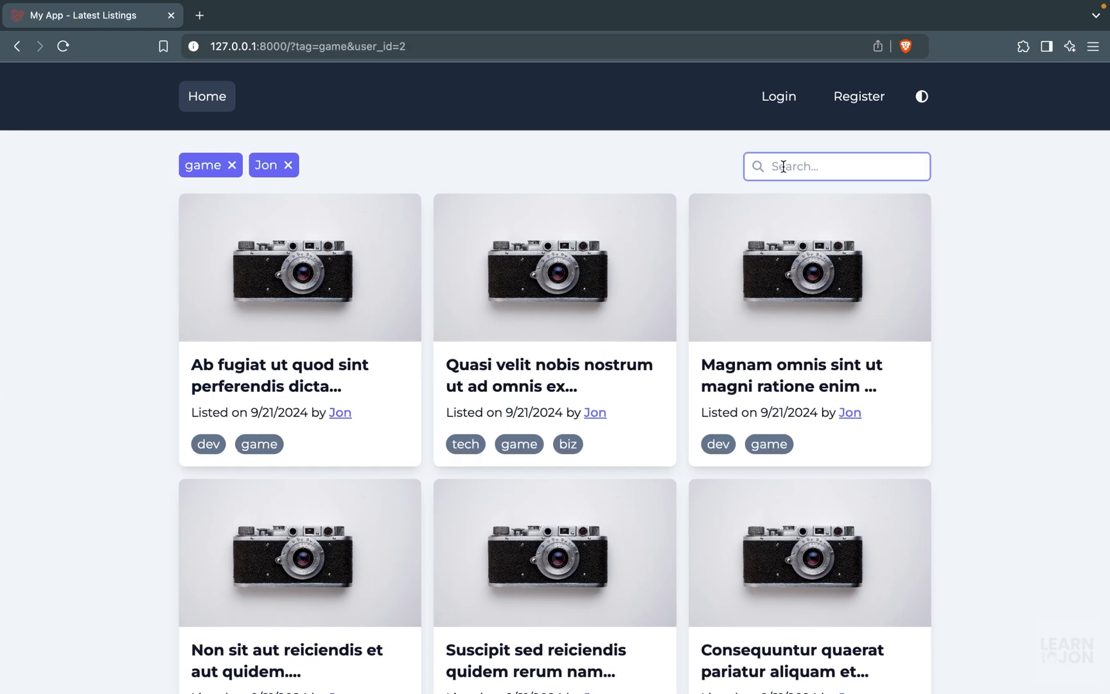
pyautogui.write('qui')
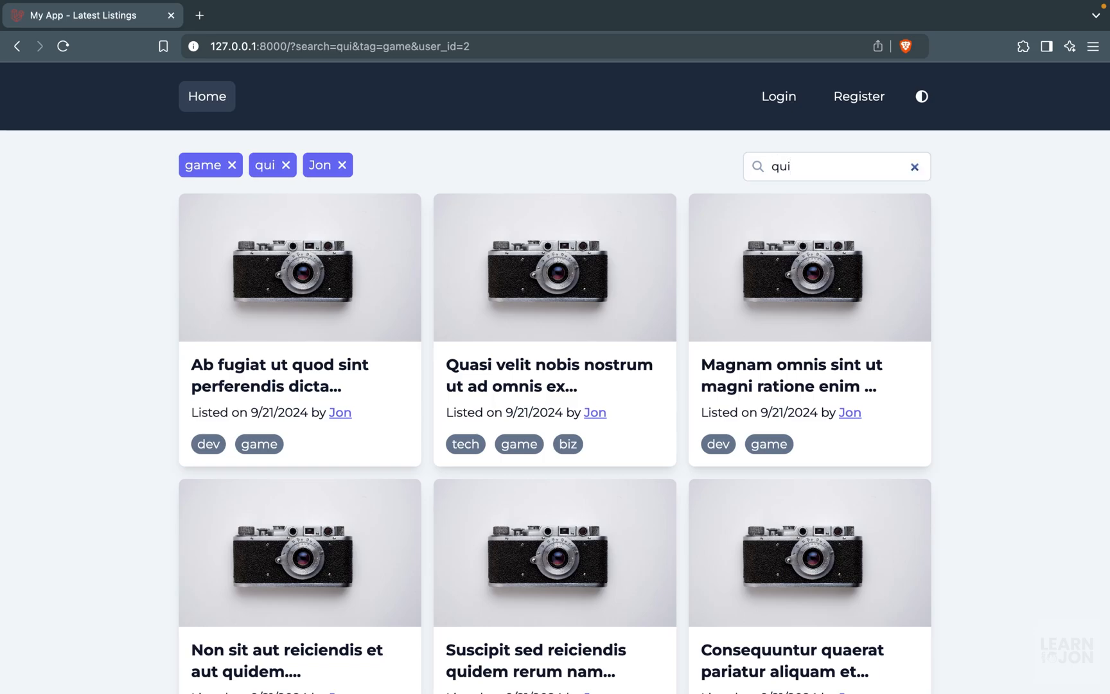
pyautogui.scroll(-3)
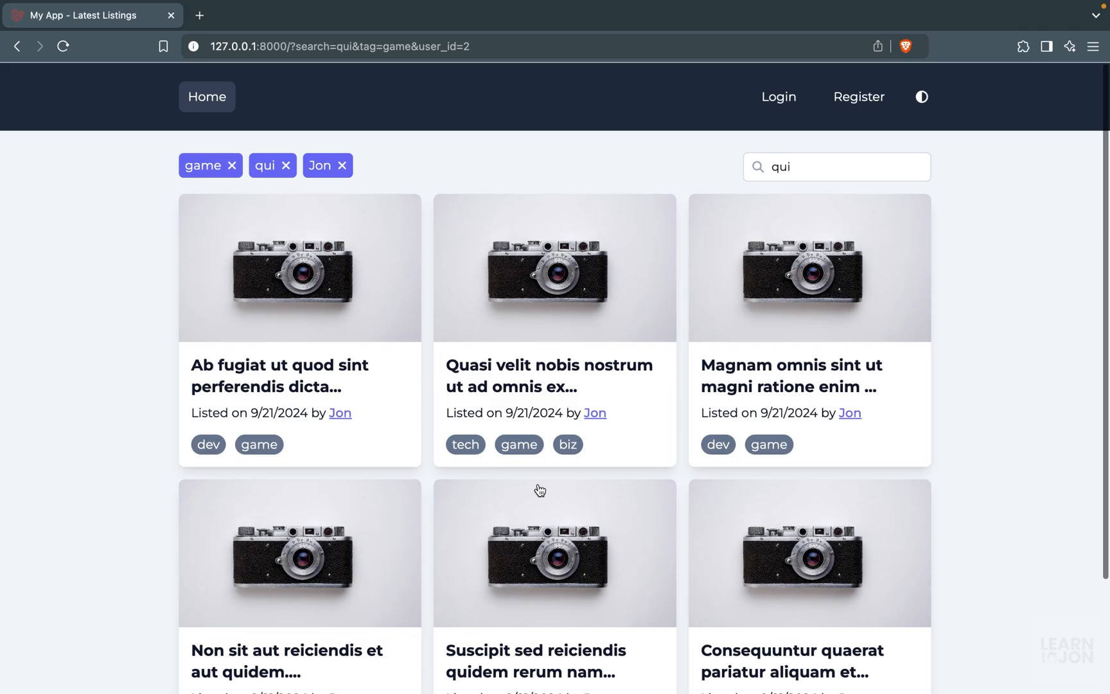
# Step: Search 'omnis', view page 2 of results, then return to the unfiltered listings
pyautogui.write('omnis')
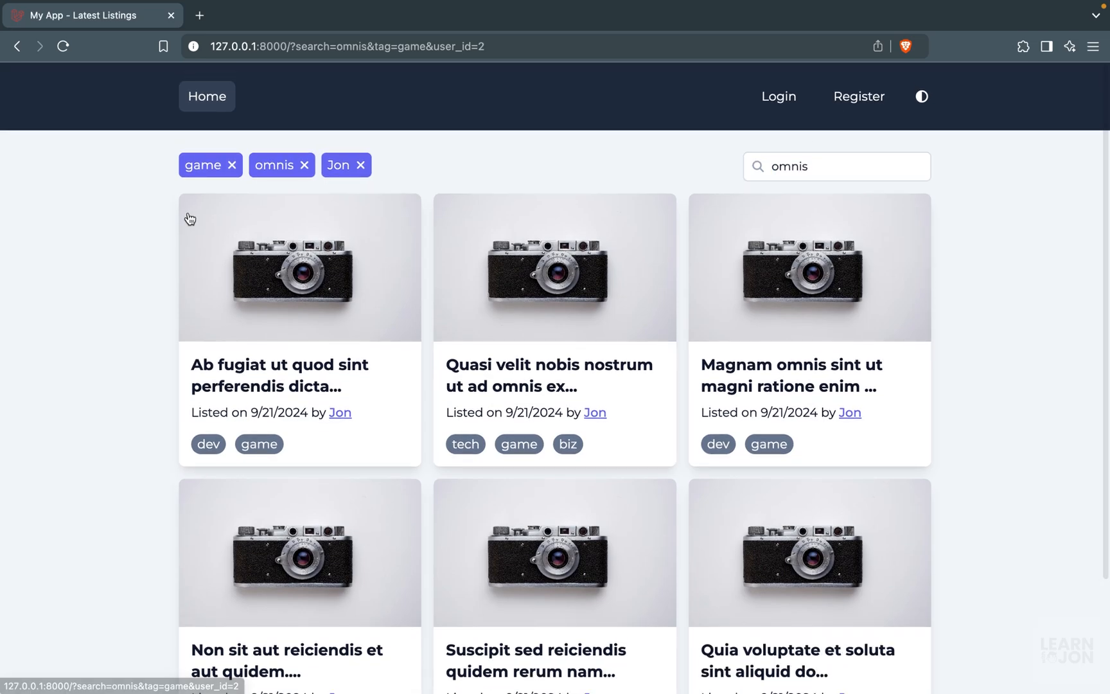
pyautogui.moveTo(432, 514)
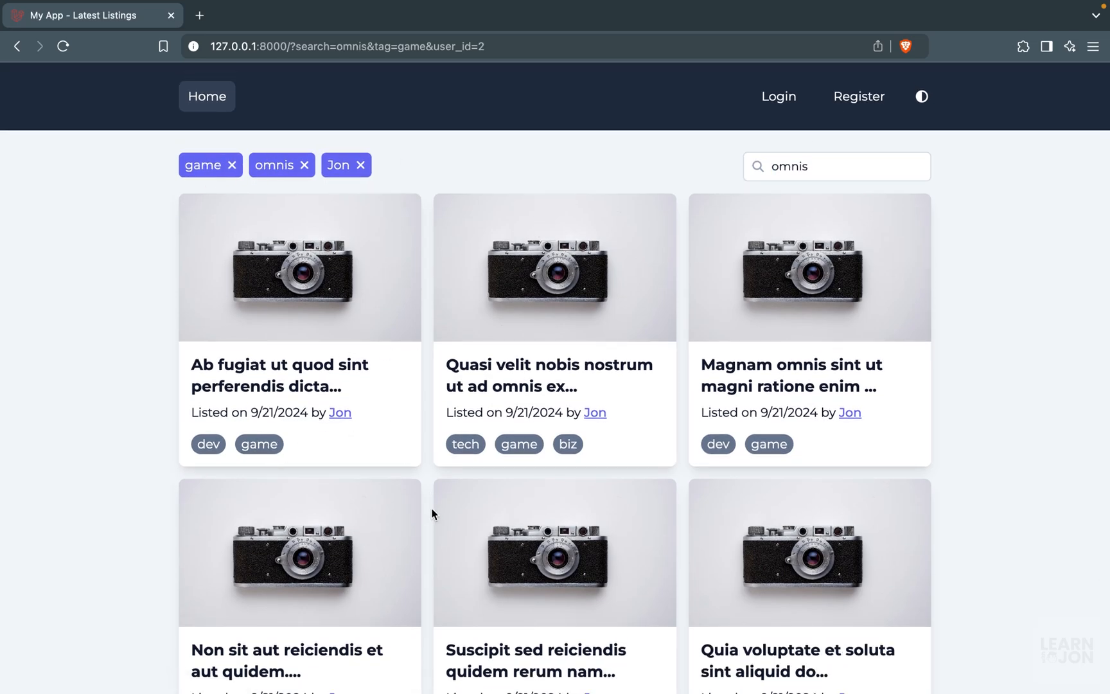
pyautogui.scroll(-3)
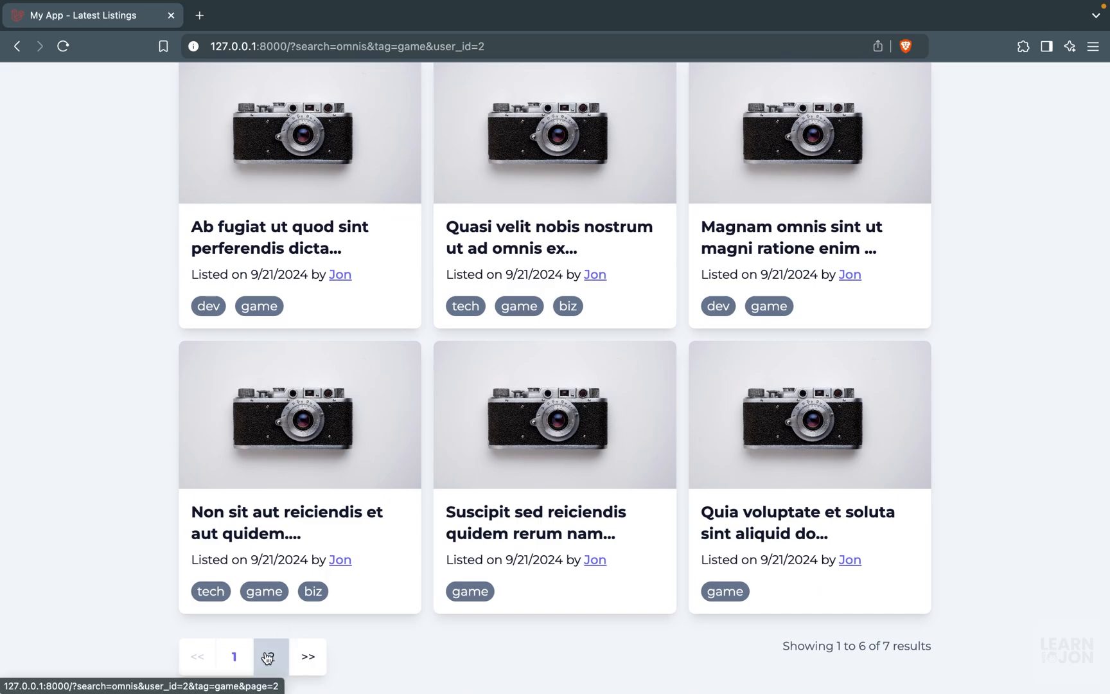
pyautogui.click(271, 655)
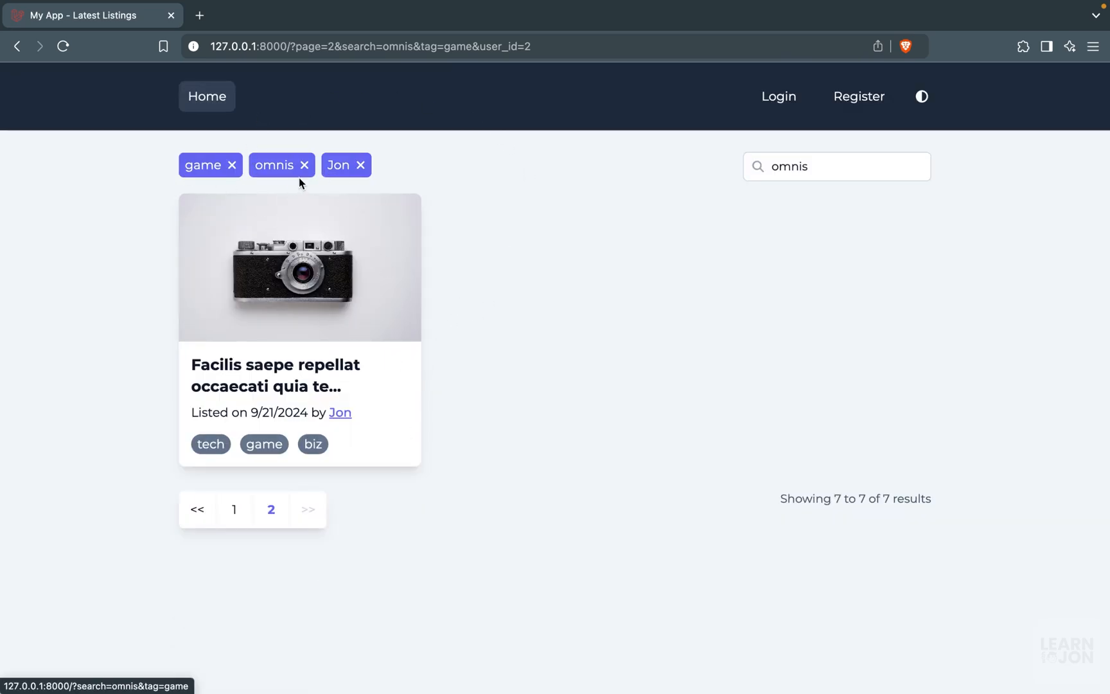
pyautogui.click(359, 164)
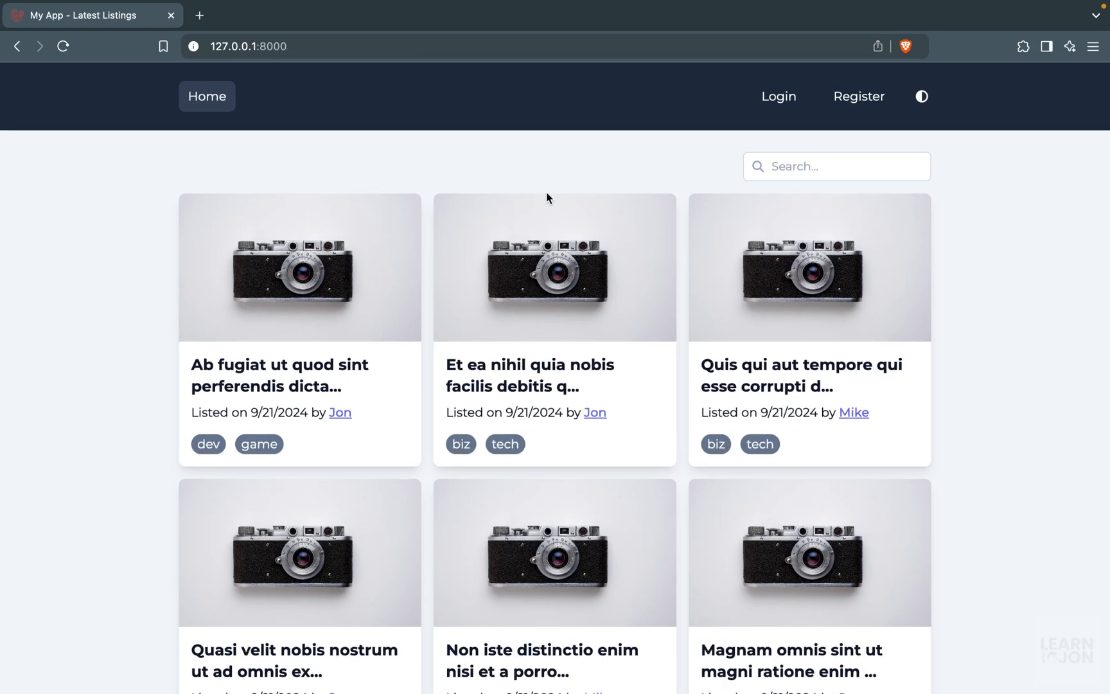
pyautogui.scroll(-3)
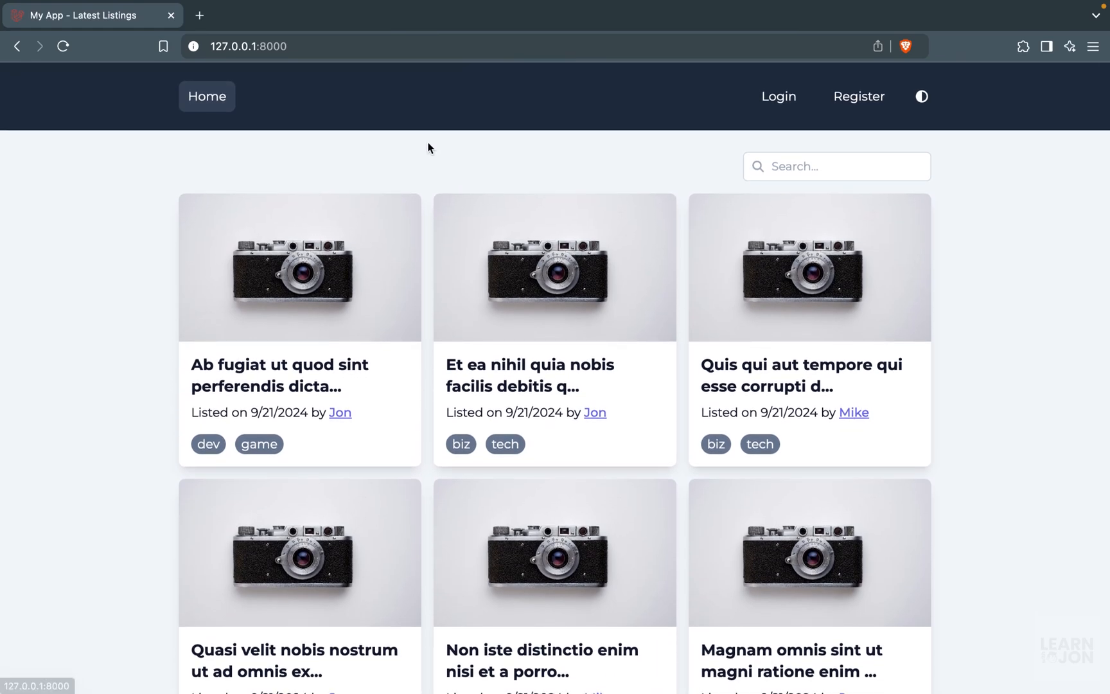
pyautogui.moveTo(466, 185)
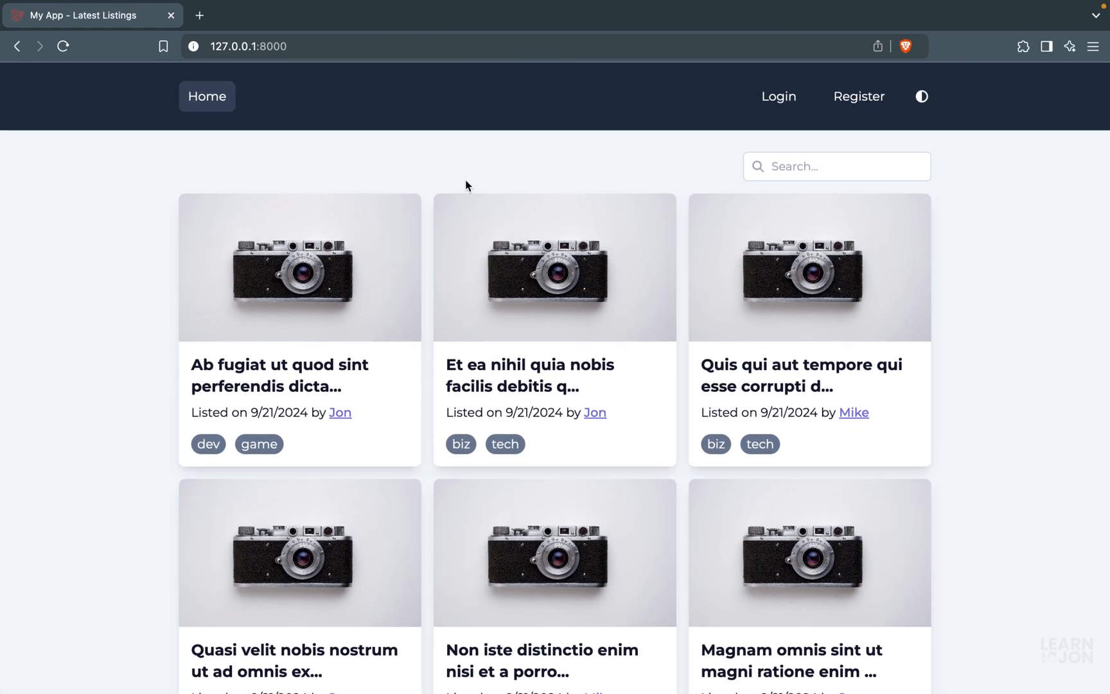
pyautogui.scroll(-3)
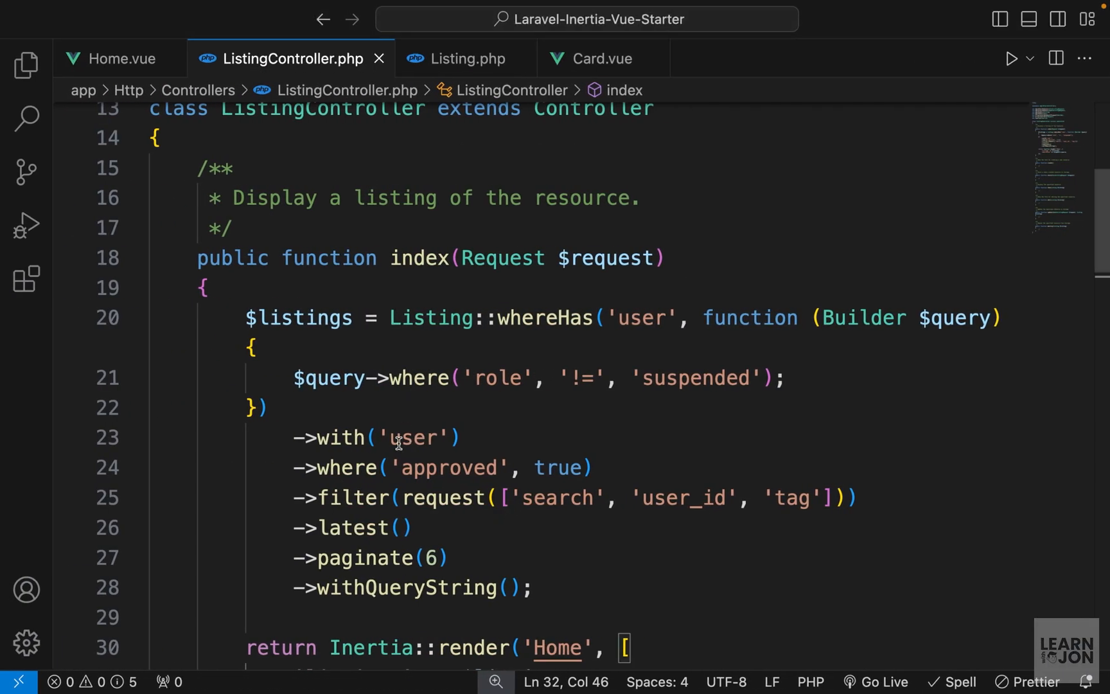
pyautogui.moveTo(526, 414)
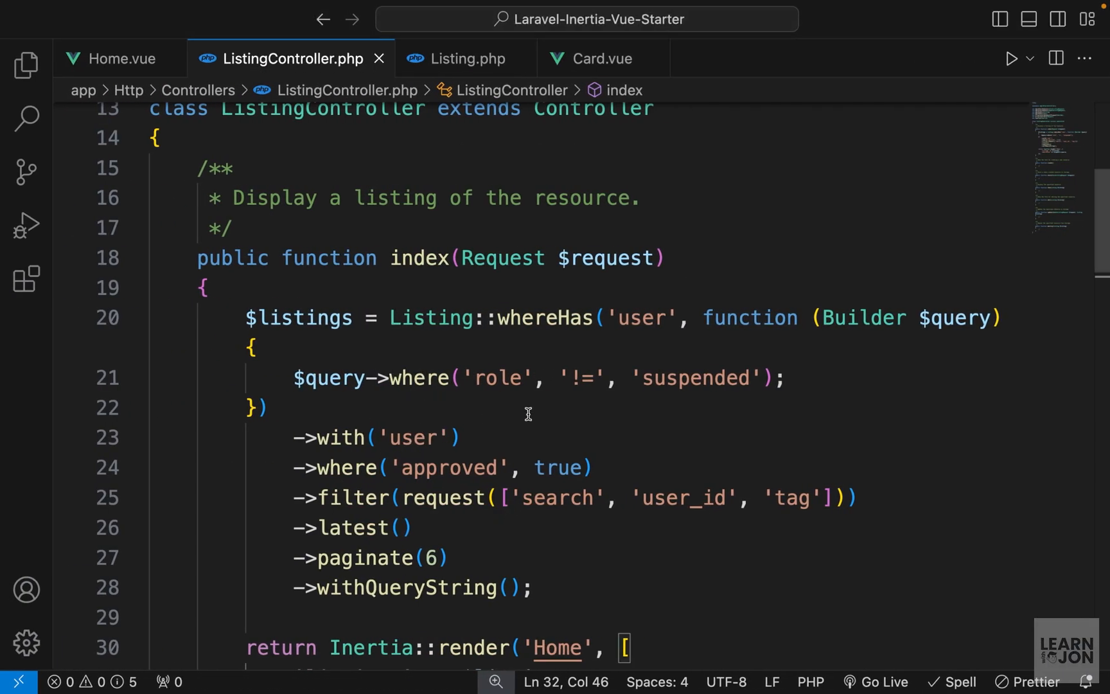
# Step: Scroll through ListingController's index query and the empty resource method stubs
pyautogui.scroll(-3)
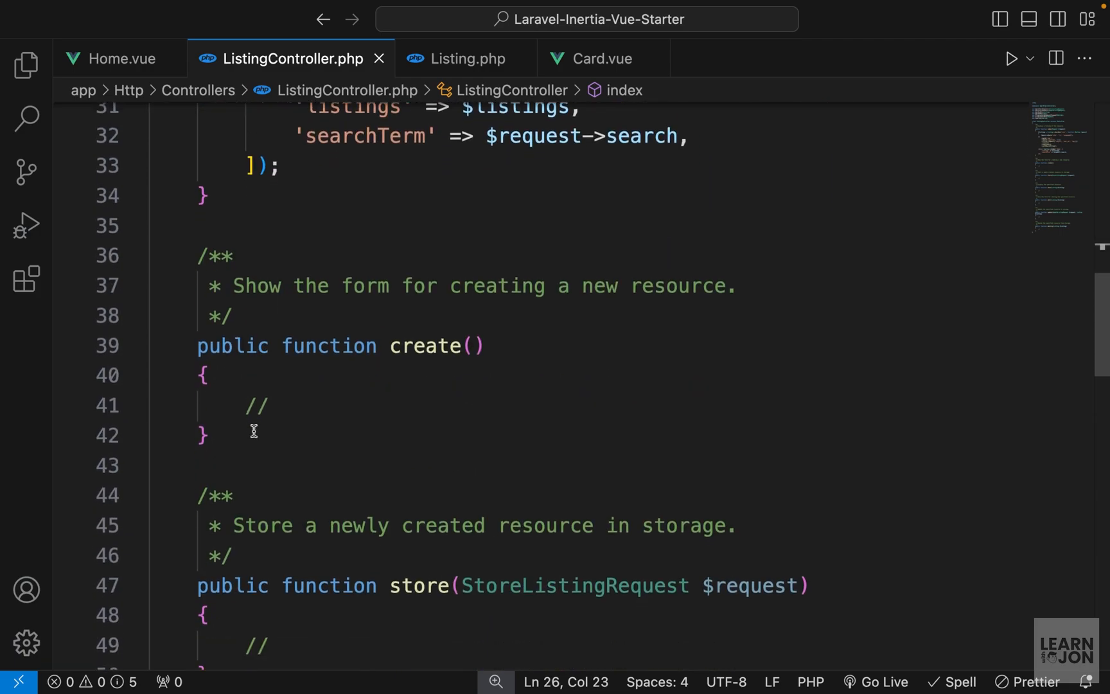
pyautogui.scroll(-3)
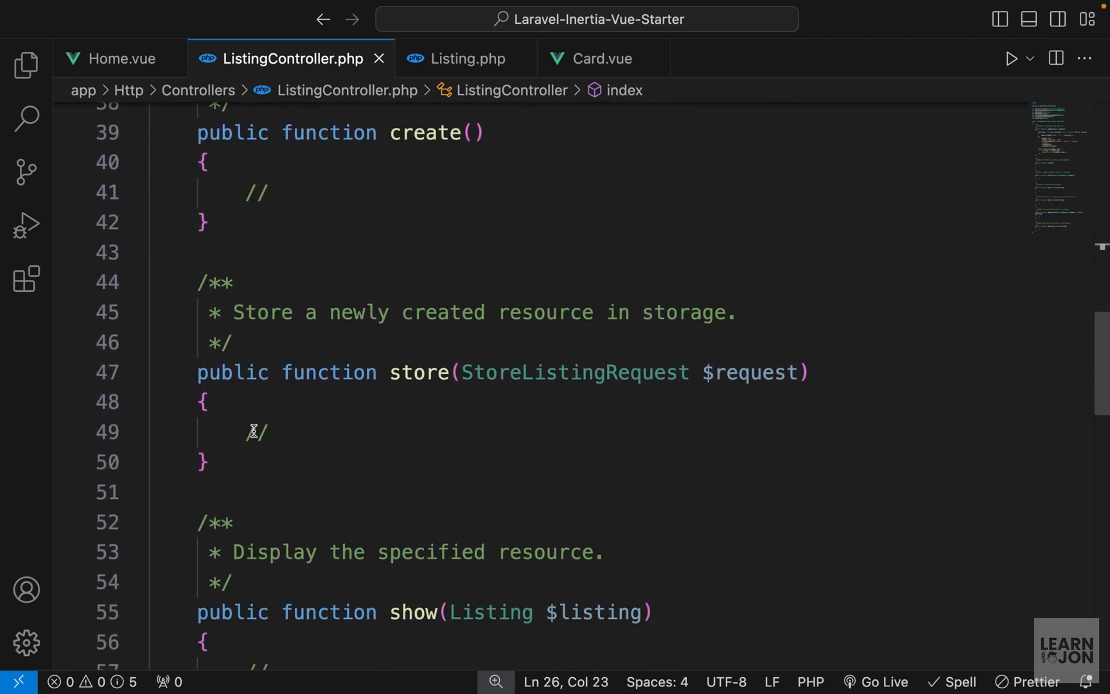
pyautogui.scroll(-3)
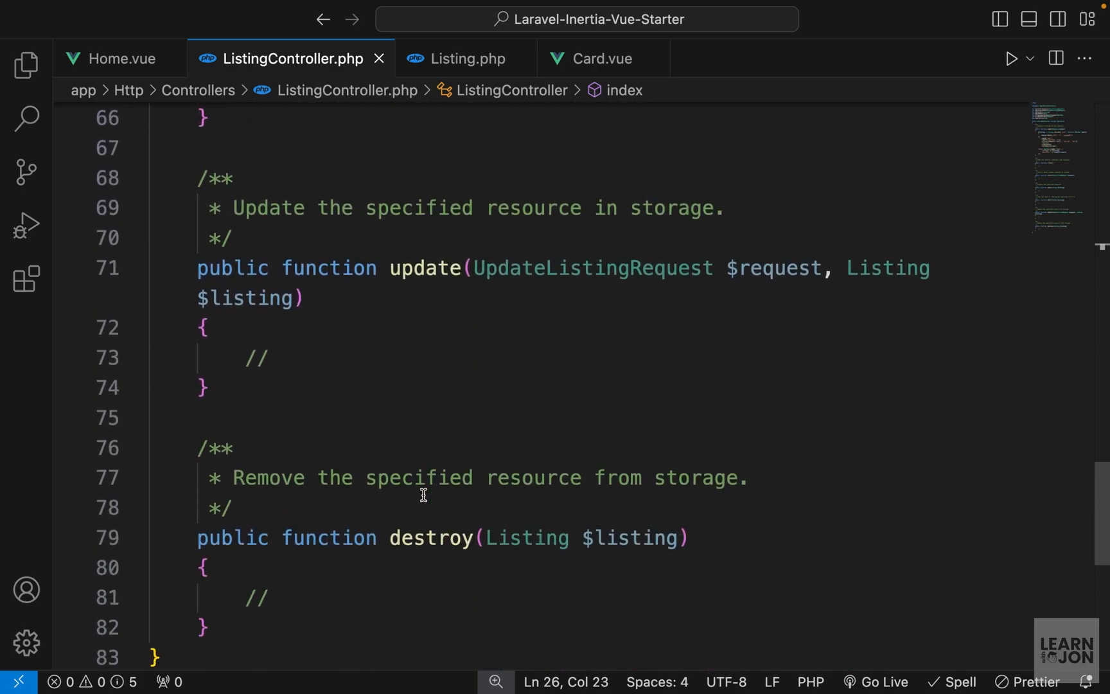